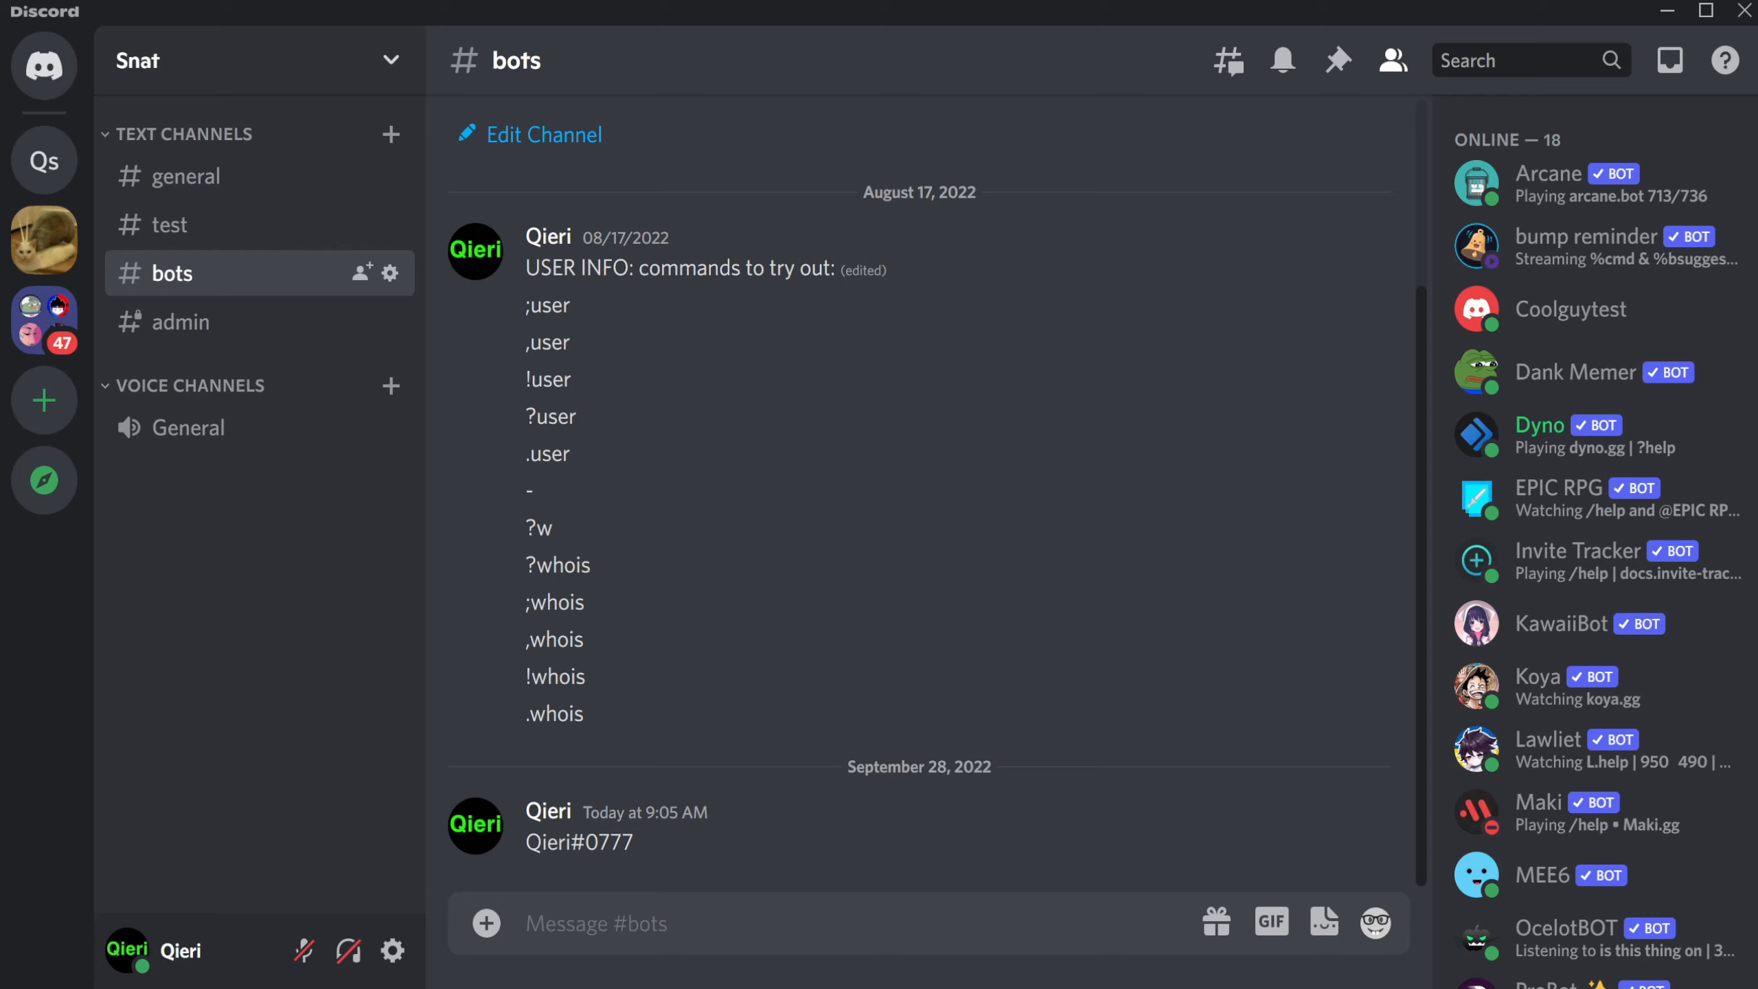
{"action": "mouse_move", "coordinate": [170, 225]}
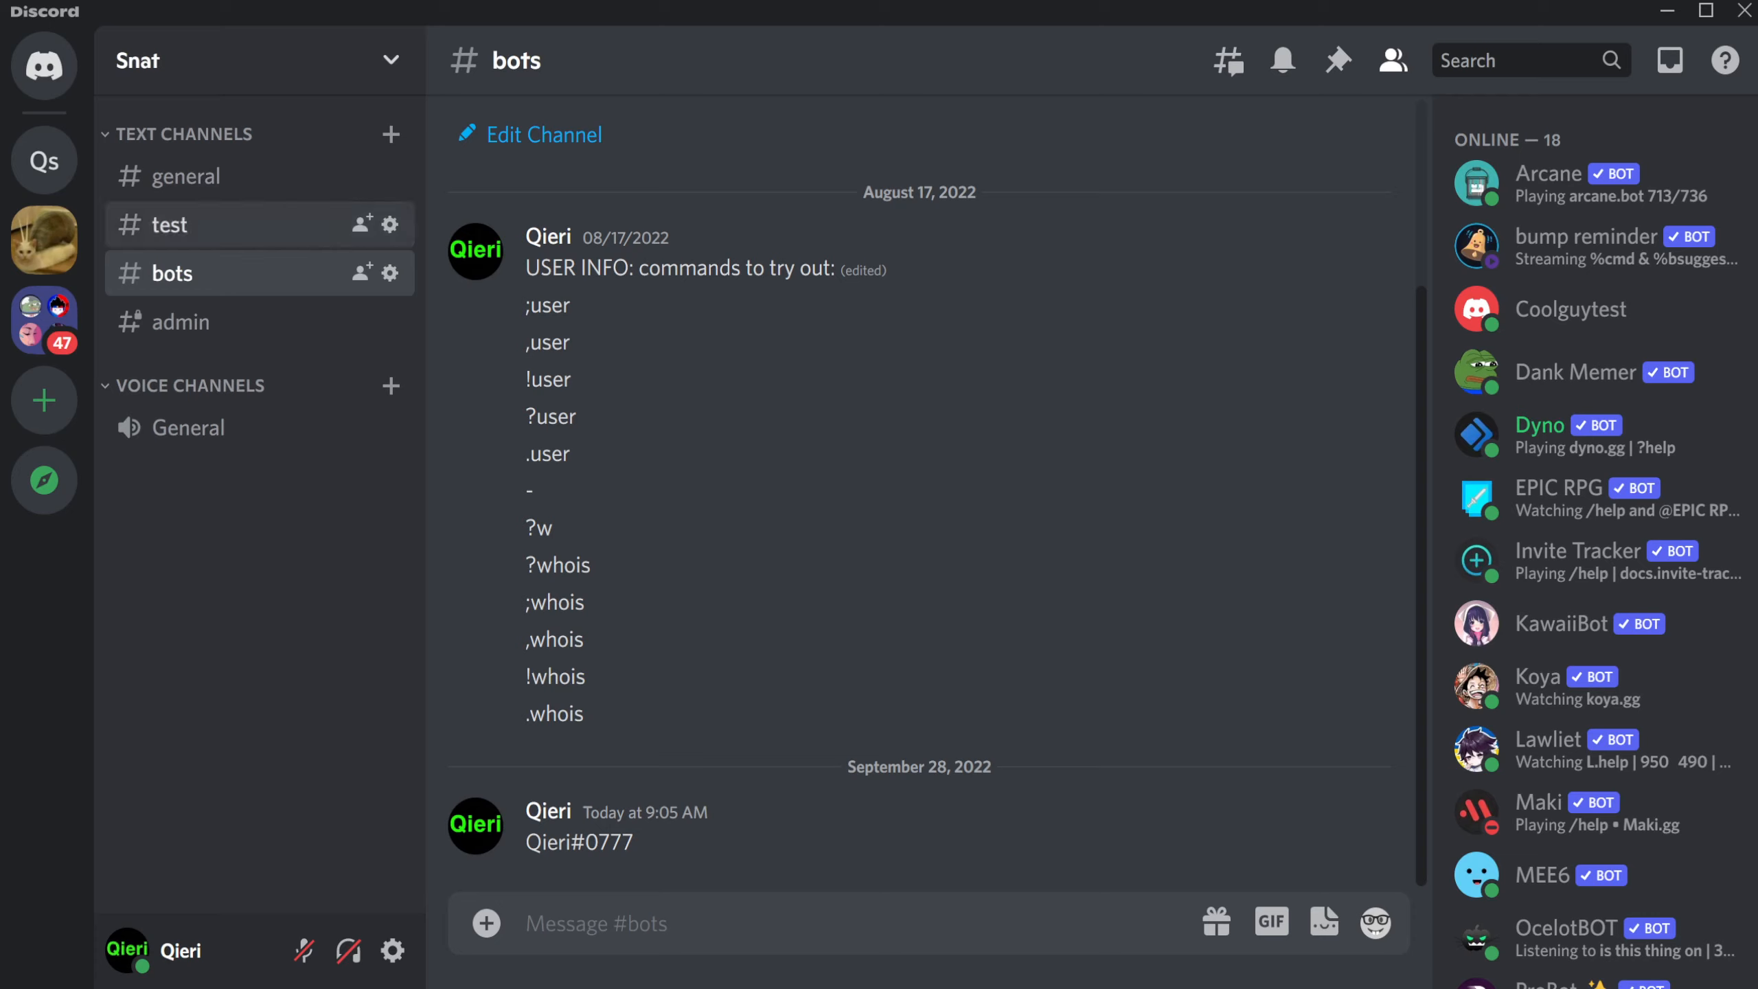
Step: Open #test and toggle mute and deafen while in the General voice channel
{"action": "left_click", "coordinate": [170, 224]}
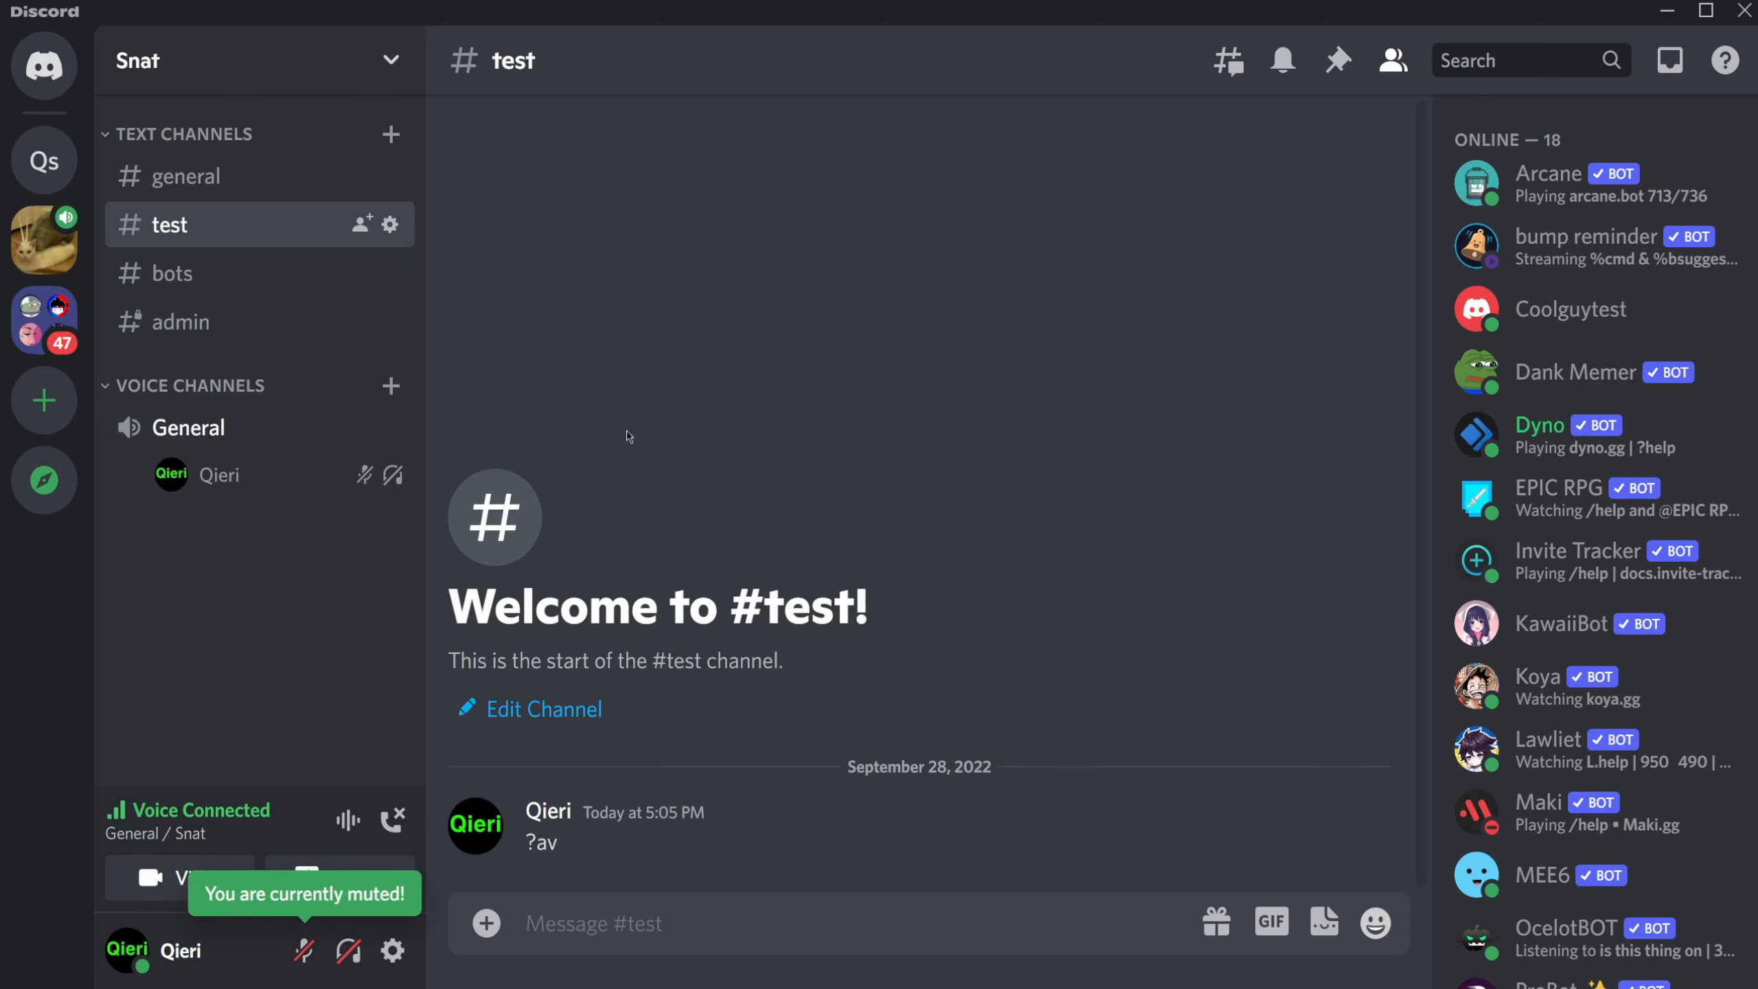
{"action": "mouse_move", "coordinate": [365, 477]}
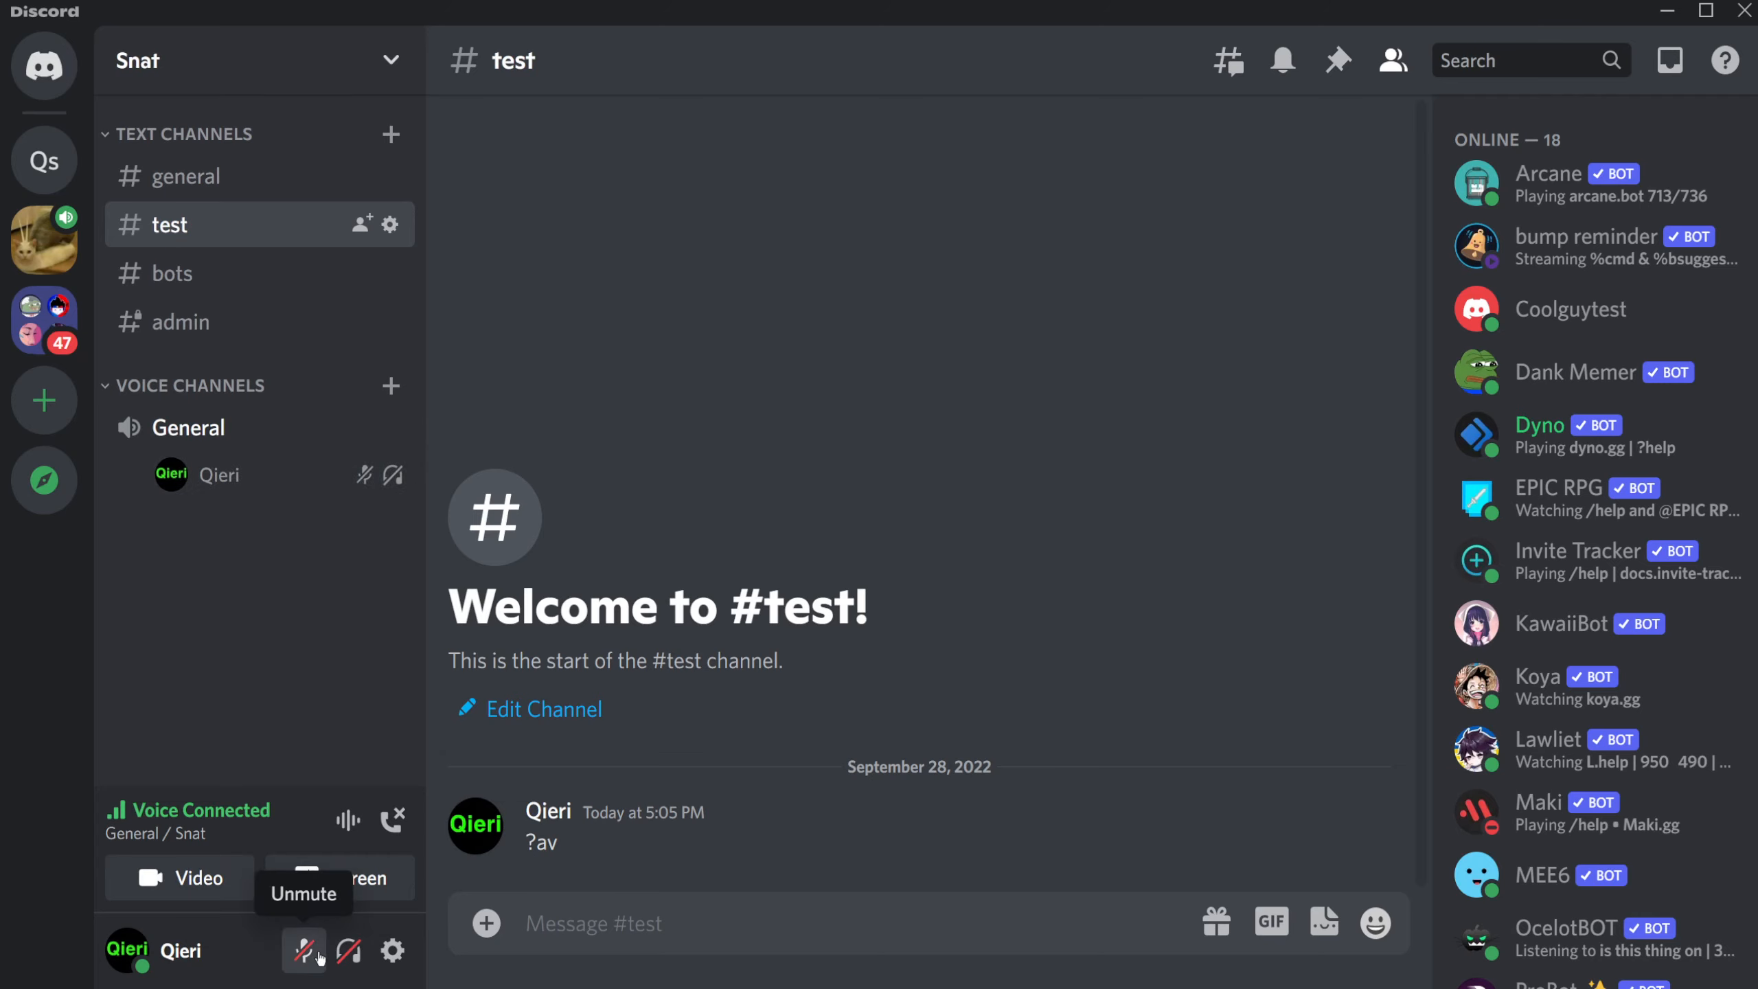
{"action": "mouse_move", "coordinate": [294, 575]}
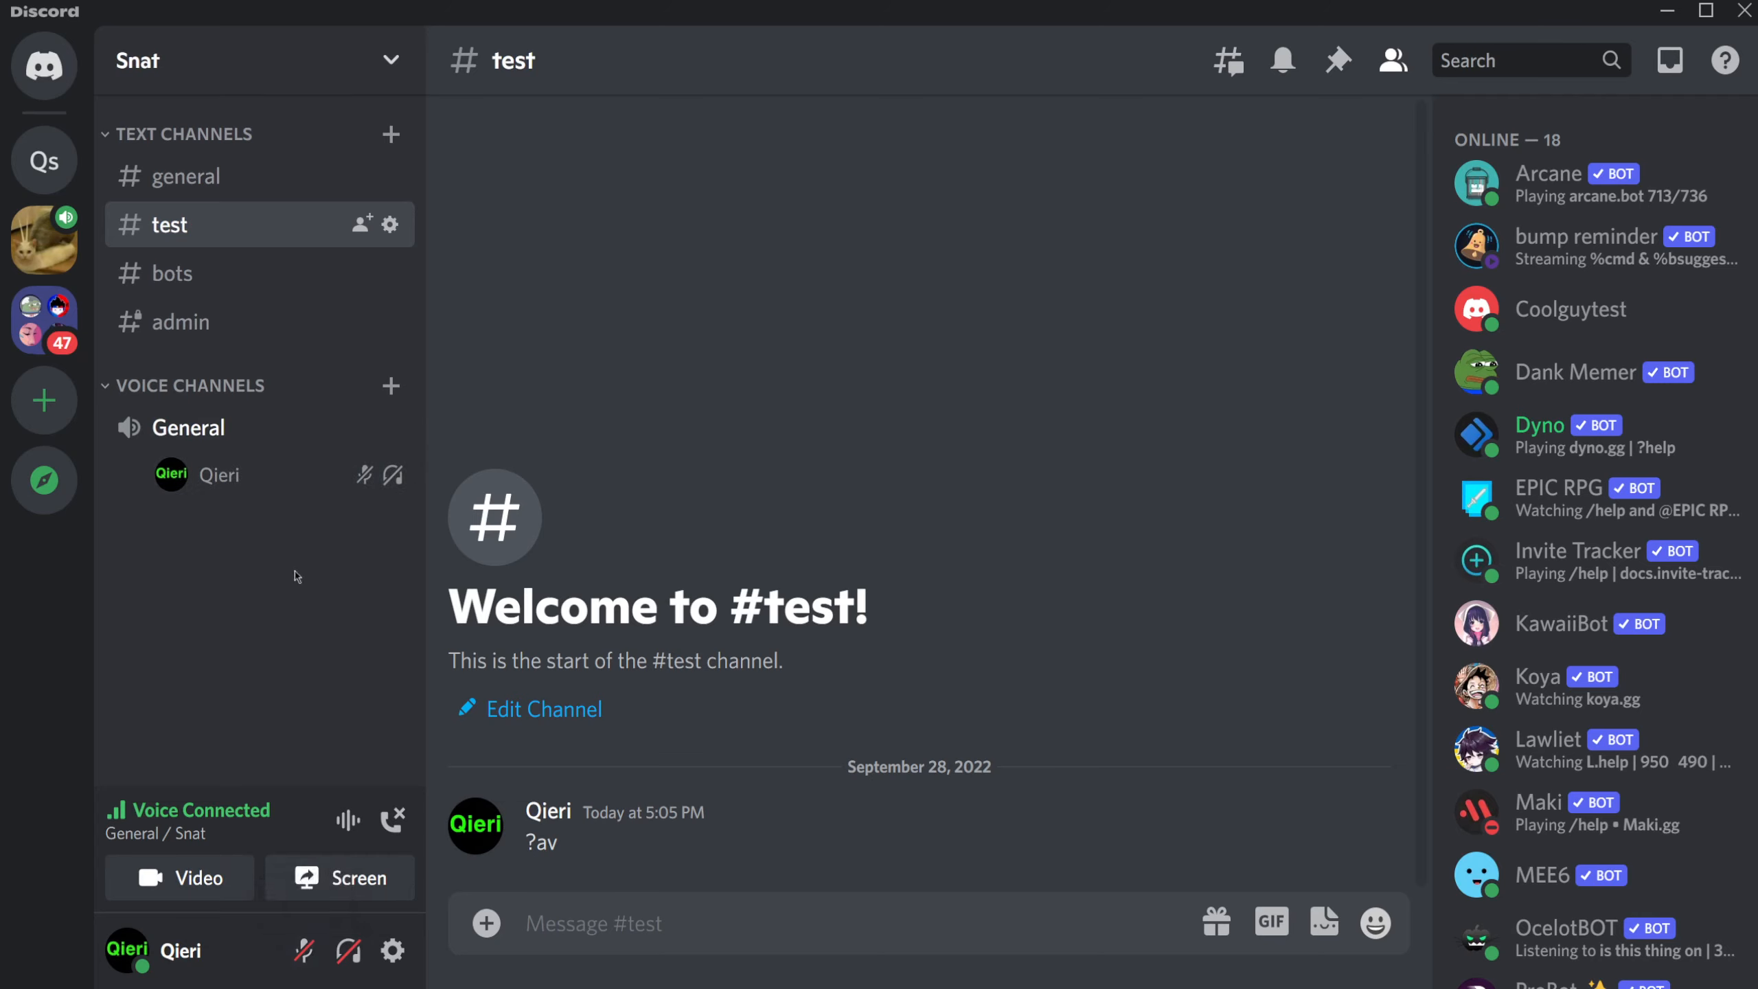
{"action": "mouse_move", "coordinate": [328, 537]}
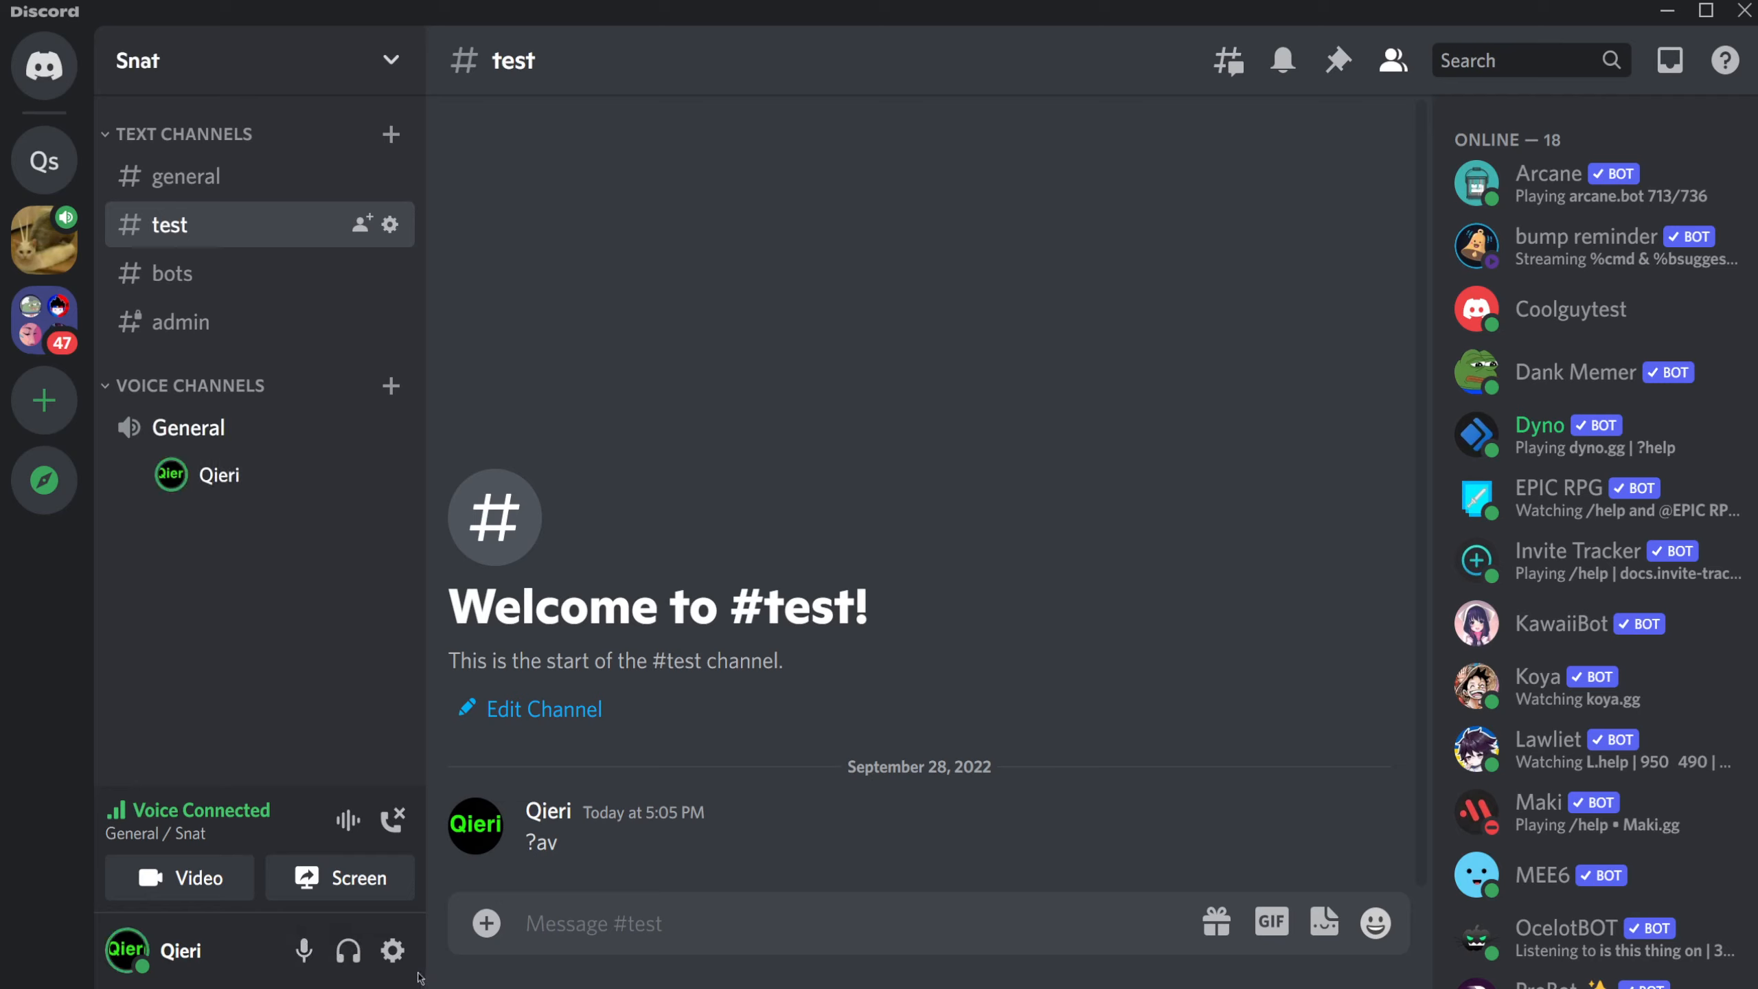
{"action": "left_click", "coordinate": [303, 950]}
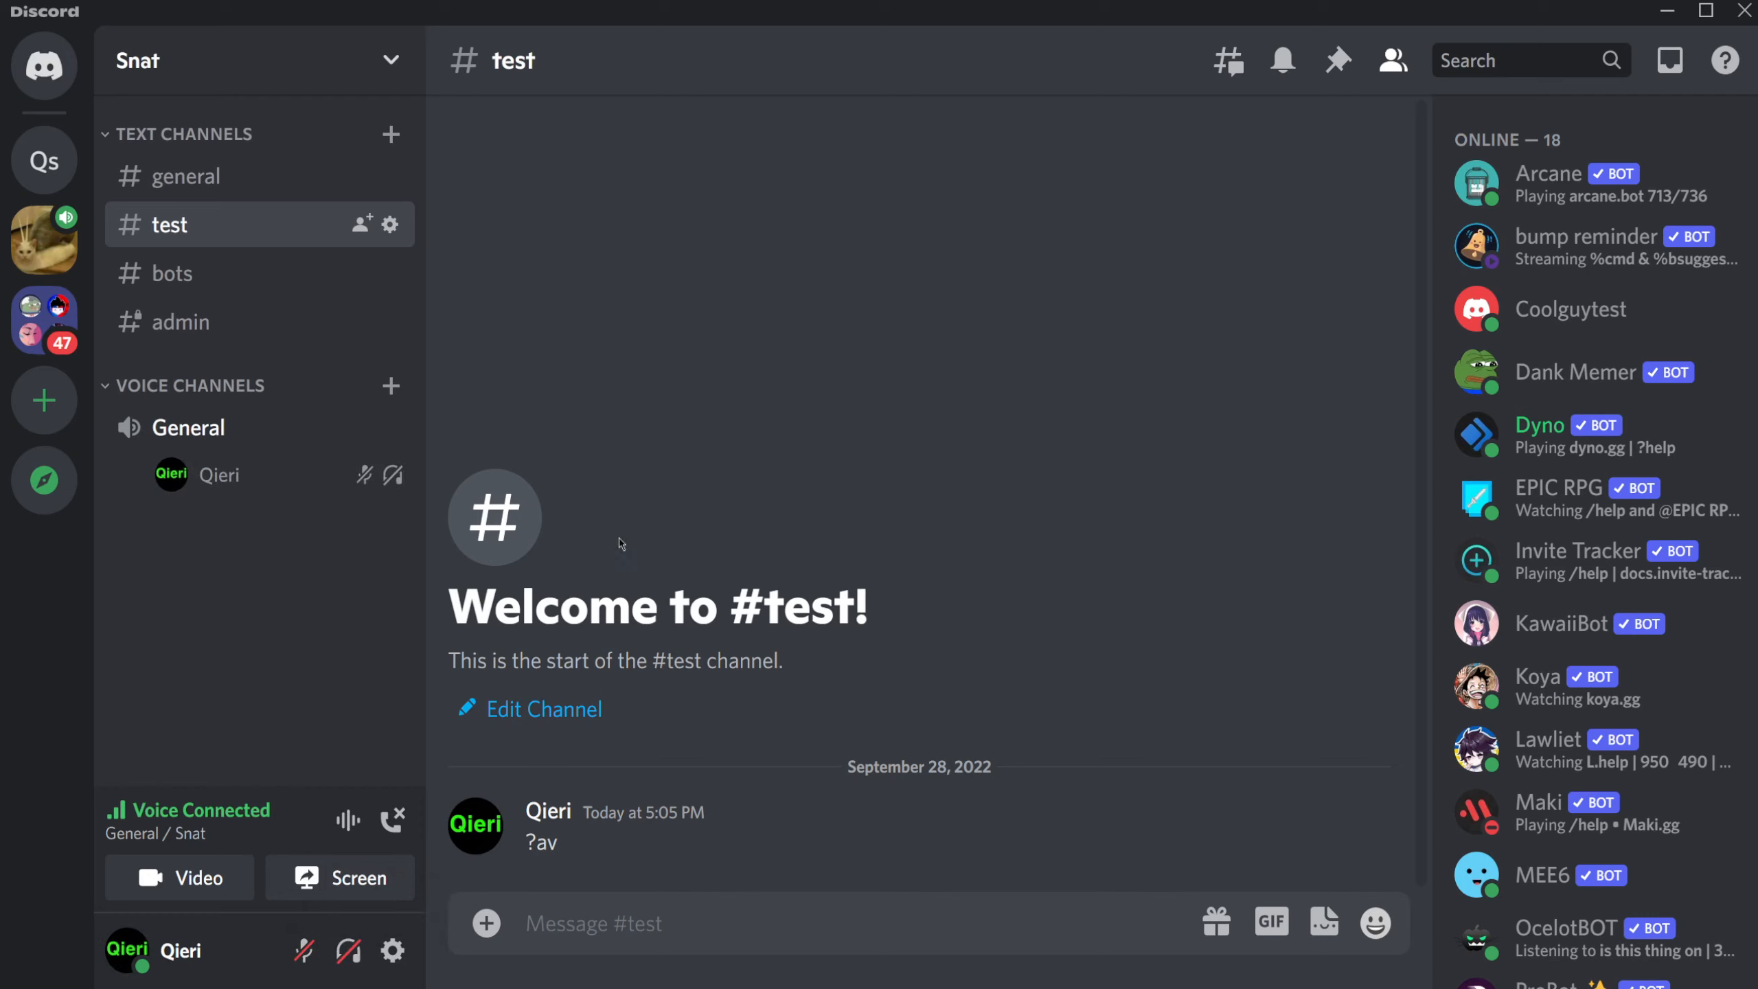
{"action": "mouse_move", "coordinate": [356, 617]}
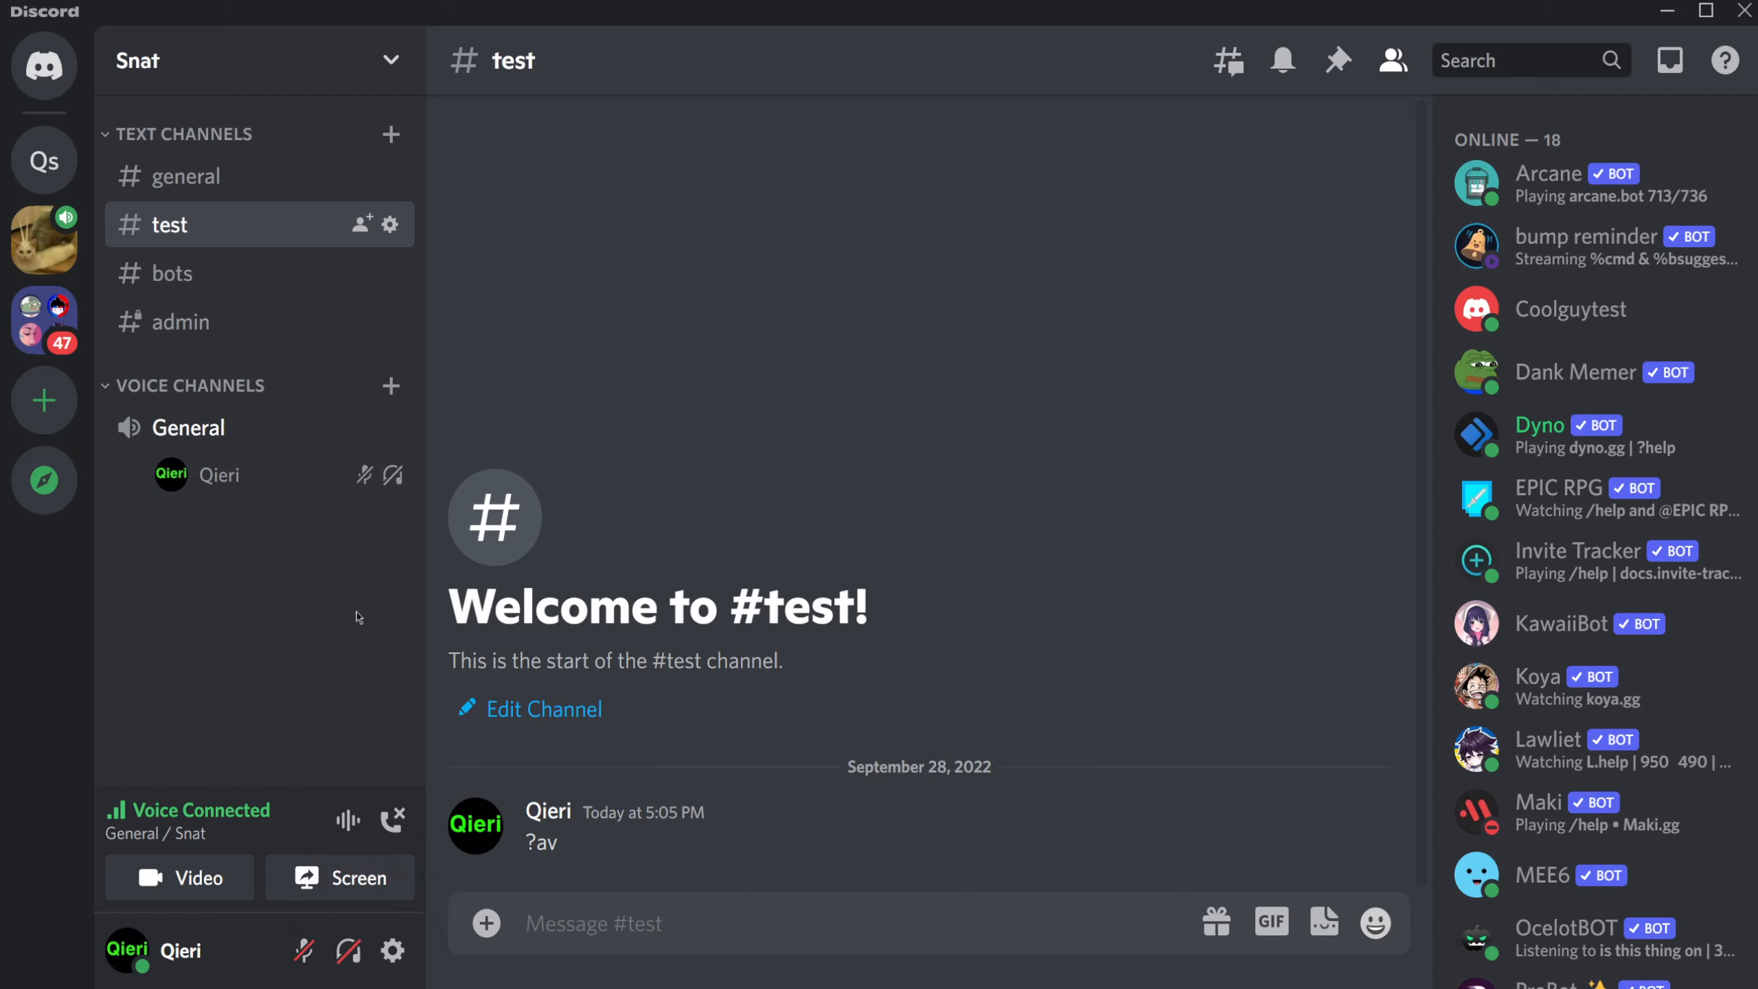
{"action": "mouse_move", "coordinate": [356, 480]}
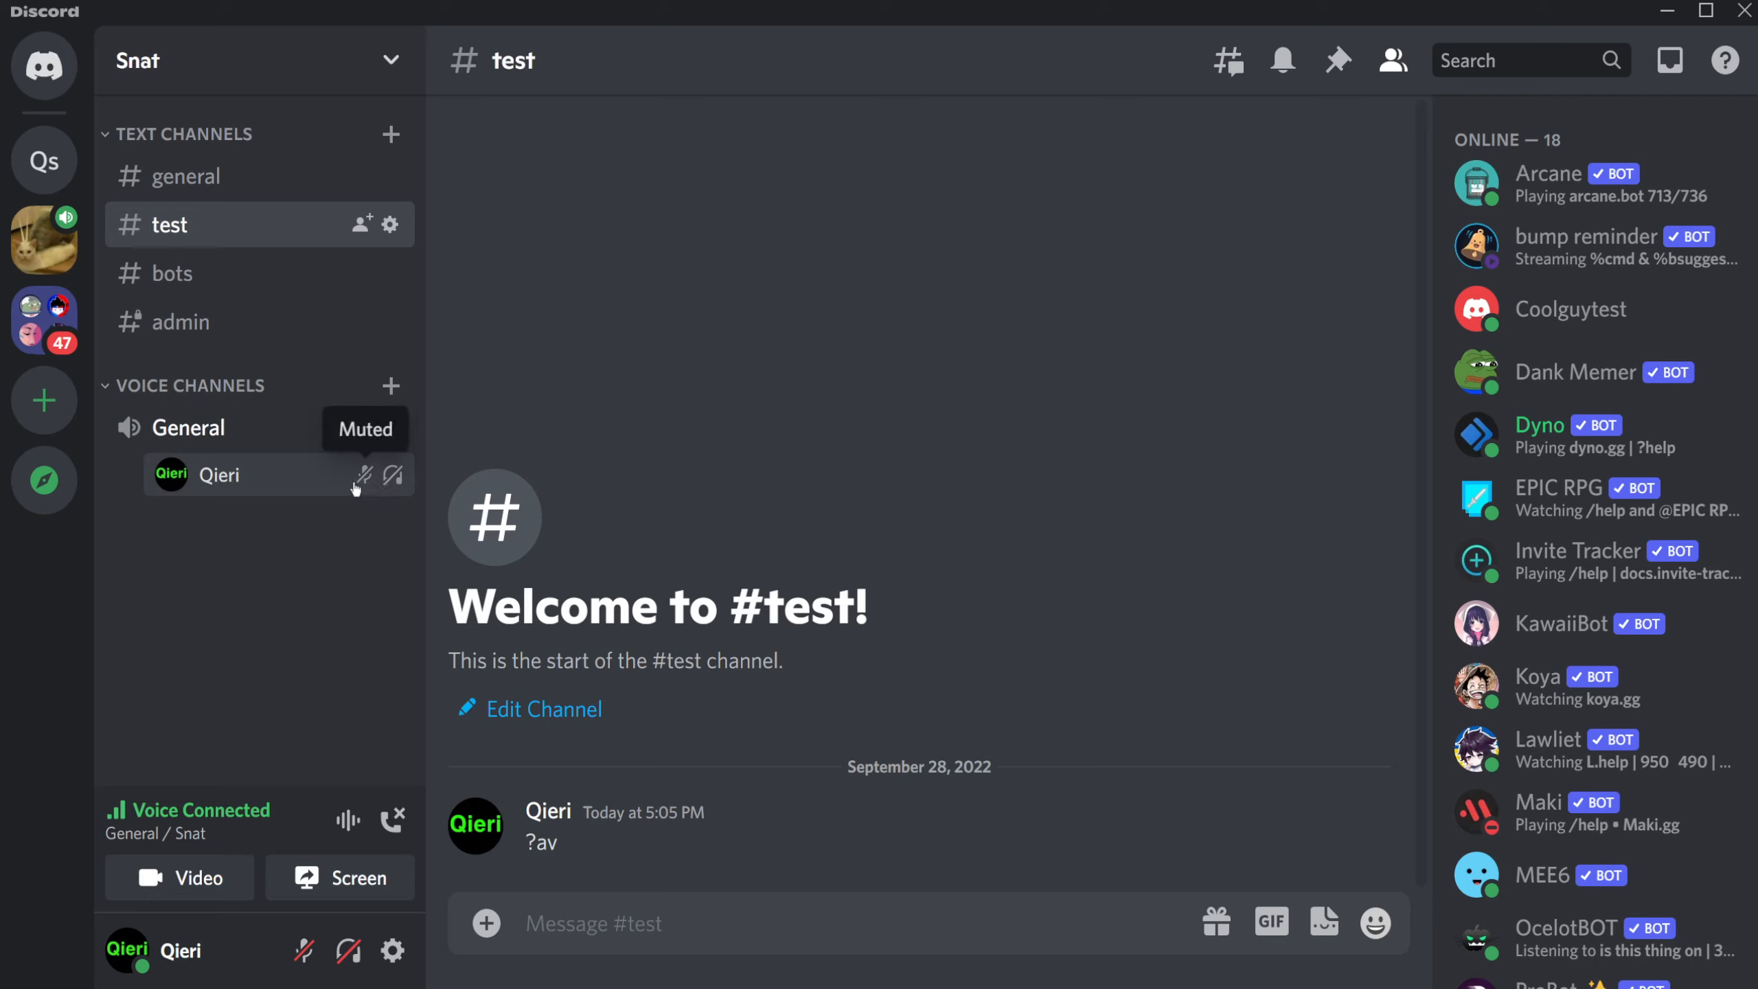
{"action": "mouse_move", "coordinate": [394, 475]}
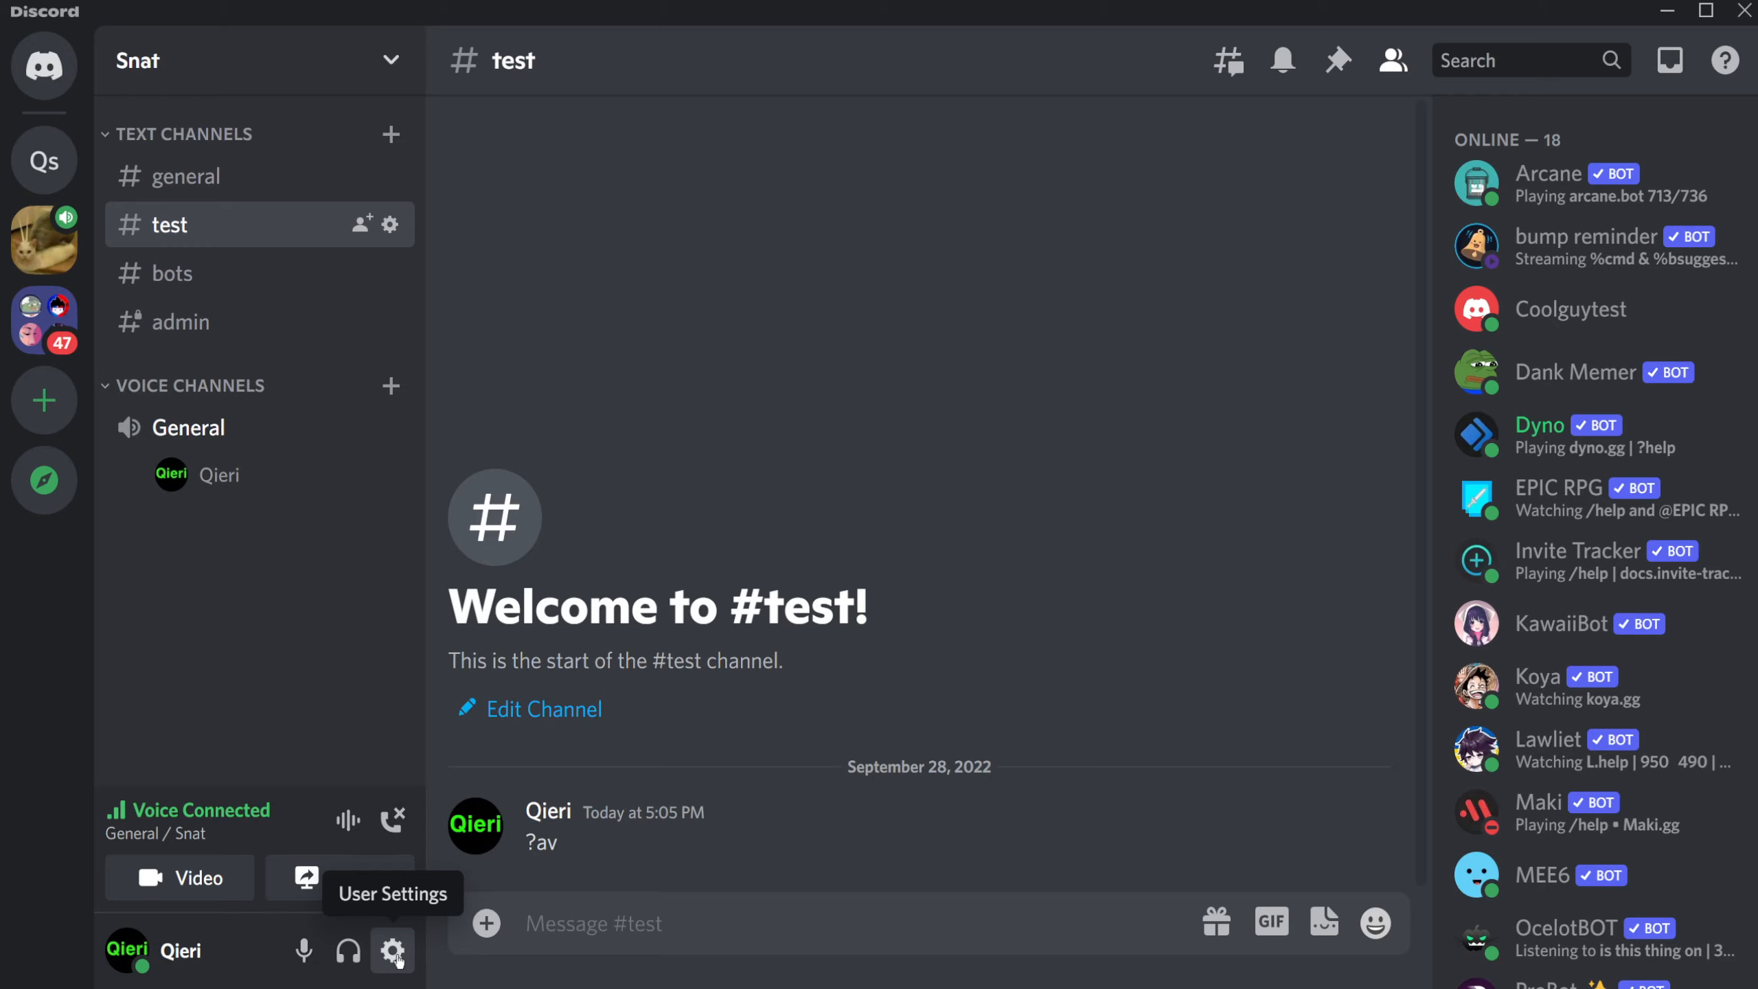
Step: Open User Settings > Voice & Video, keeping Microphone (2- Yeti Nano) as input device
{"action": "left_click", "coordinate": [392, 951]}
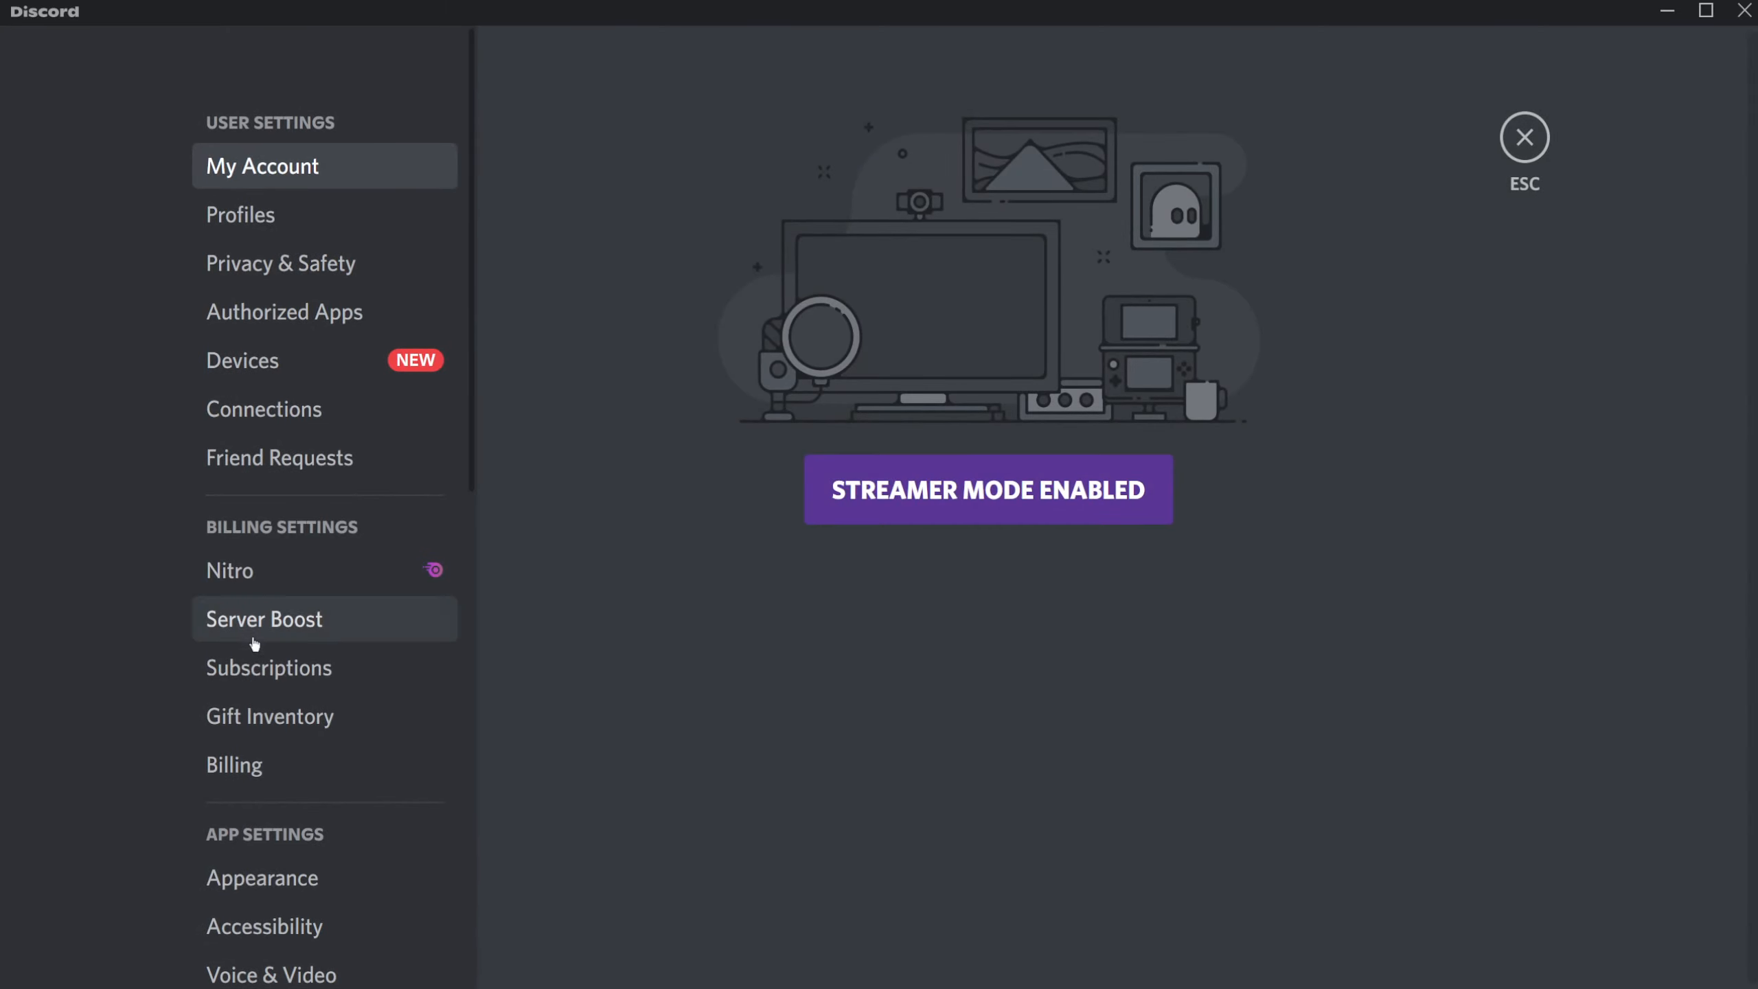
{"action": "scroll", "scroll_direction": "down", "scroll_amount": 3}
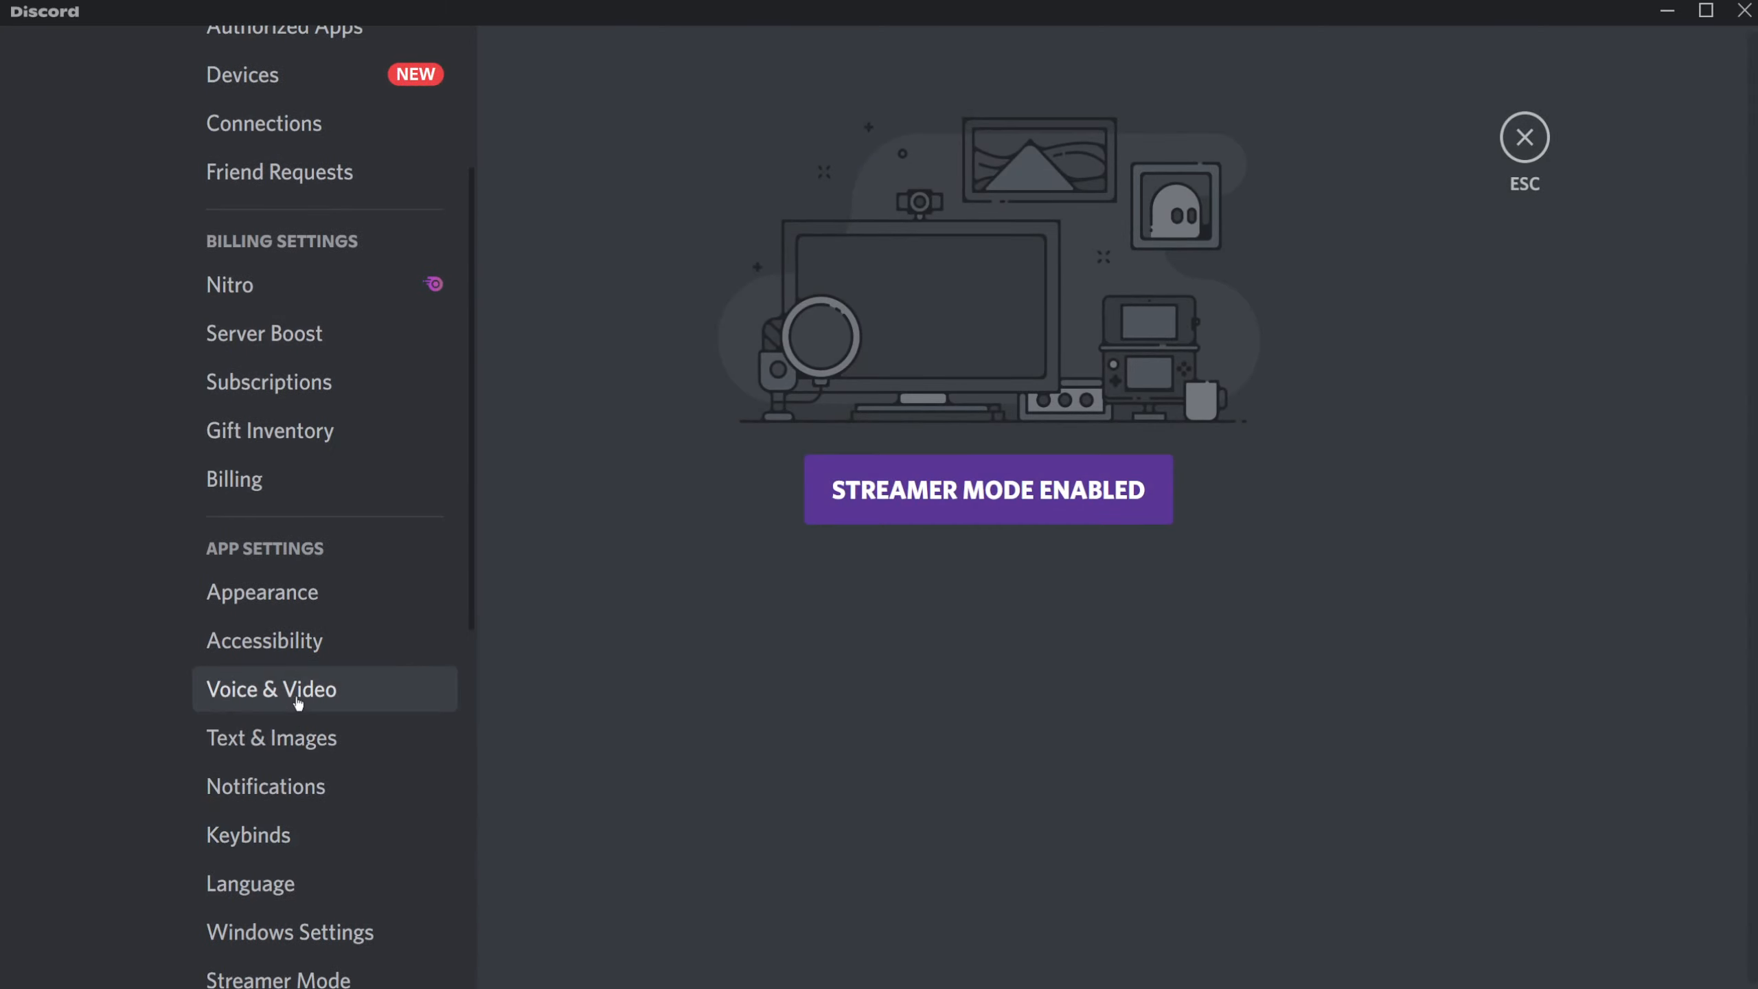
{"action": "left_click", "coordinate": [270, 688]}
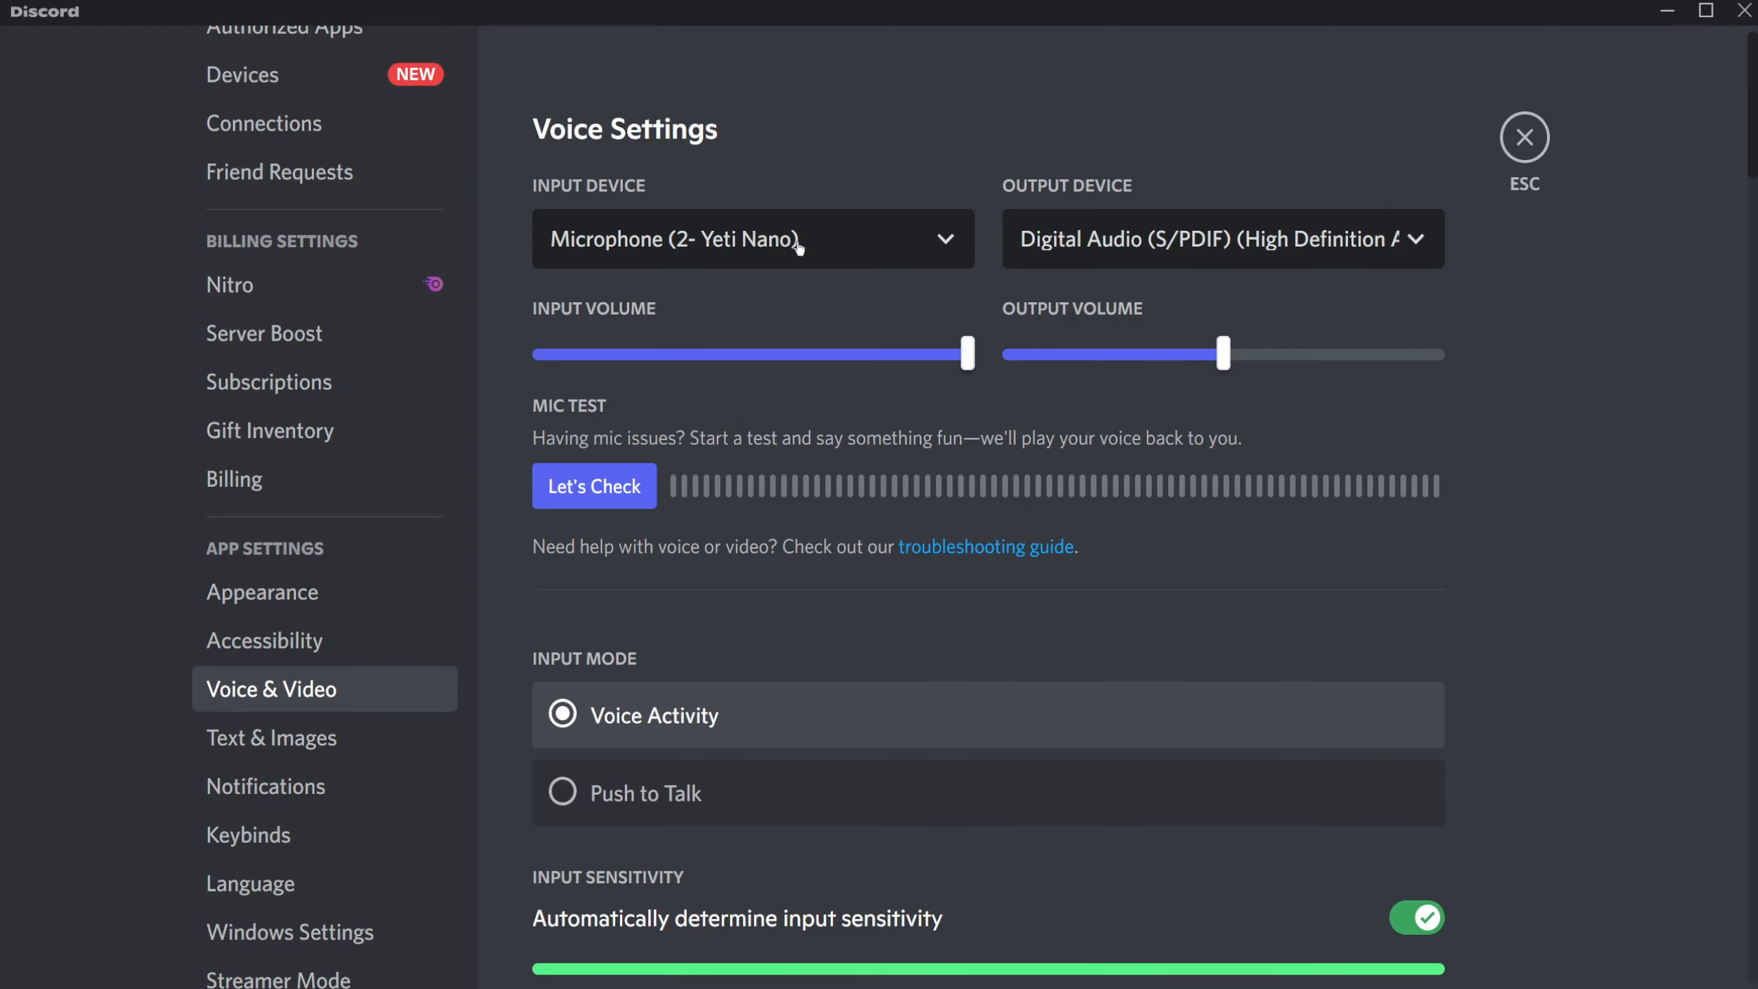
{"action": "left_click", "coordinate": [752, 238]}
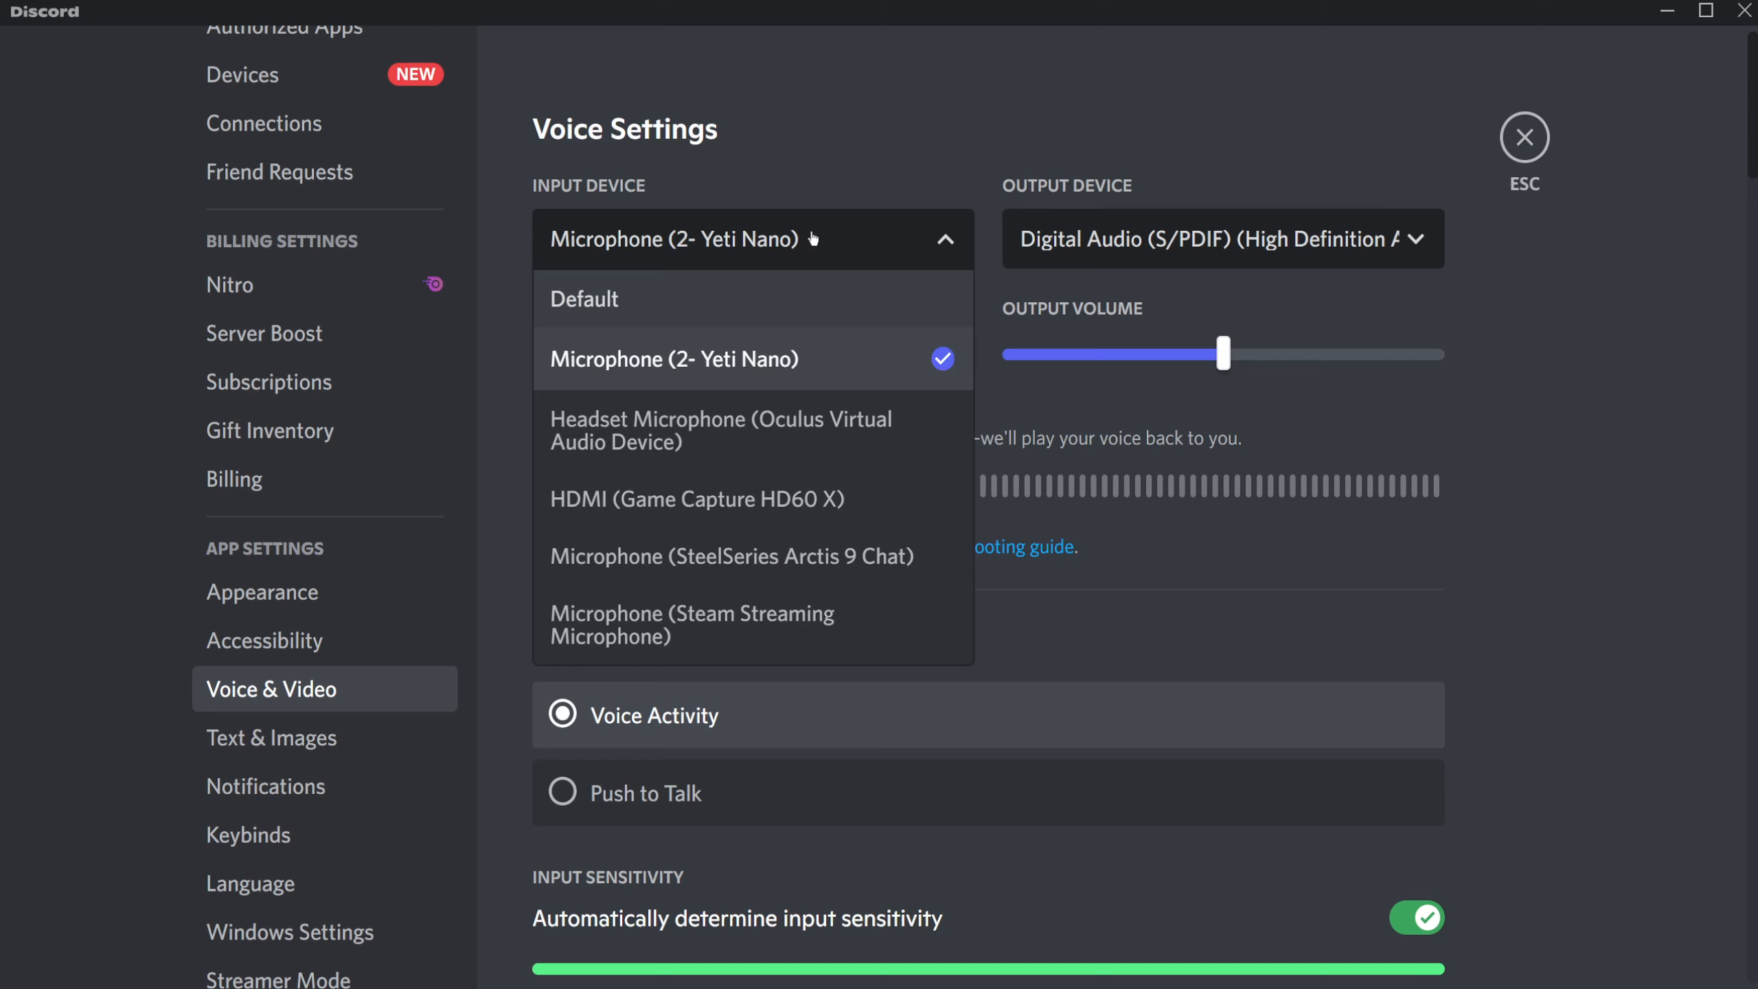
{"action": "left_click", "coordinate": [1219, 239]}
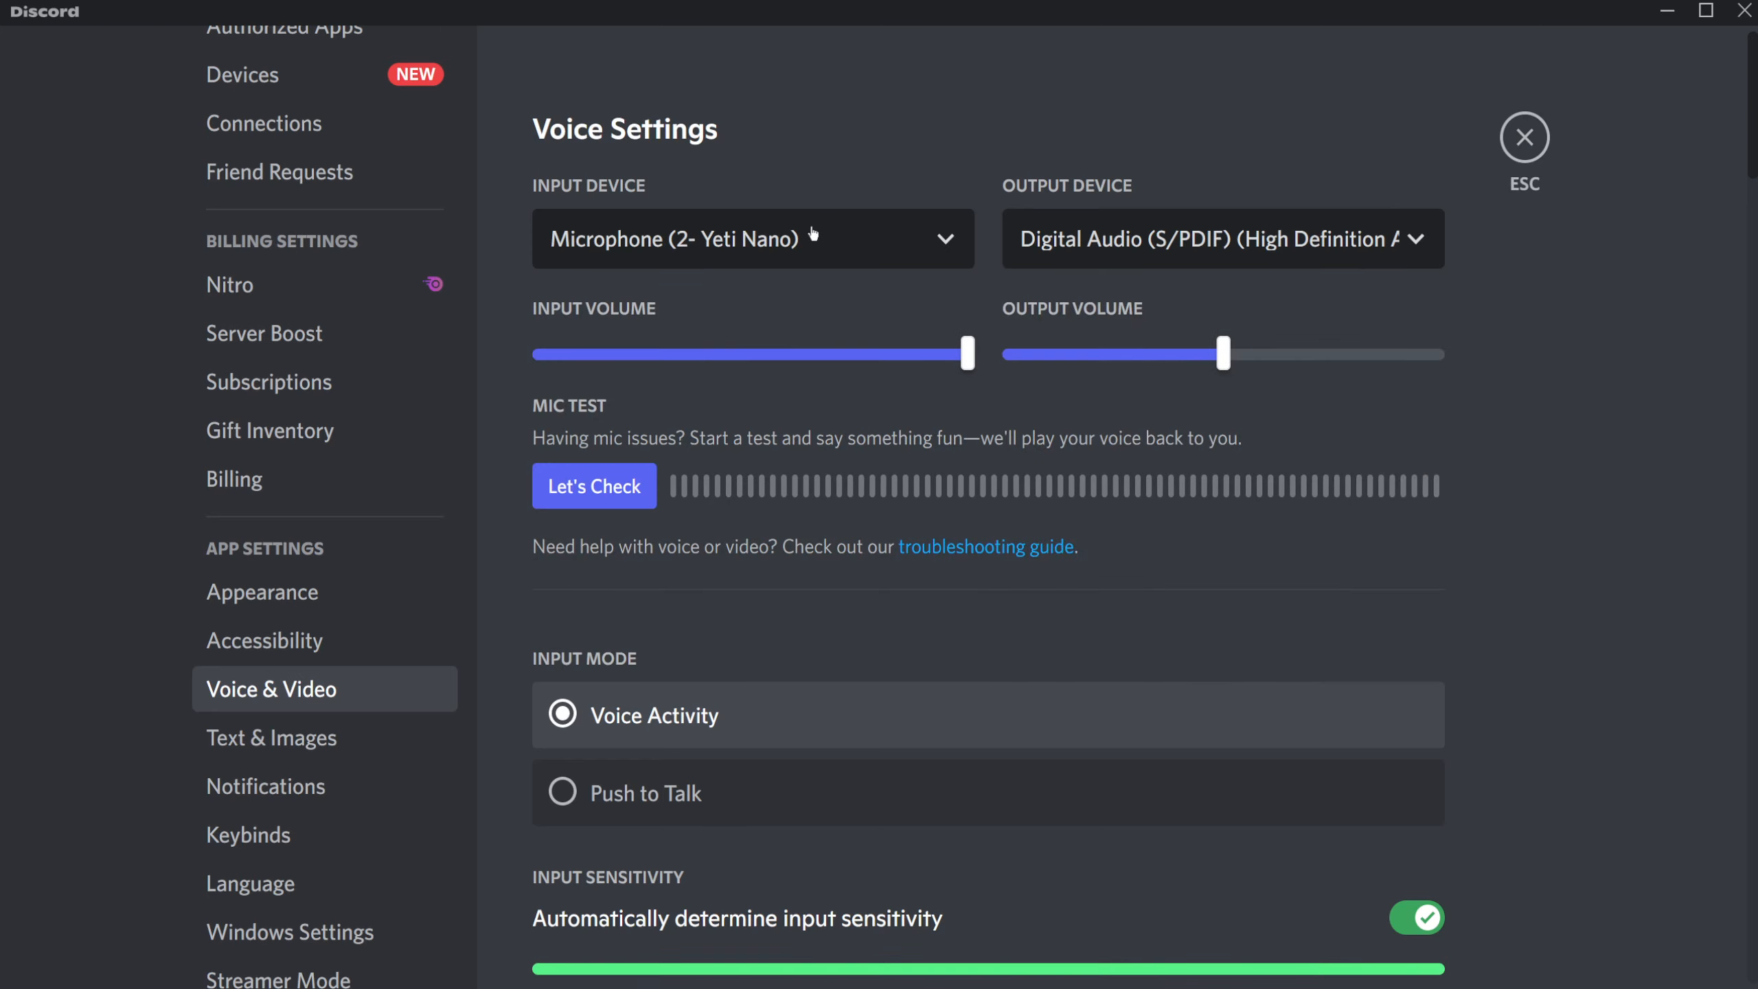
{"action": "left_click", "coordinate": [753, 239]}
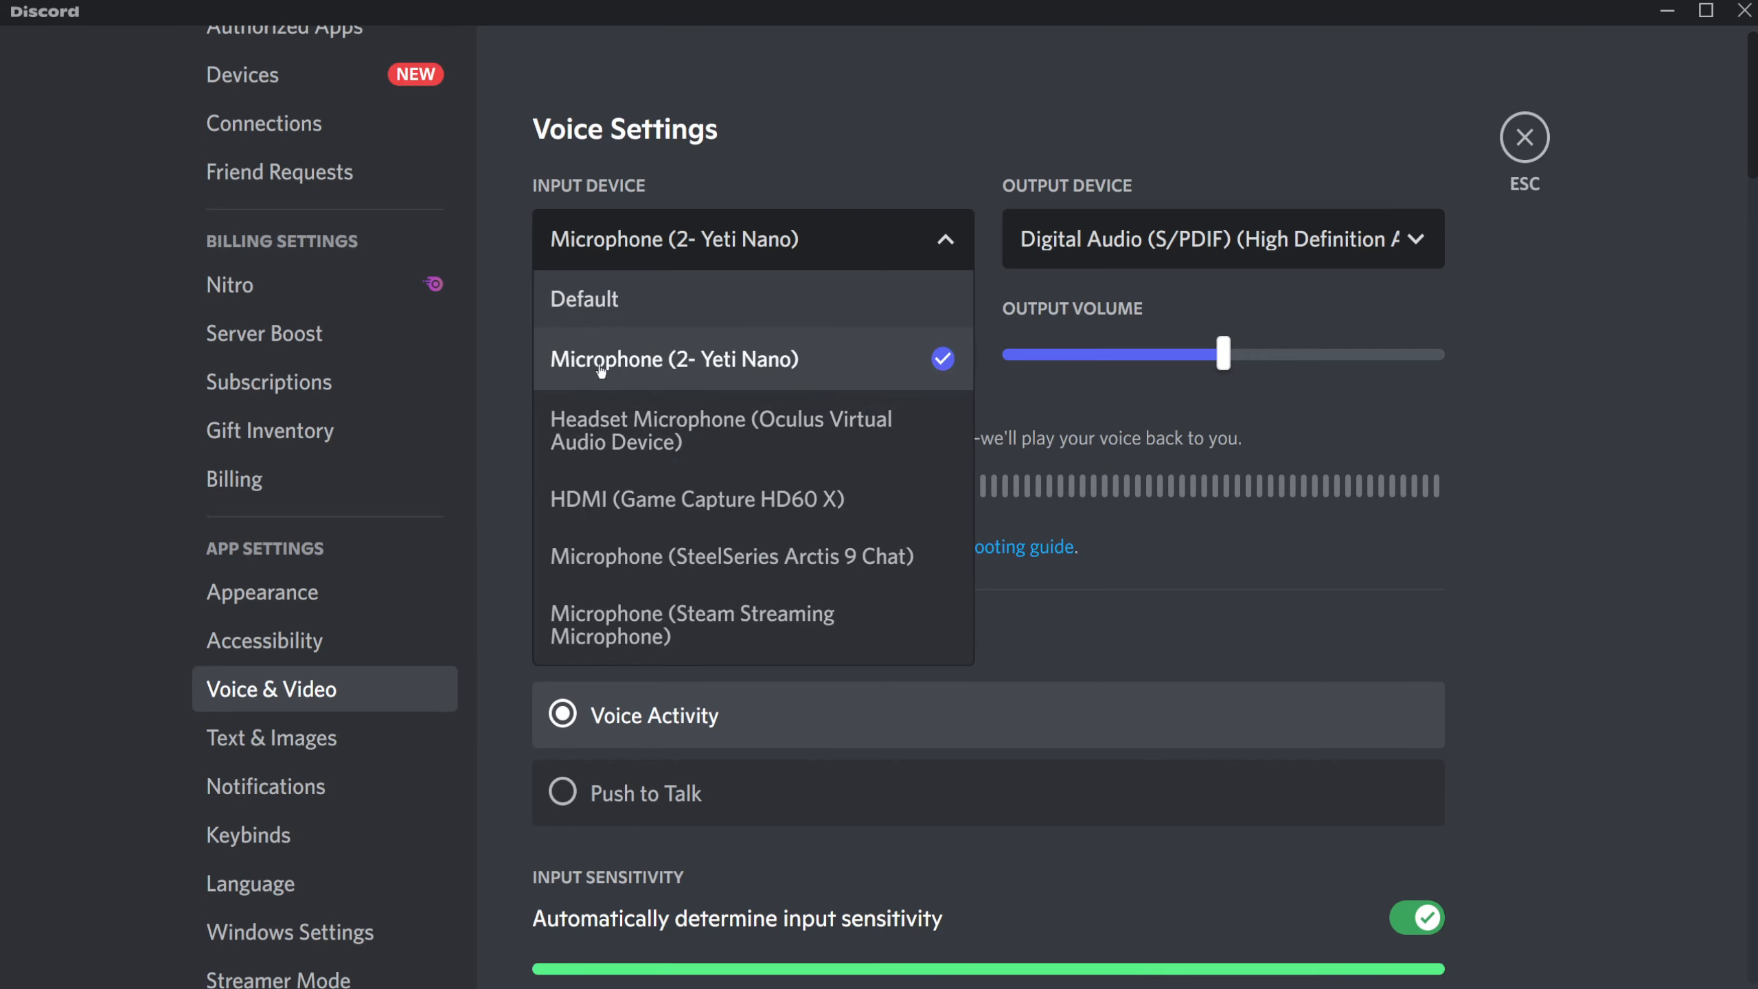
{"action": "mouse_move", "coordinate": [897, 379]}
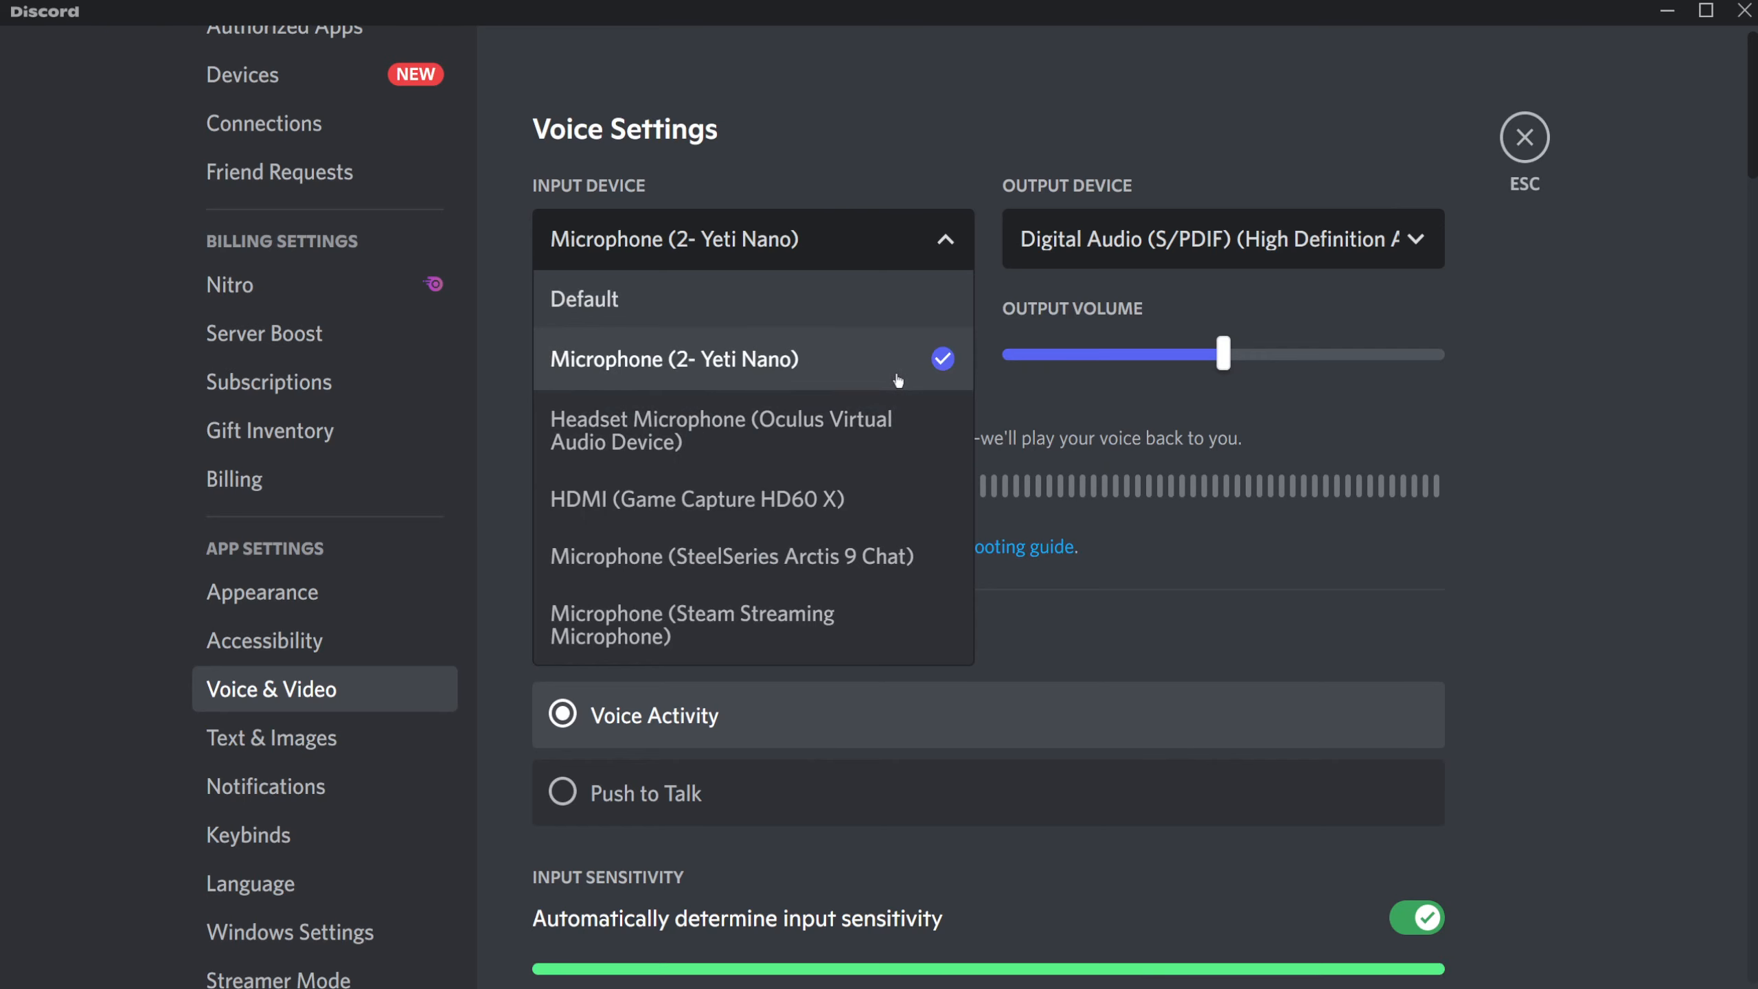
{"action": "left_click", "coordinate": [675, 358]}
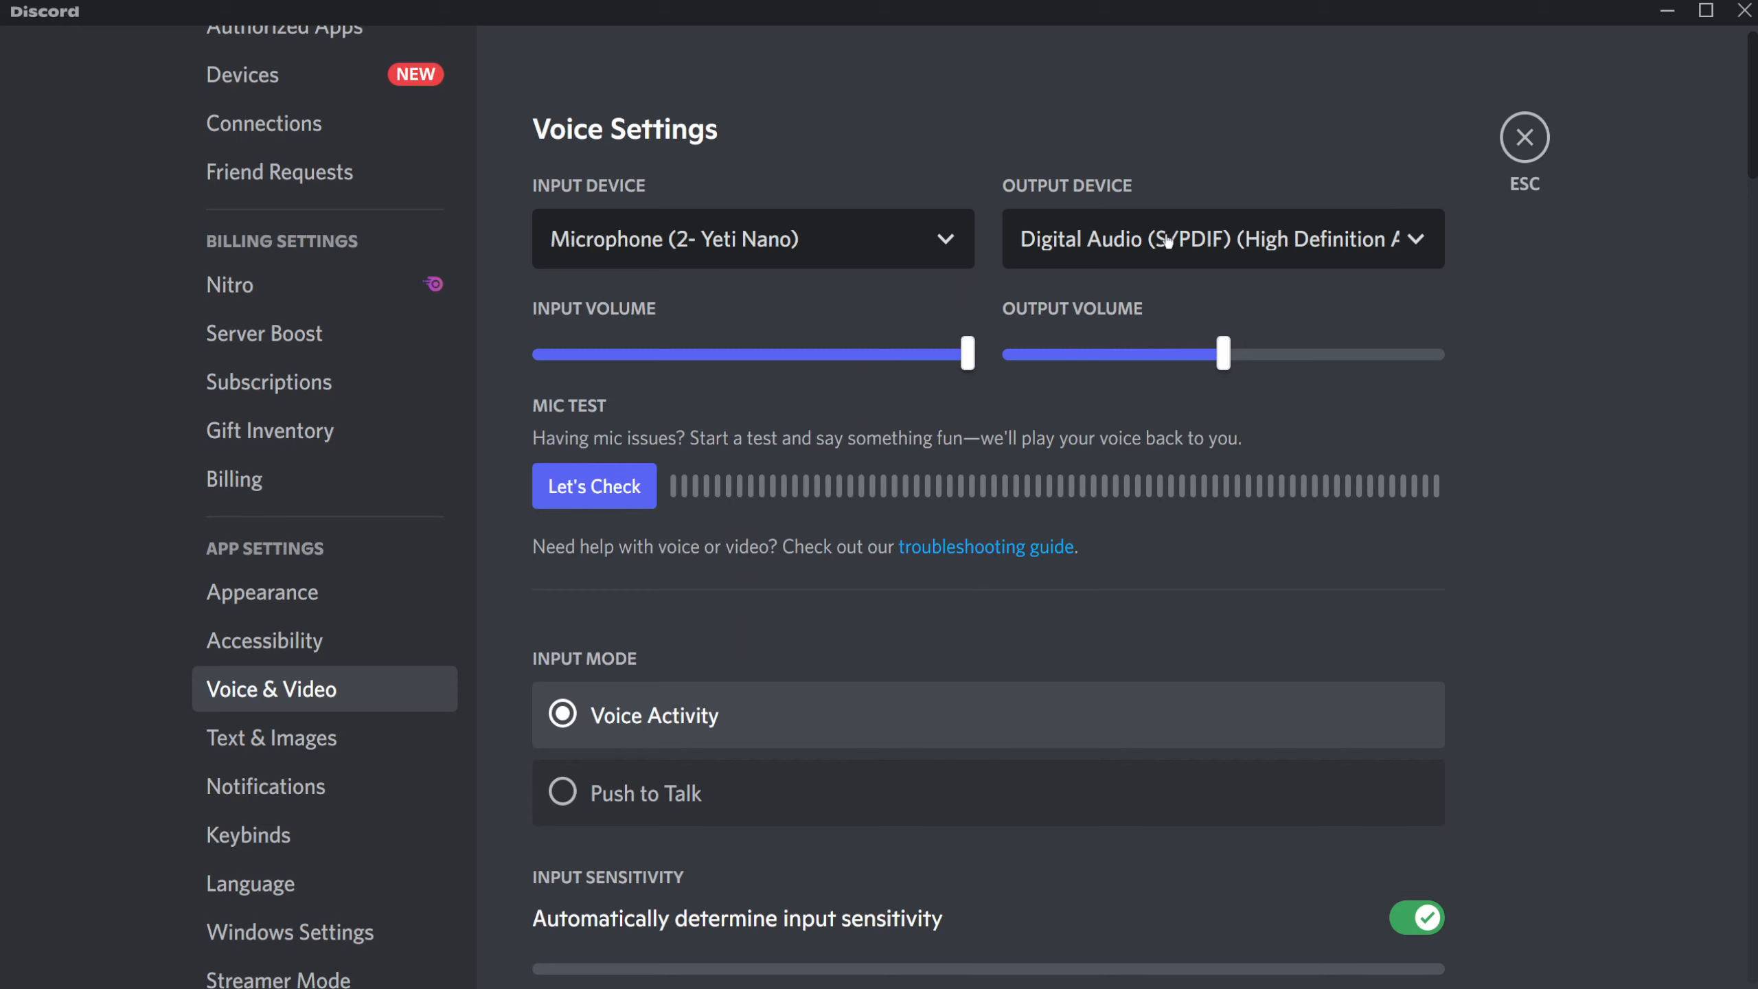
Step: Keep Digital Audio (S/PDIF) as output, then start and stop the Mic Test
{"action": "left_click", "coordinate": [1221, 238]}
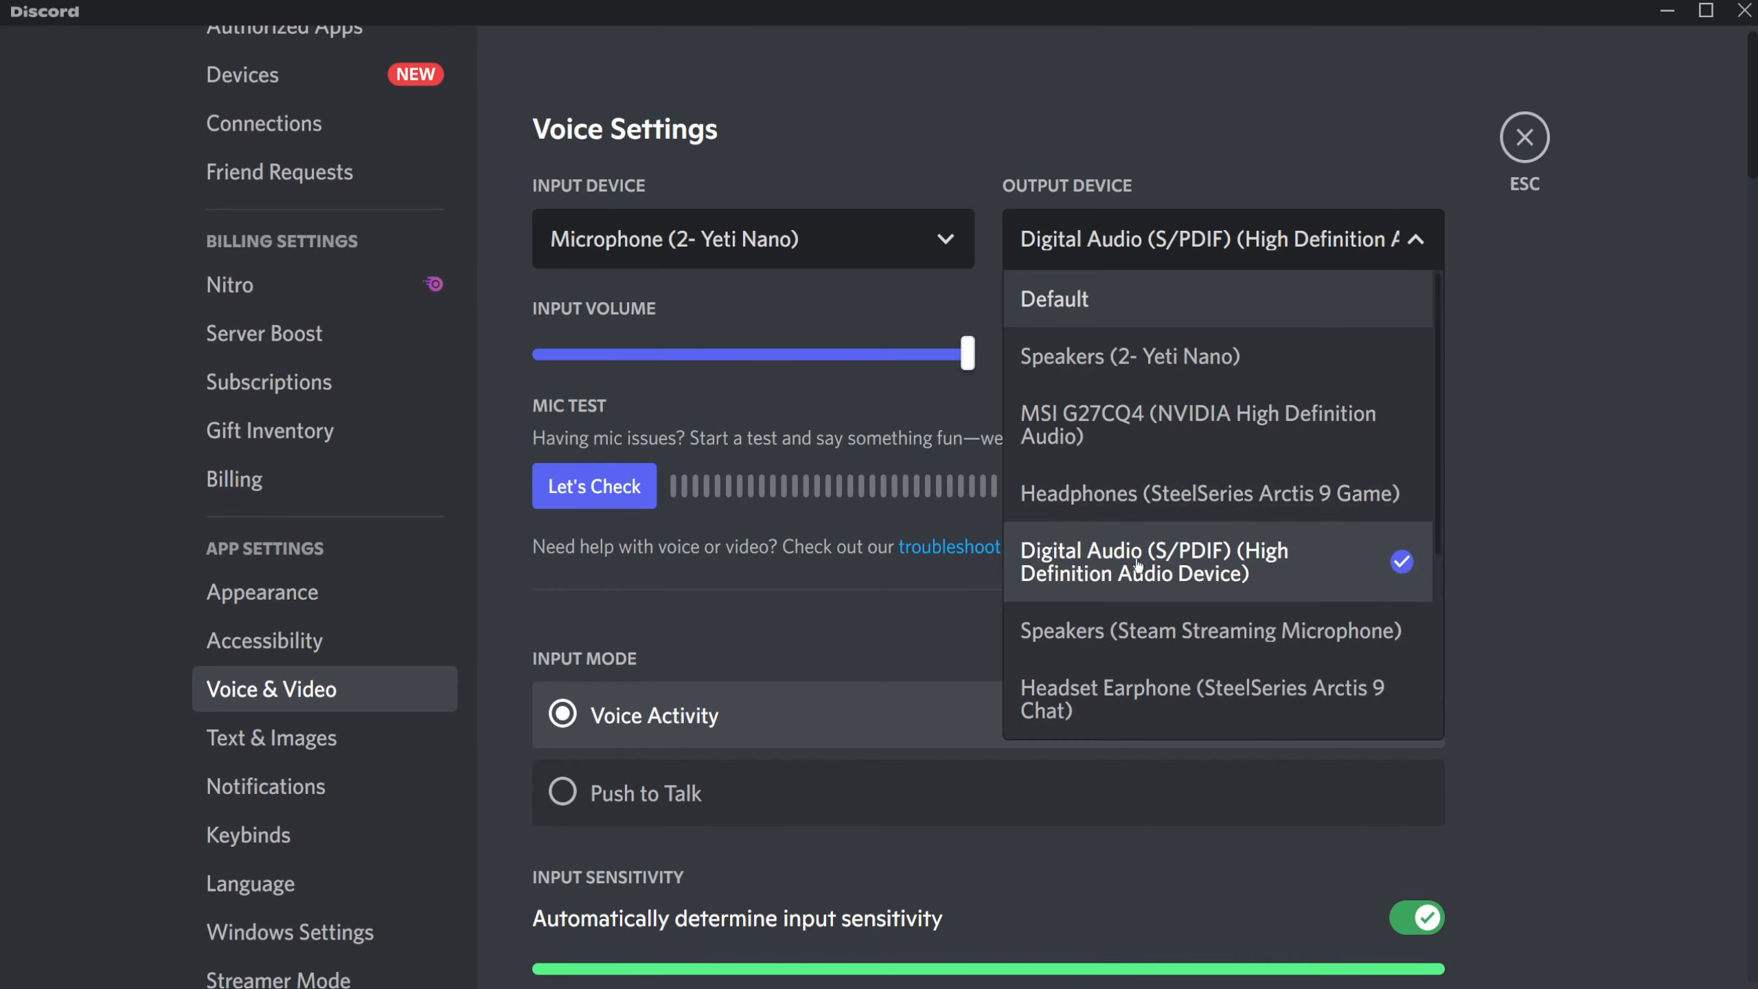
{"action": "mouse_move", "coordinate": [1252, 578]}
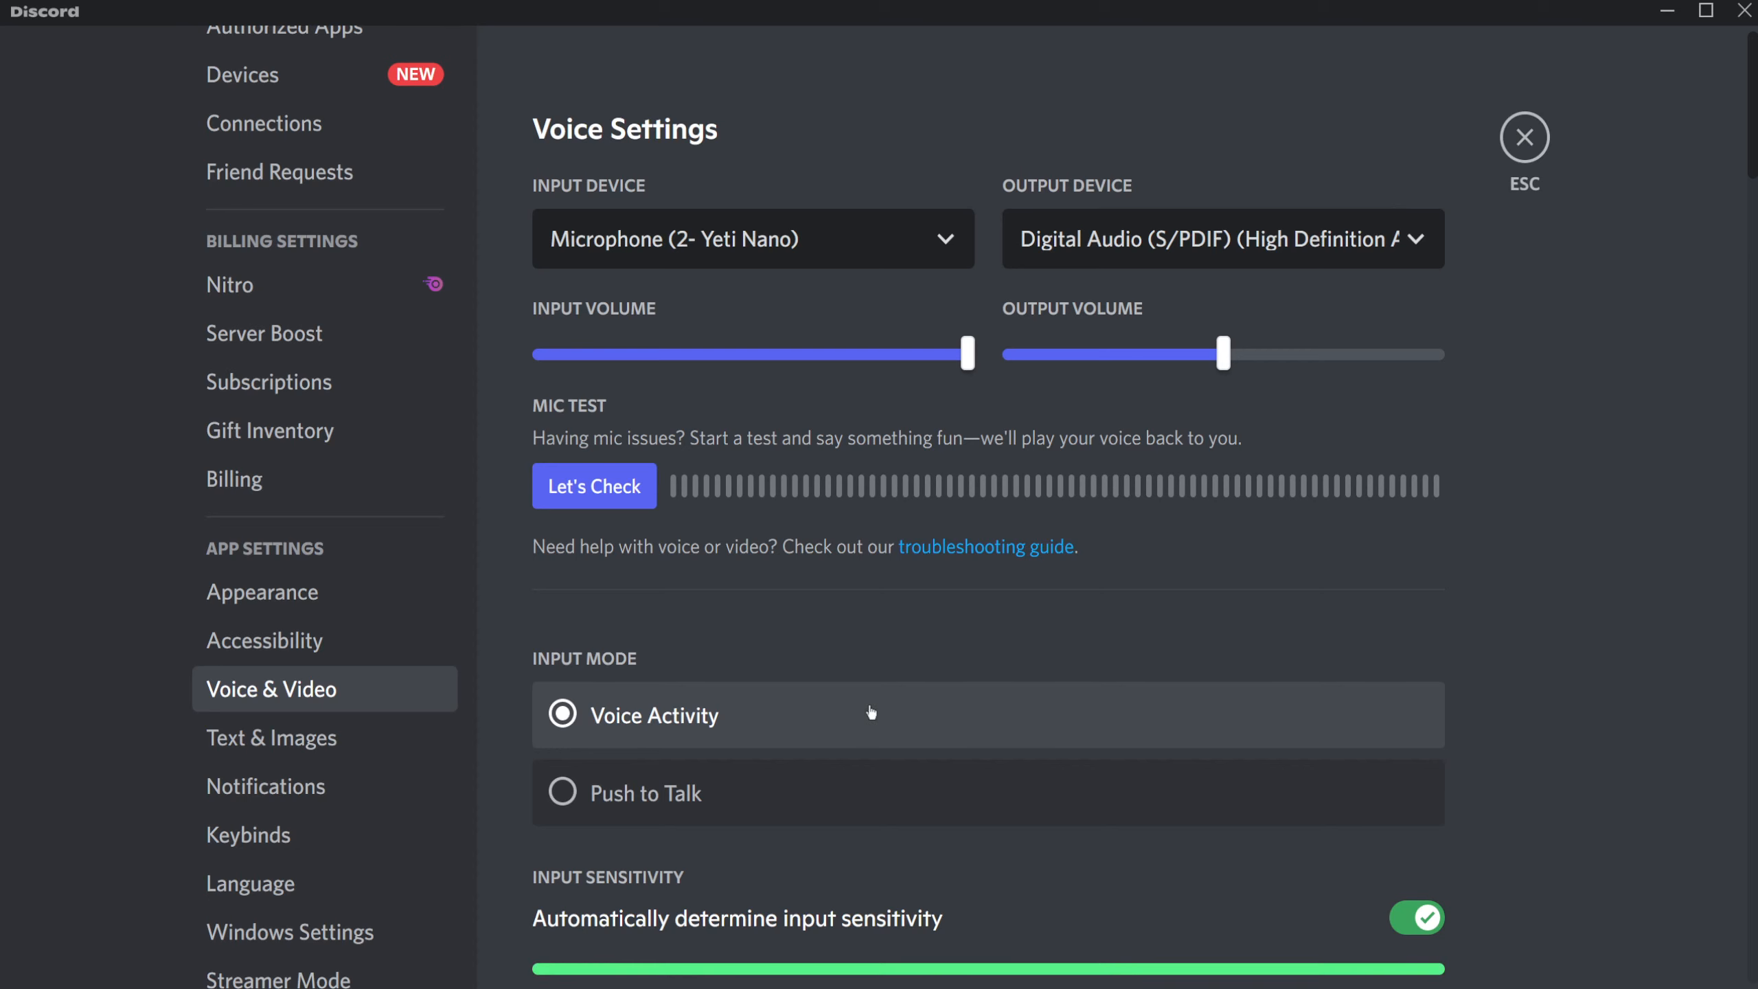
{"action": "scroll", "scroll_direction": "down", "scroll_amount": 3}
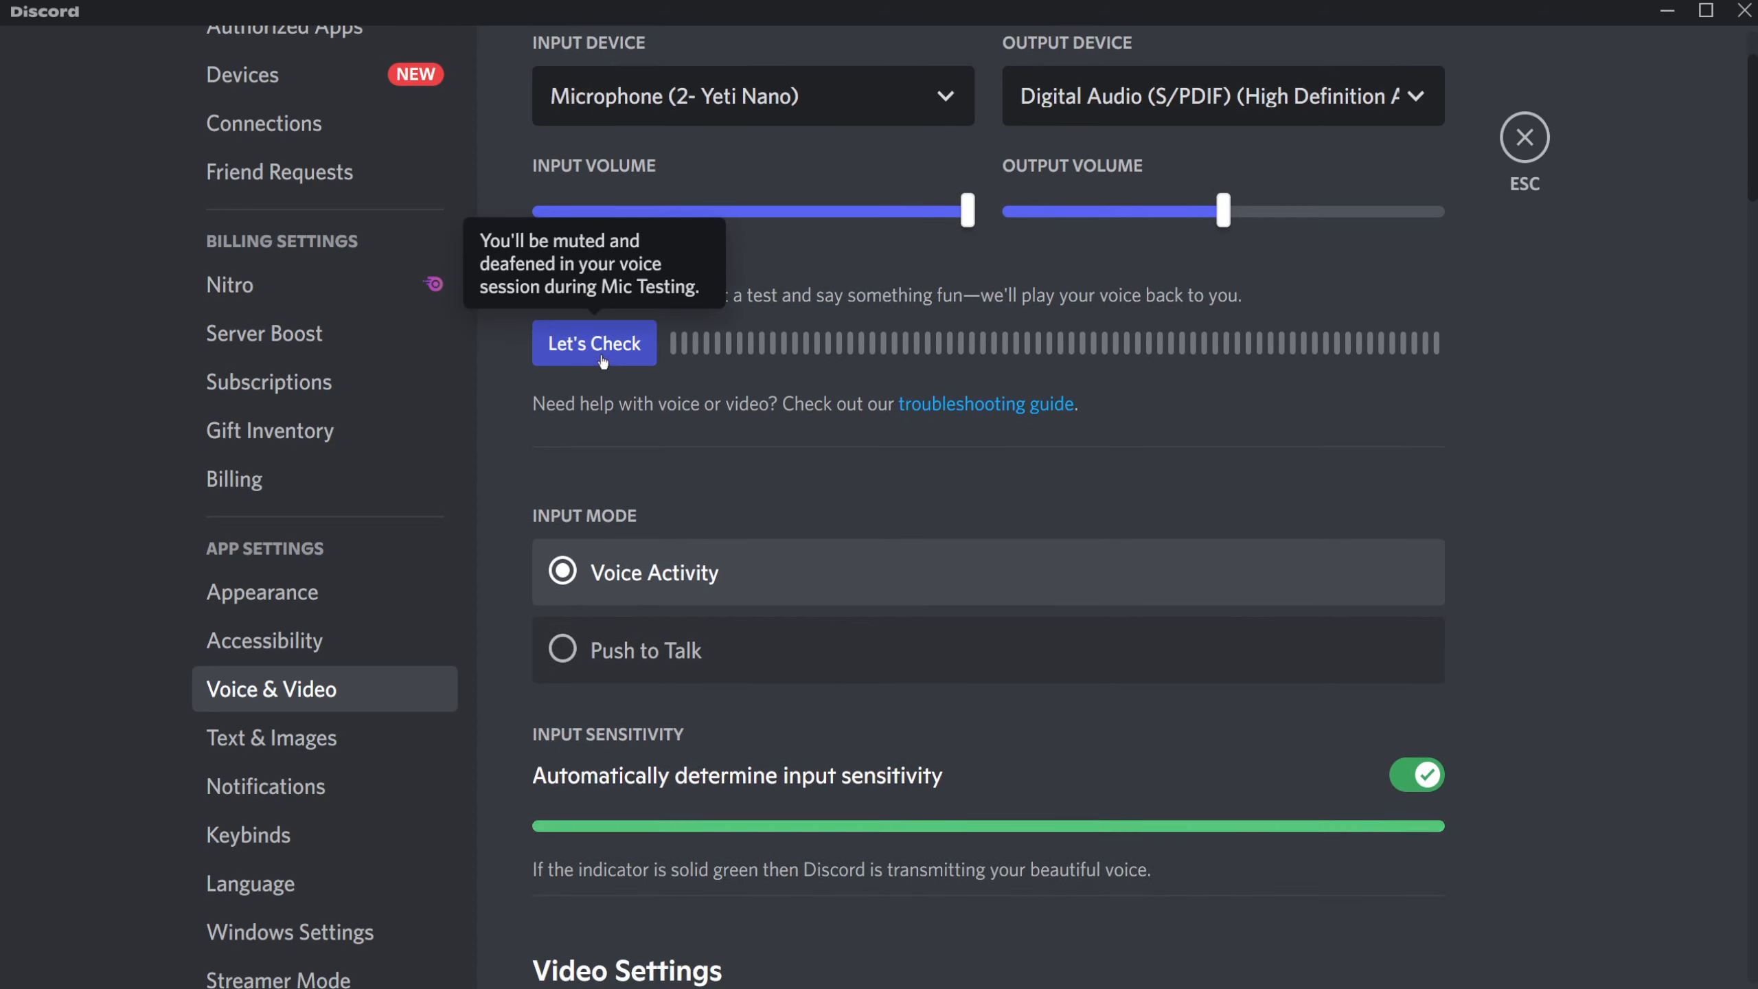
{"action": "left_click", "coordinate": [593, 343]}
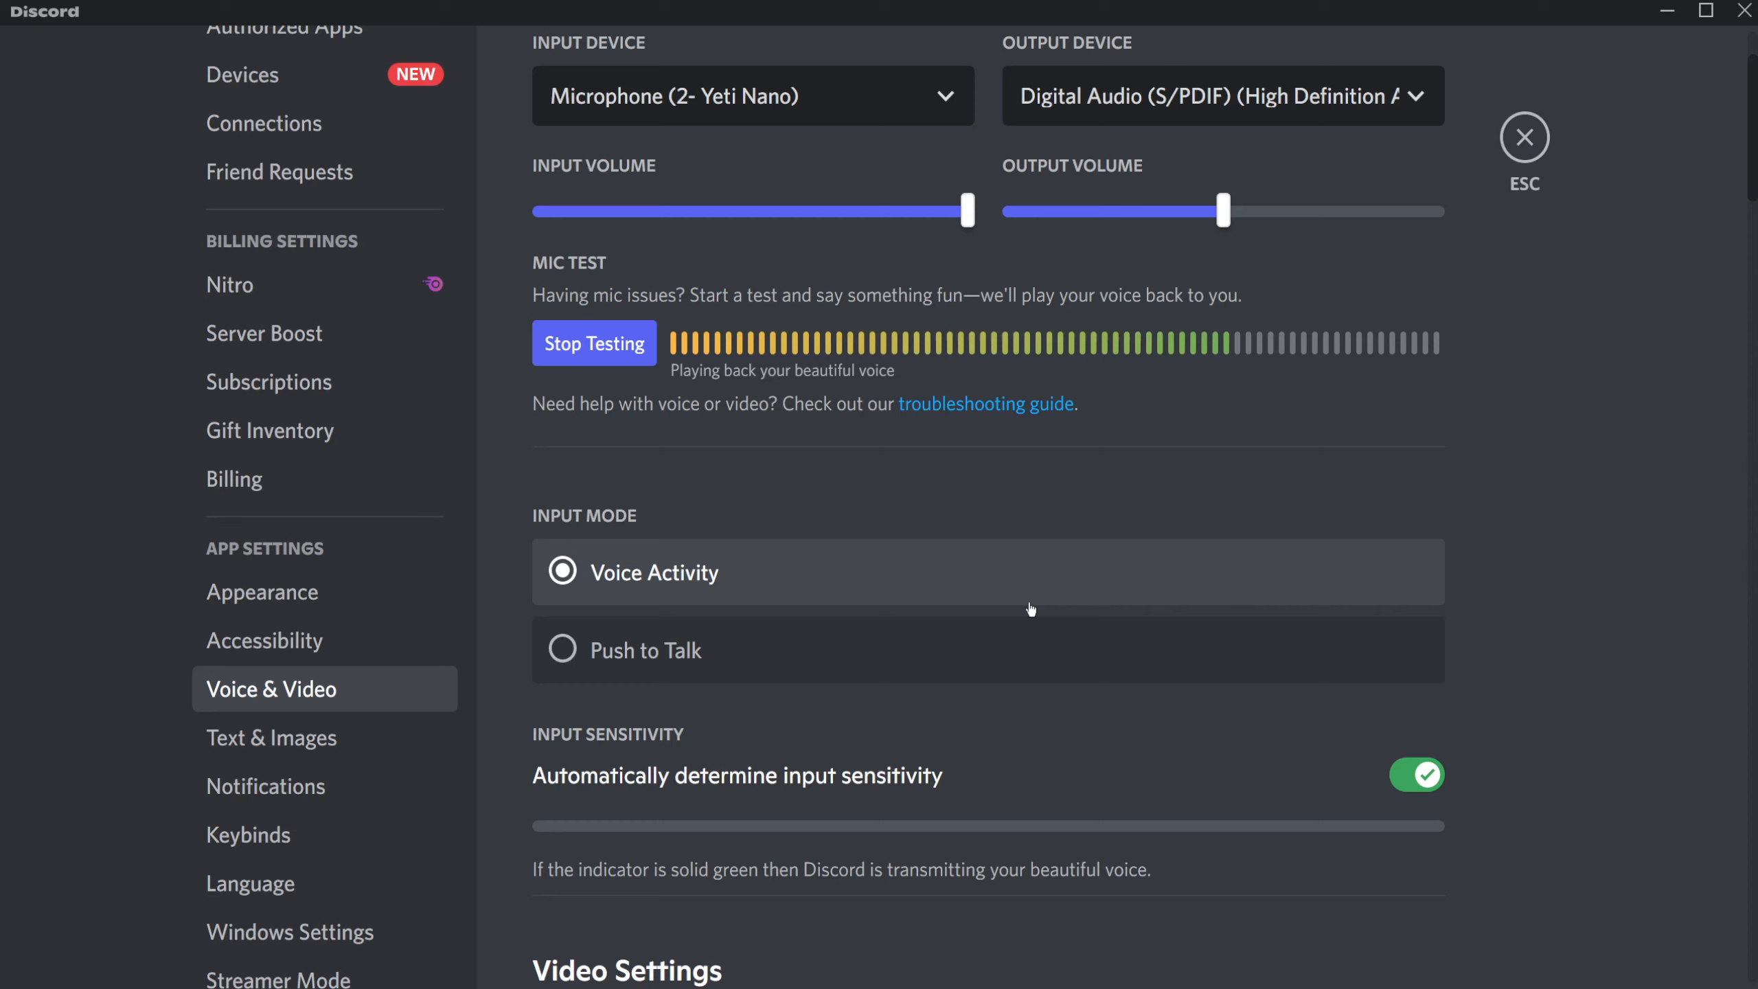
{"action": "left_click", "coordinate": [594, 344]}
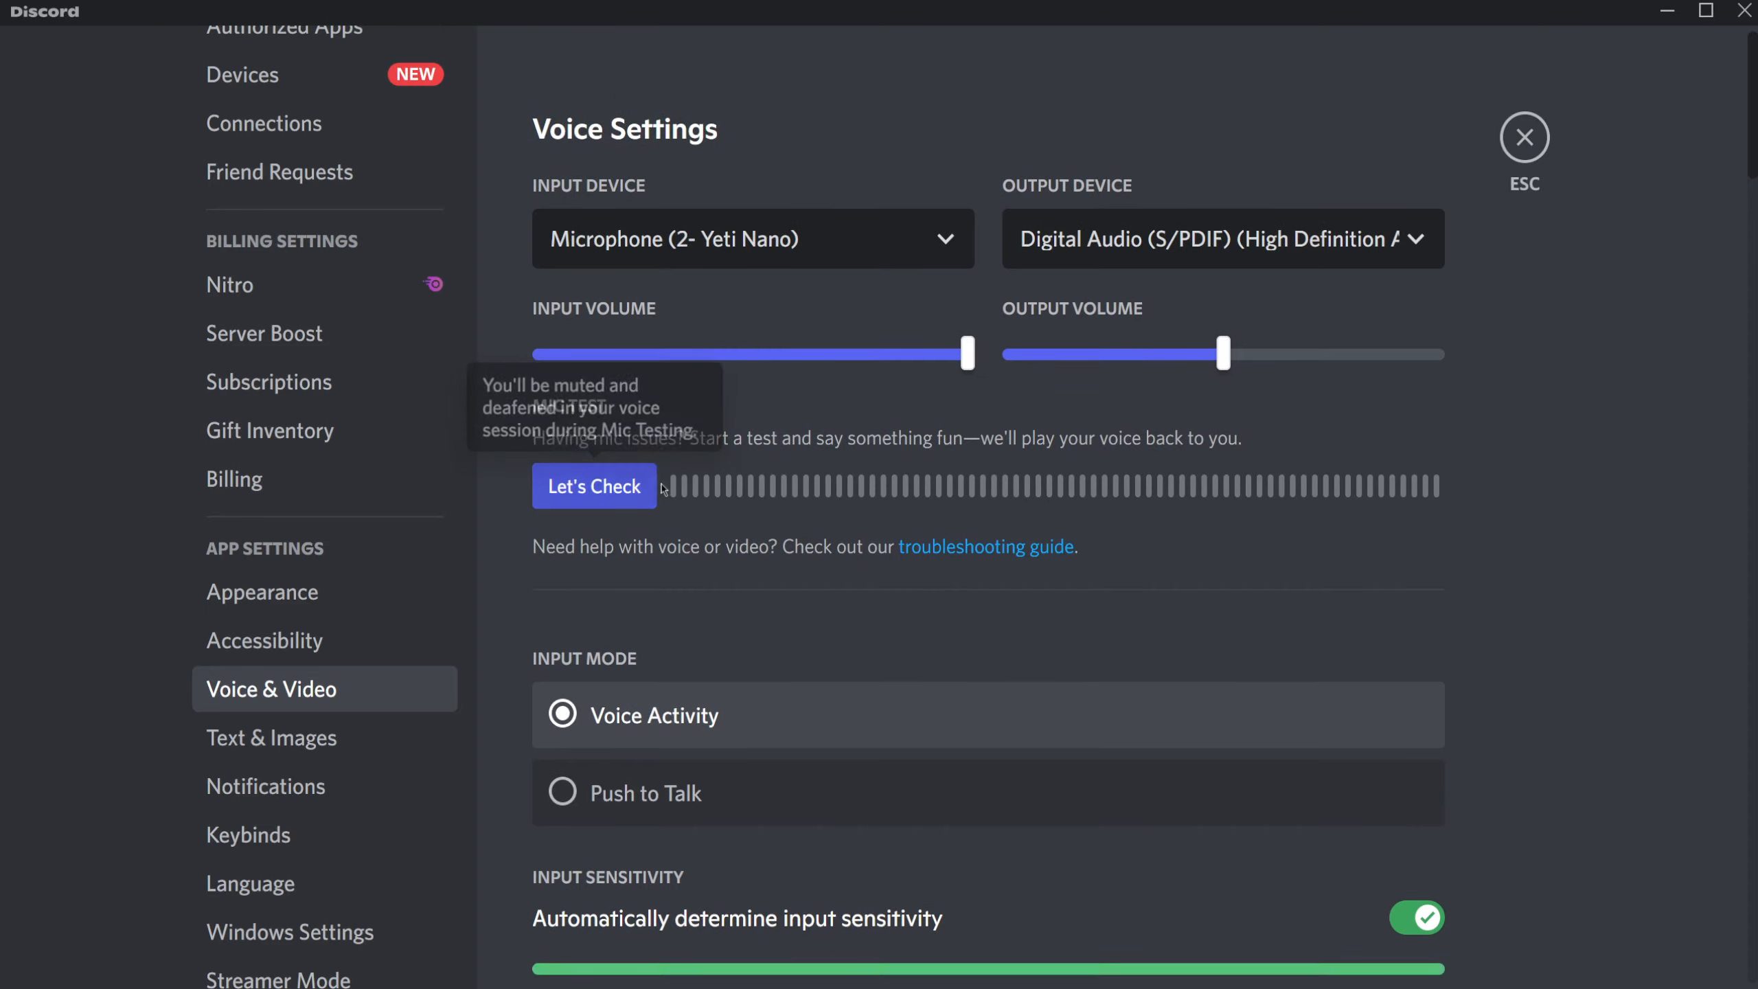
{"action": "scroll", "scroll_direction": "down", "scroll_amount": 3}
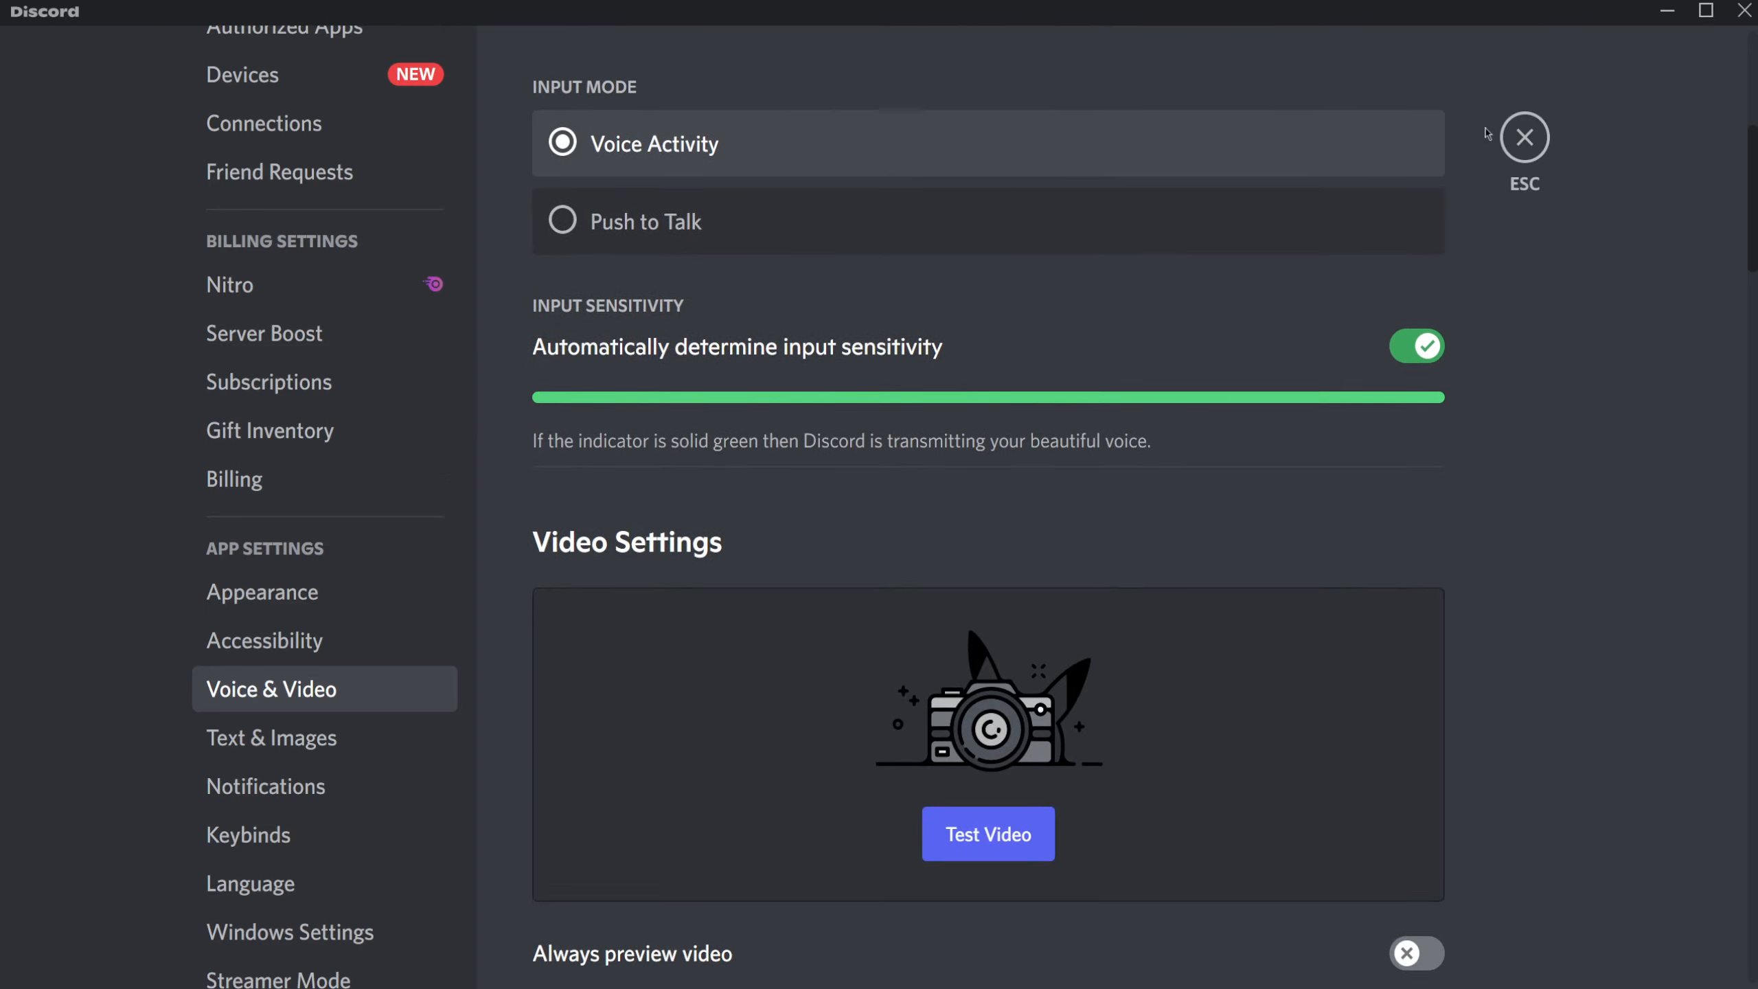
{"action": "mouse_move", "coordinate": [1544, 551]}
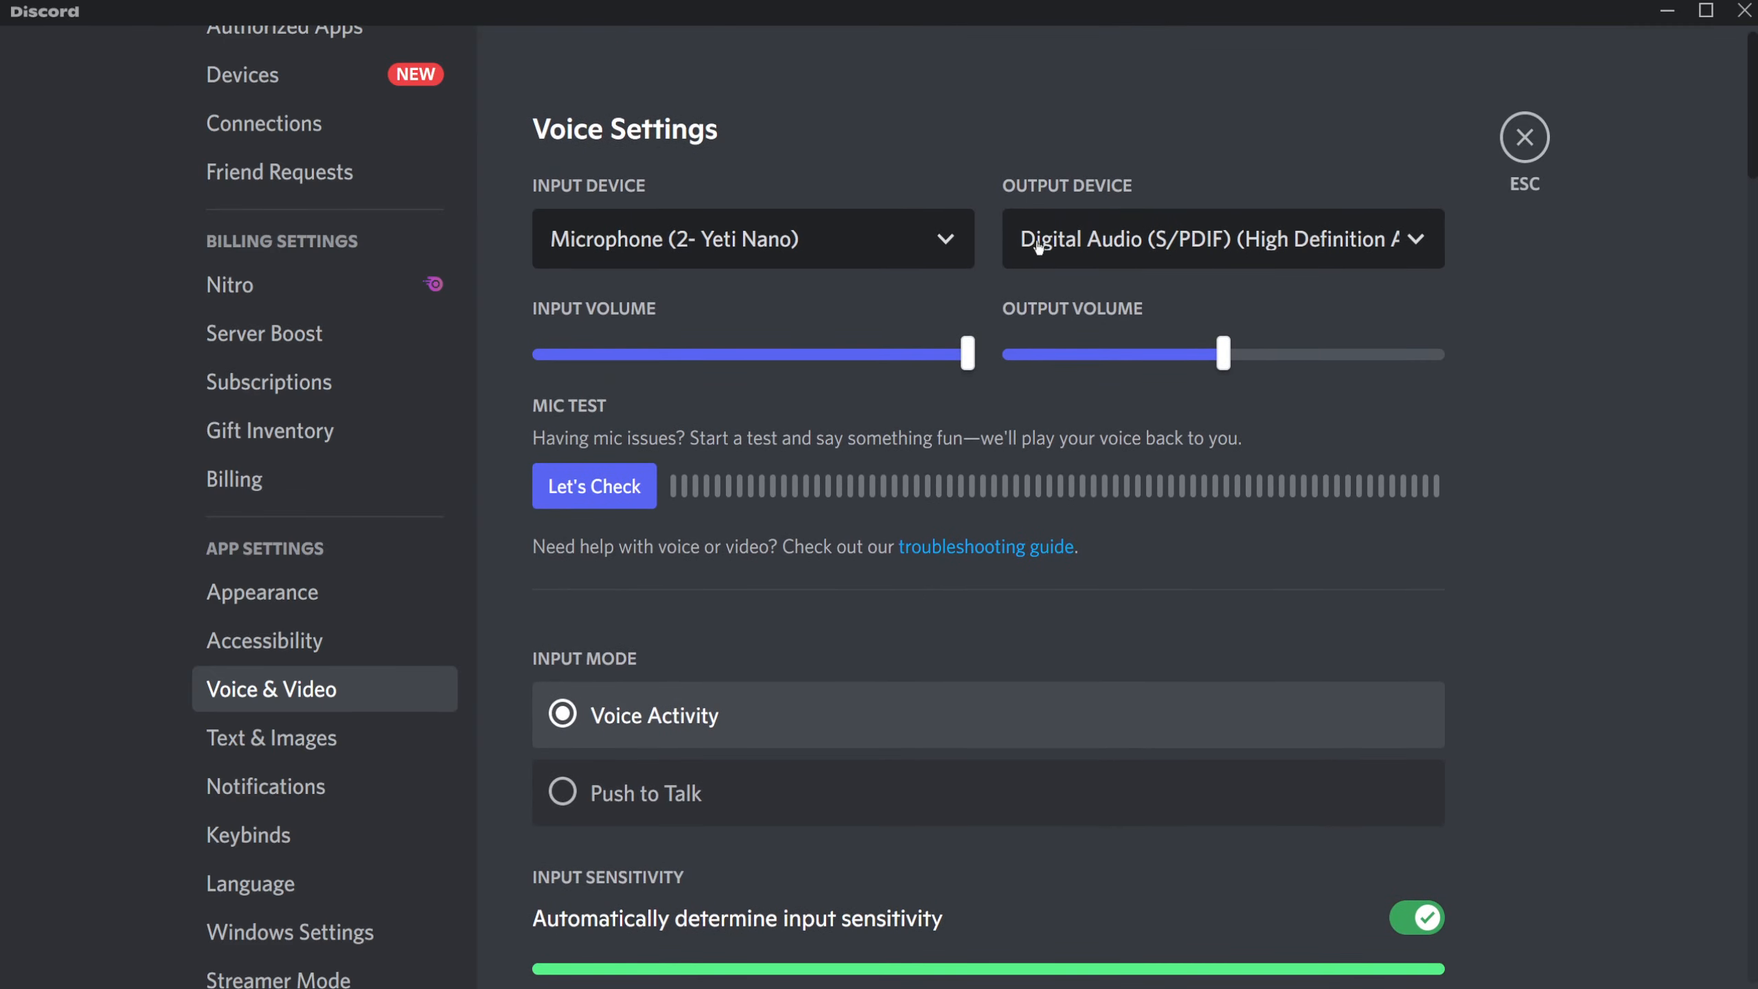
{"action": "mouse_move", "coordinate": [1522, 136]}
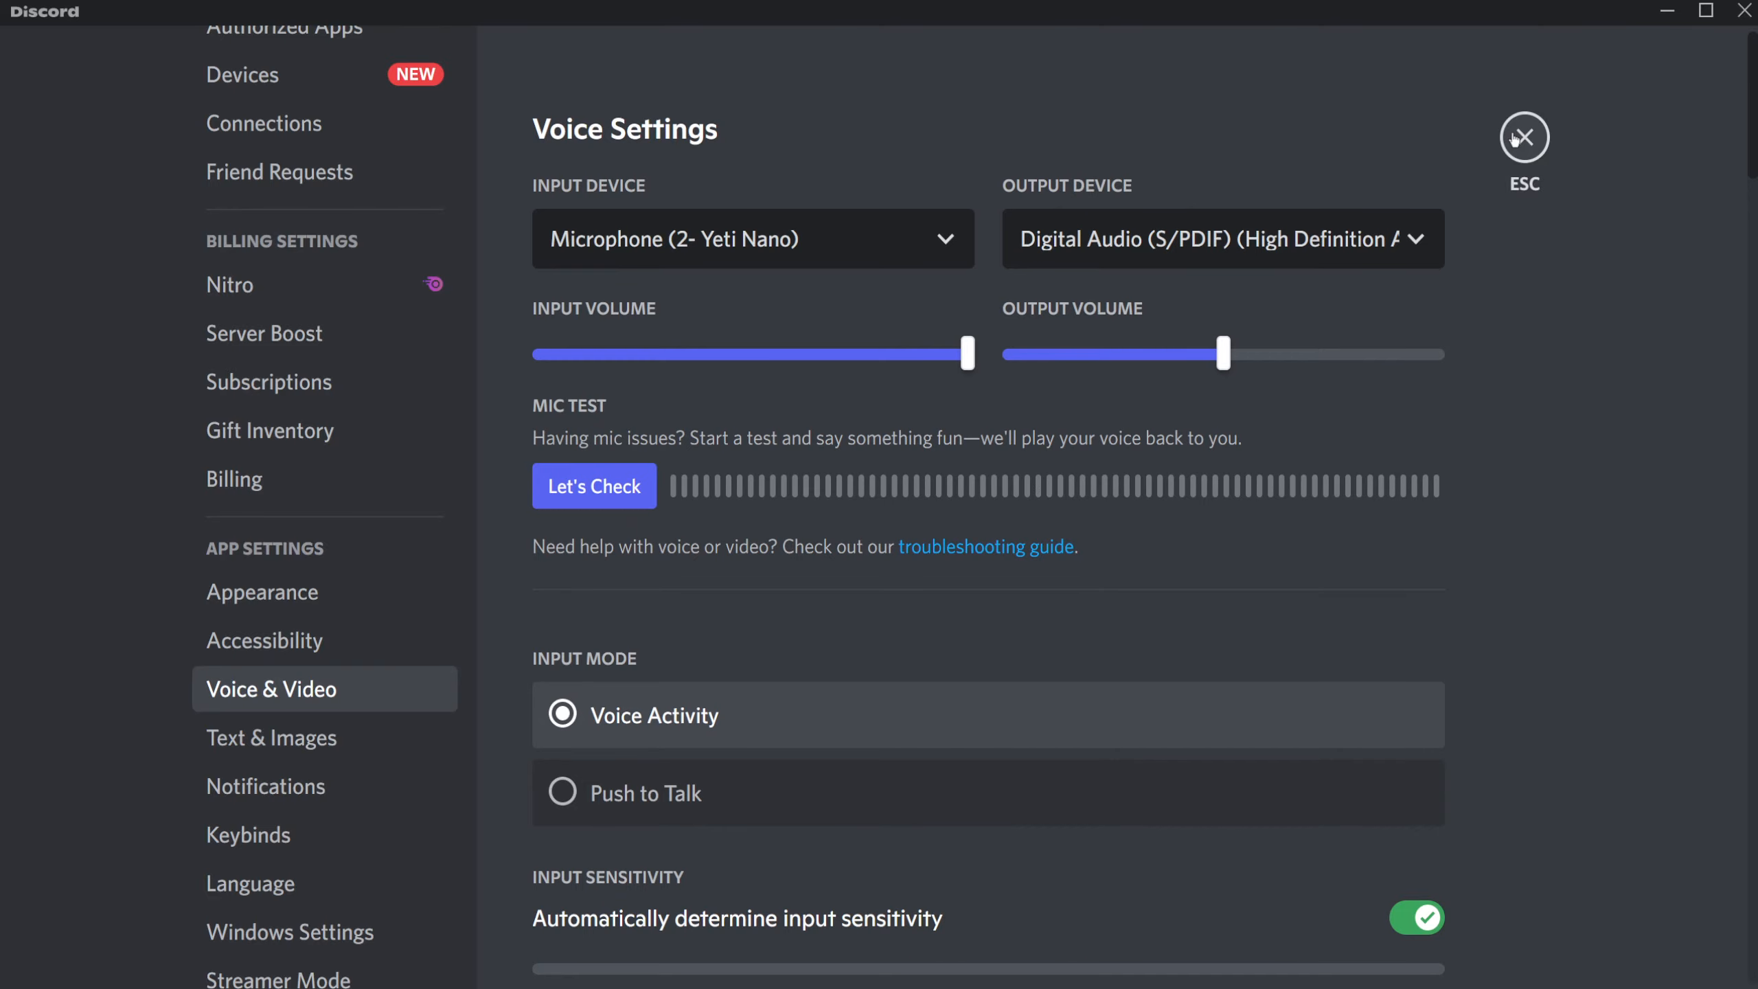
{"action": "left_click", "coordinate": [1522, 144]}
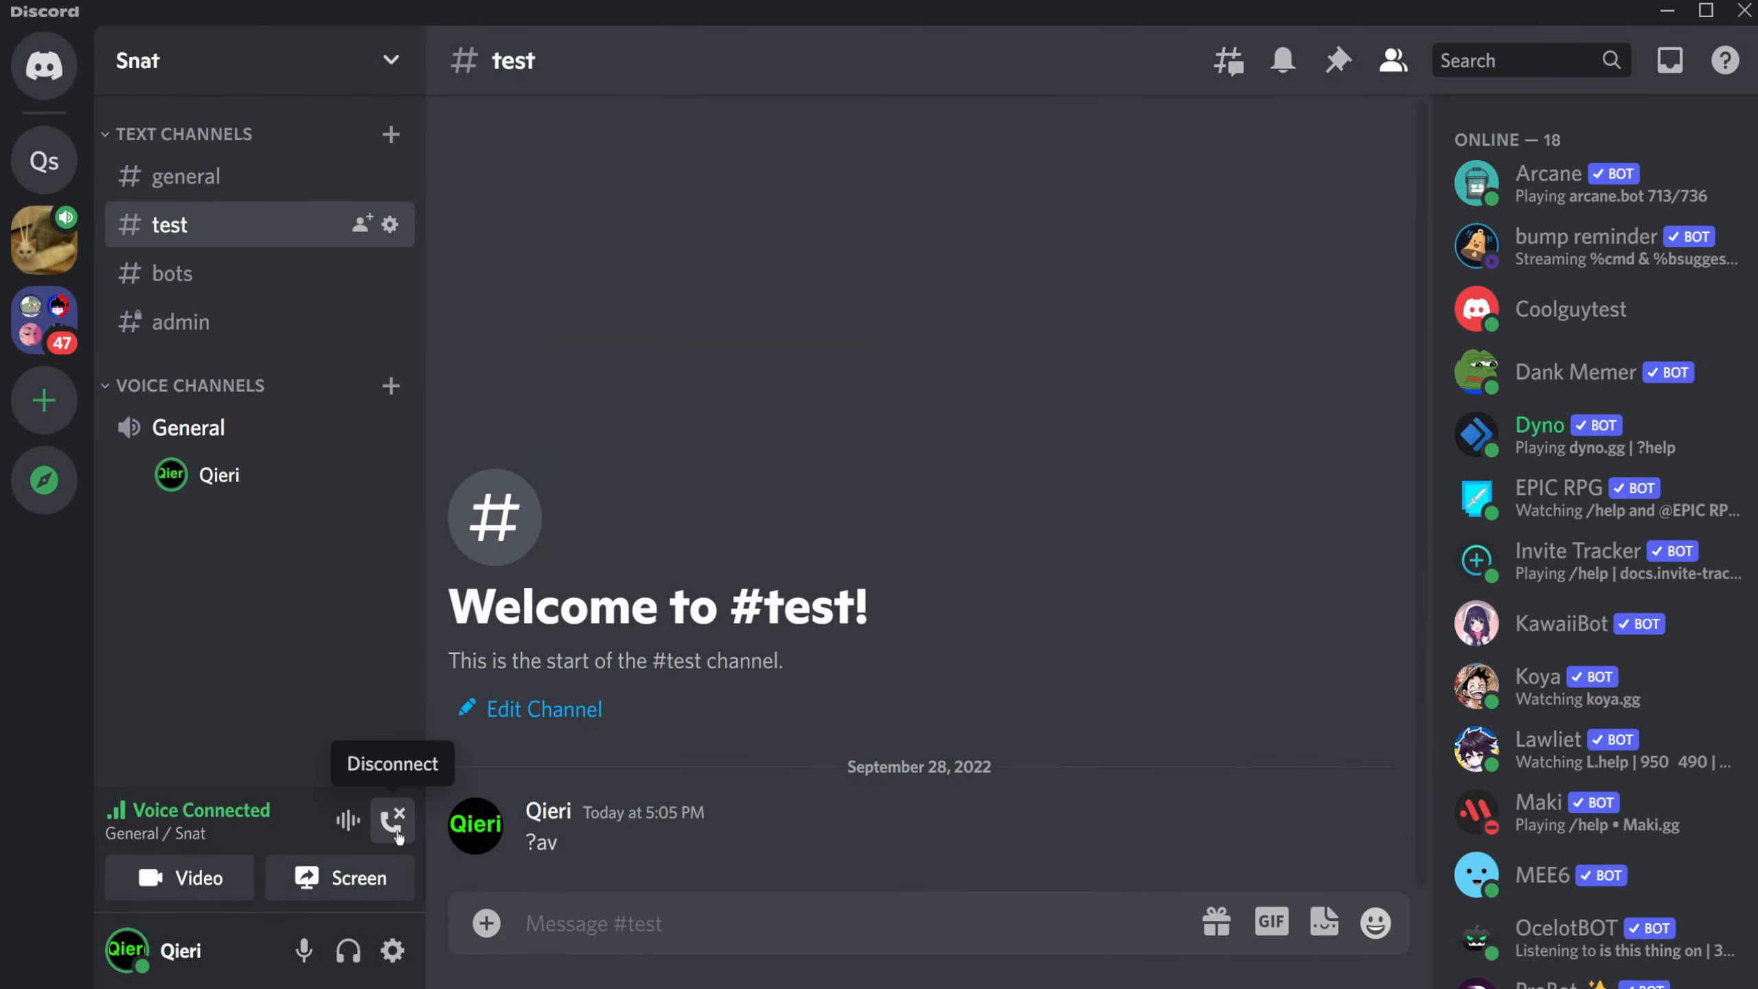
{"action": "left_click", "coordinate": [393, 821]}
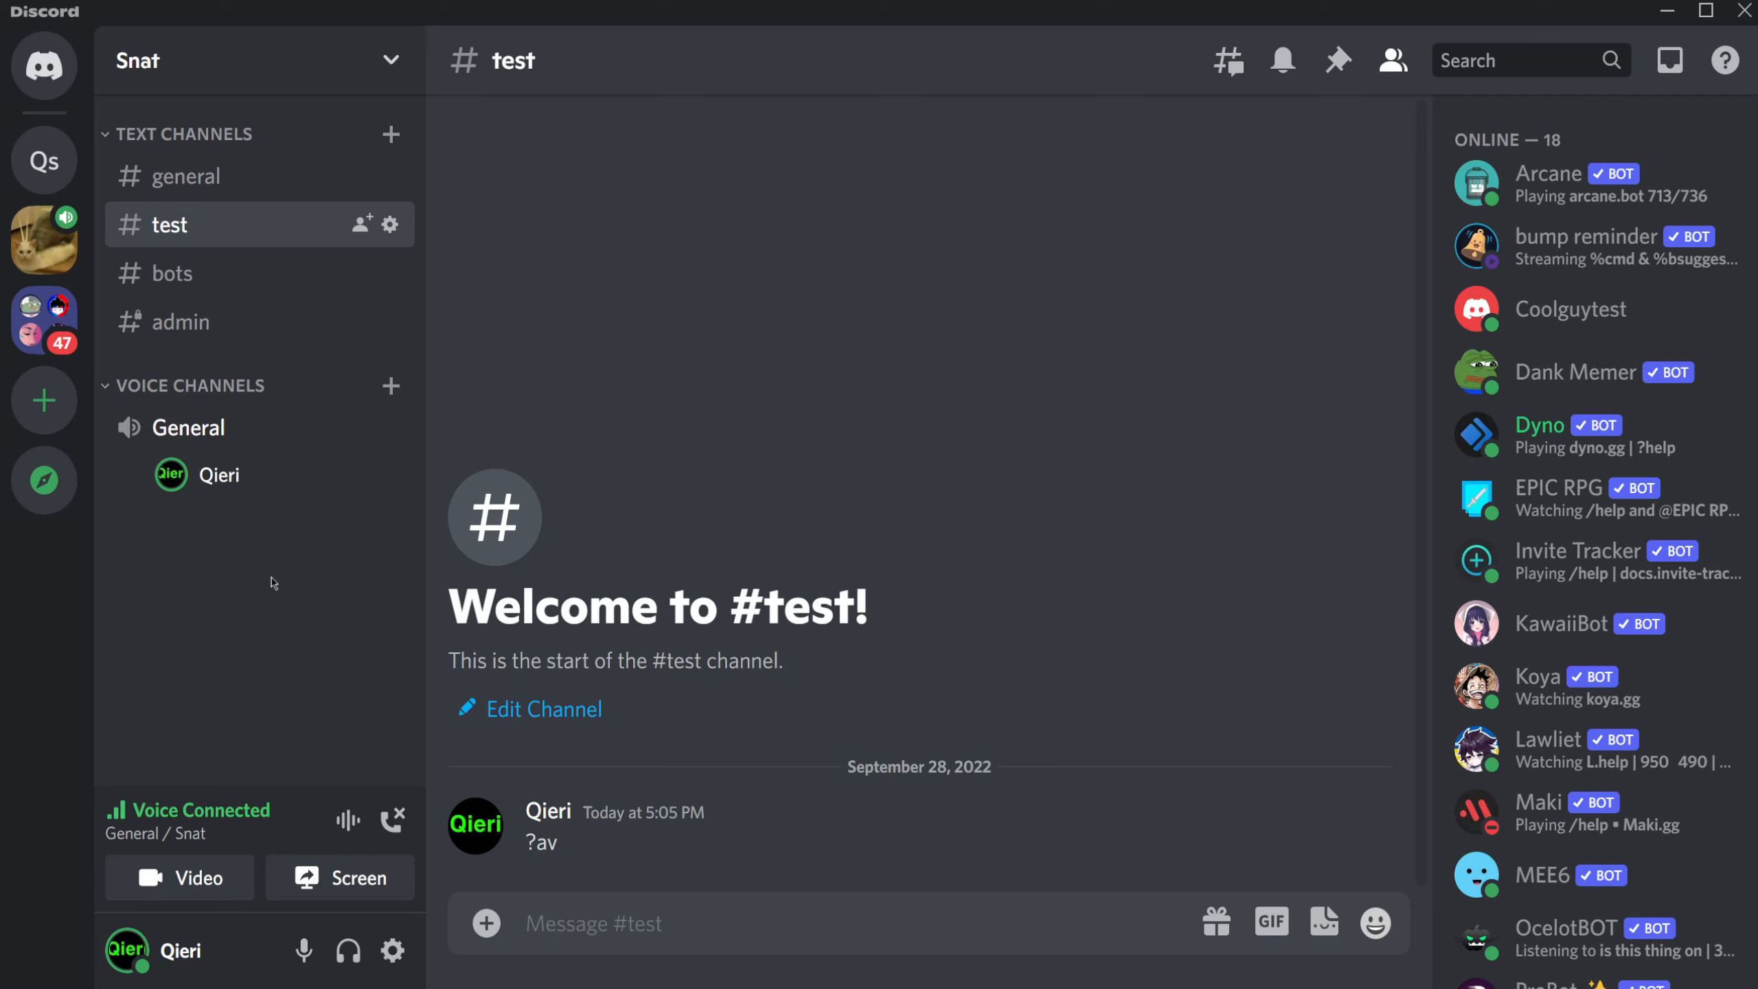
{"action": "mouse_move", "coordinate": [323, 931]}
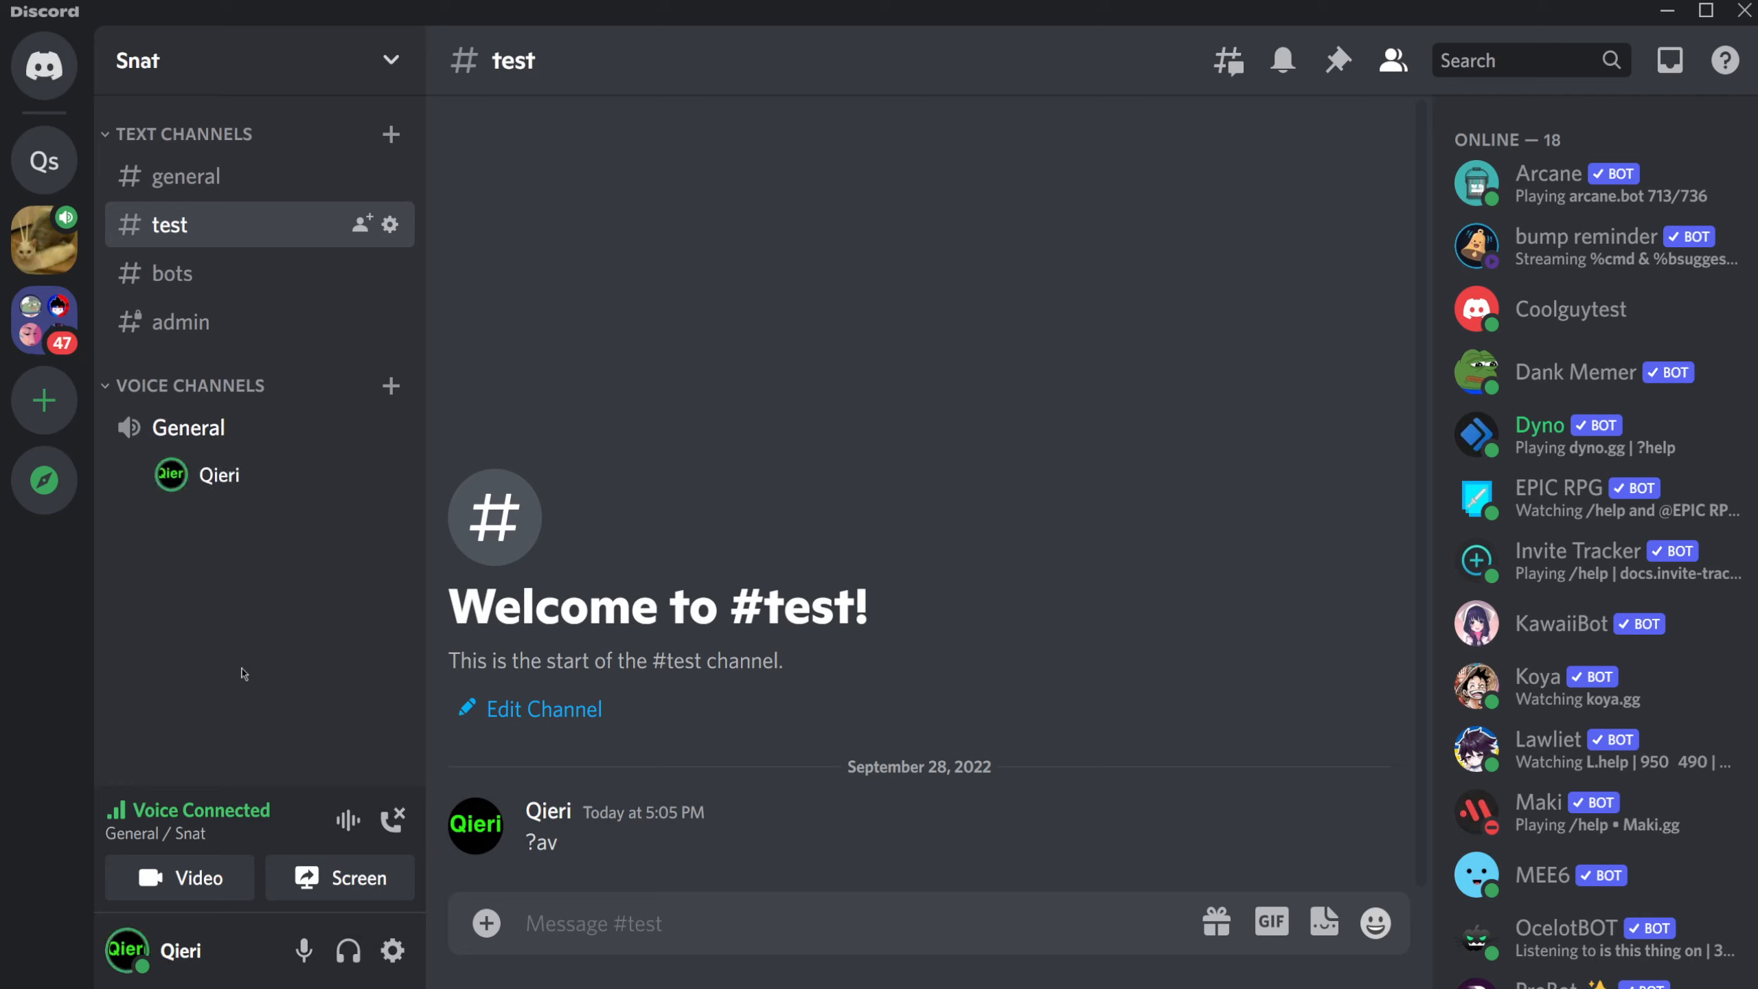
{"action": "mouse_move", "coordinate": [280, 670]}
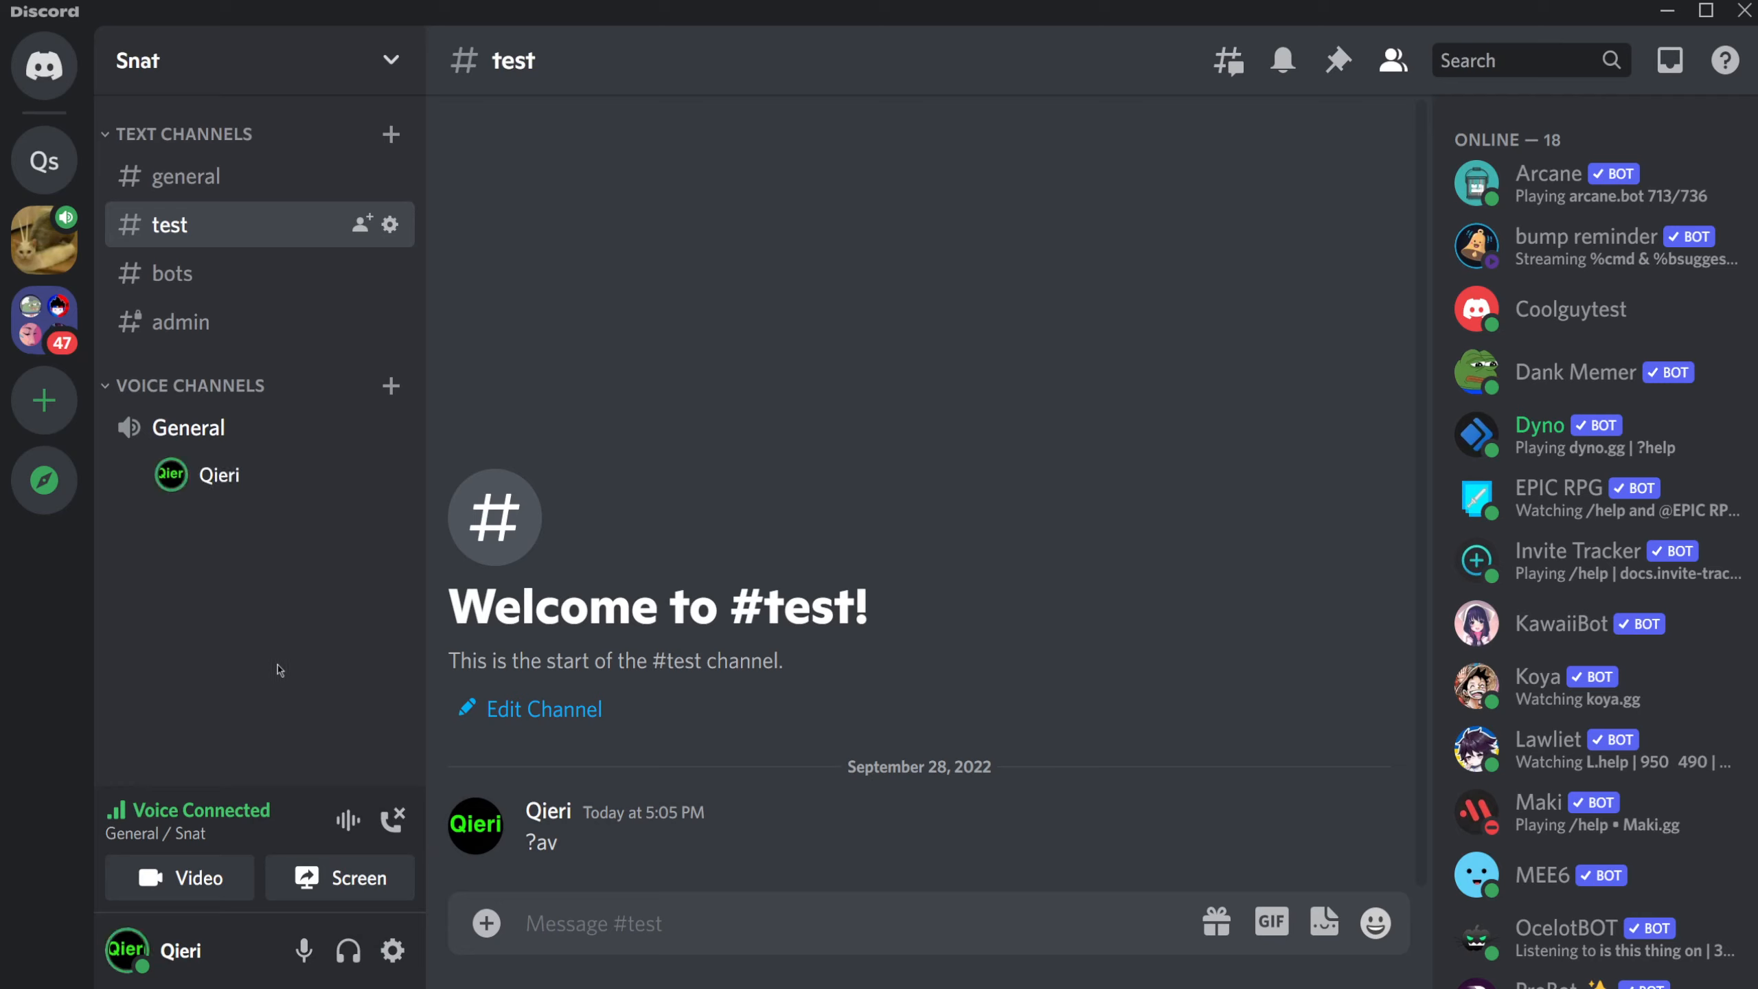
{"action": "mouse_move", "coordinate": [282, 652]}
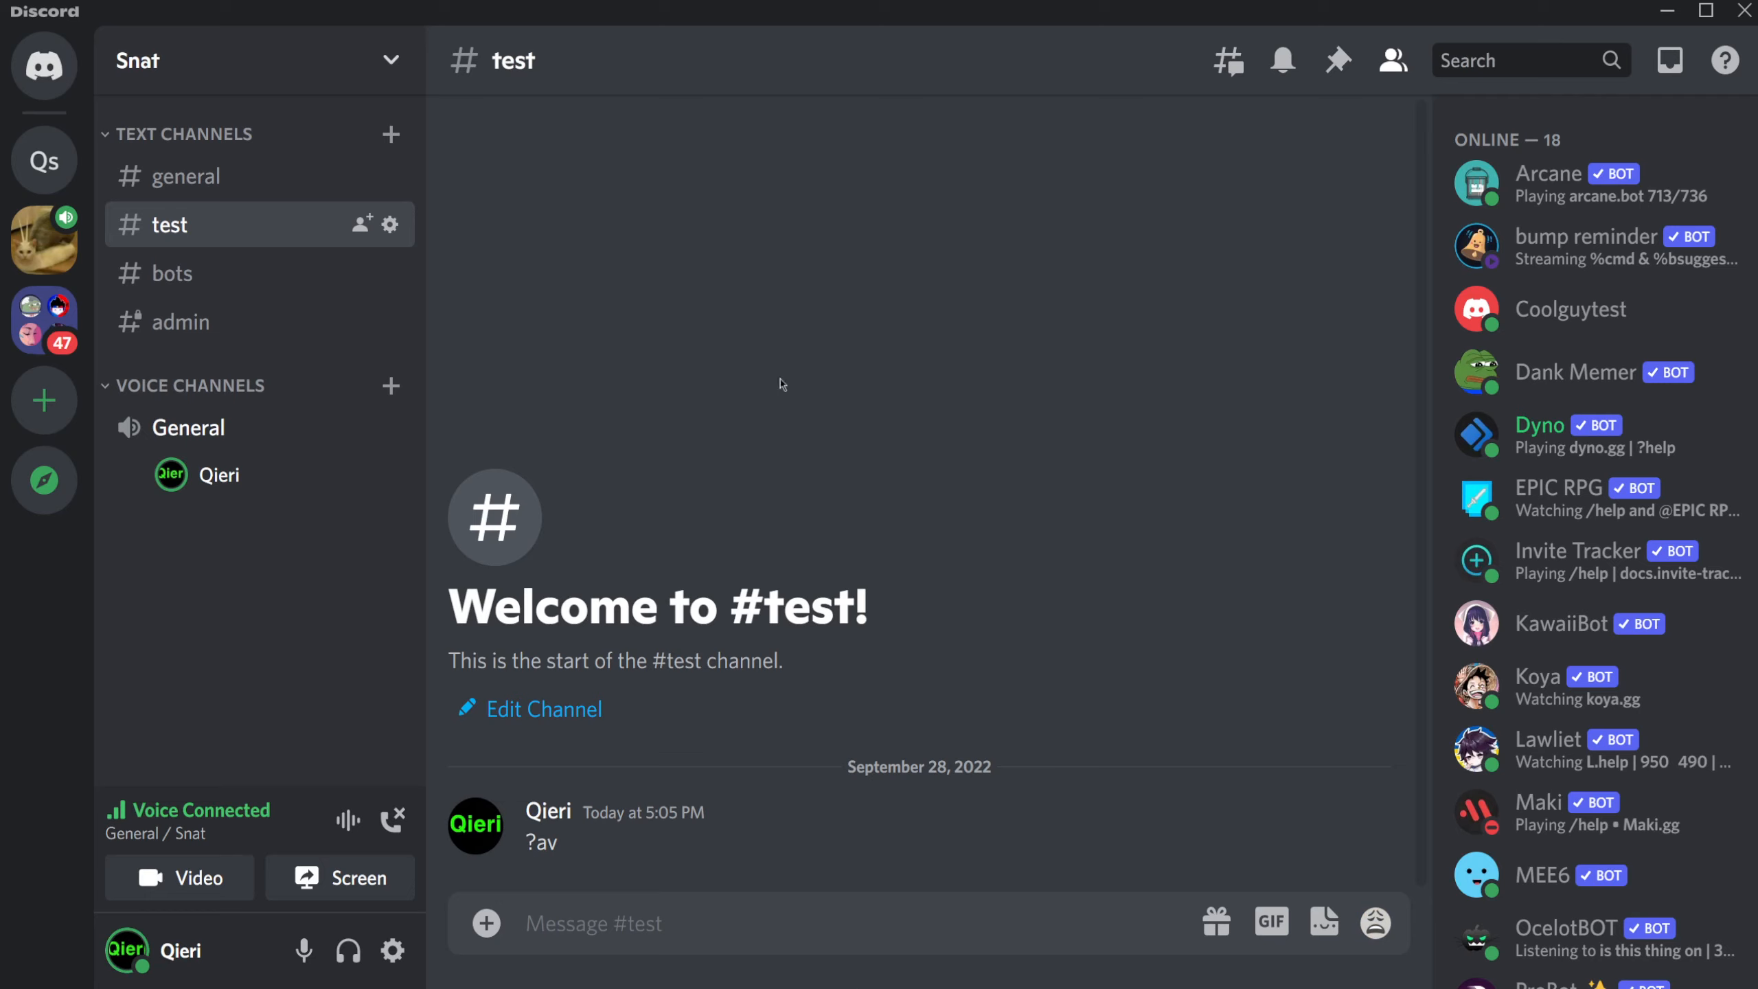
{"action": "mouse_move", "coordinate": [527, 388]}
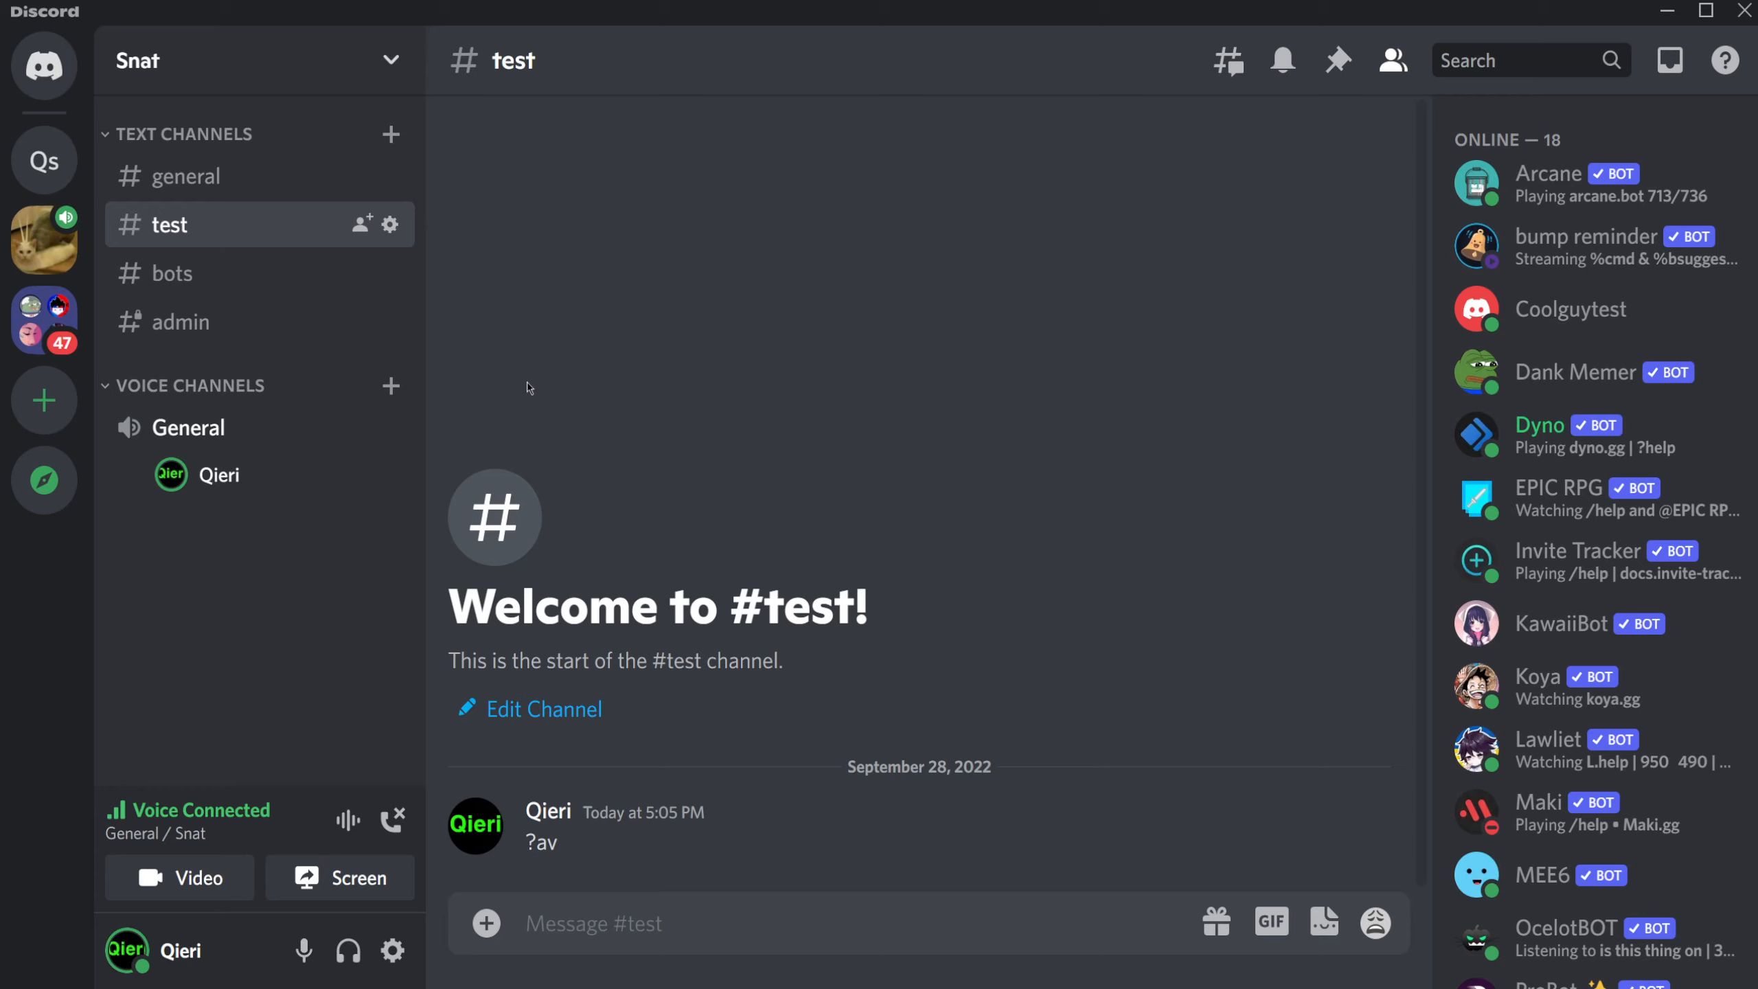
{"action": "mouse_move", "coordinate": [1704, 17]}
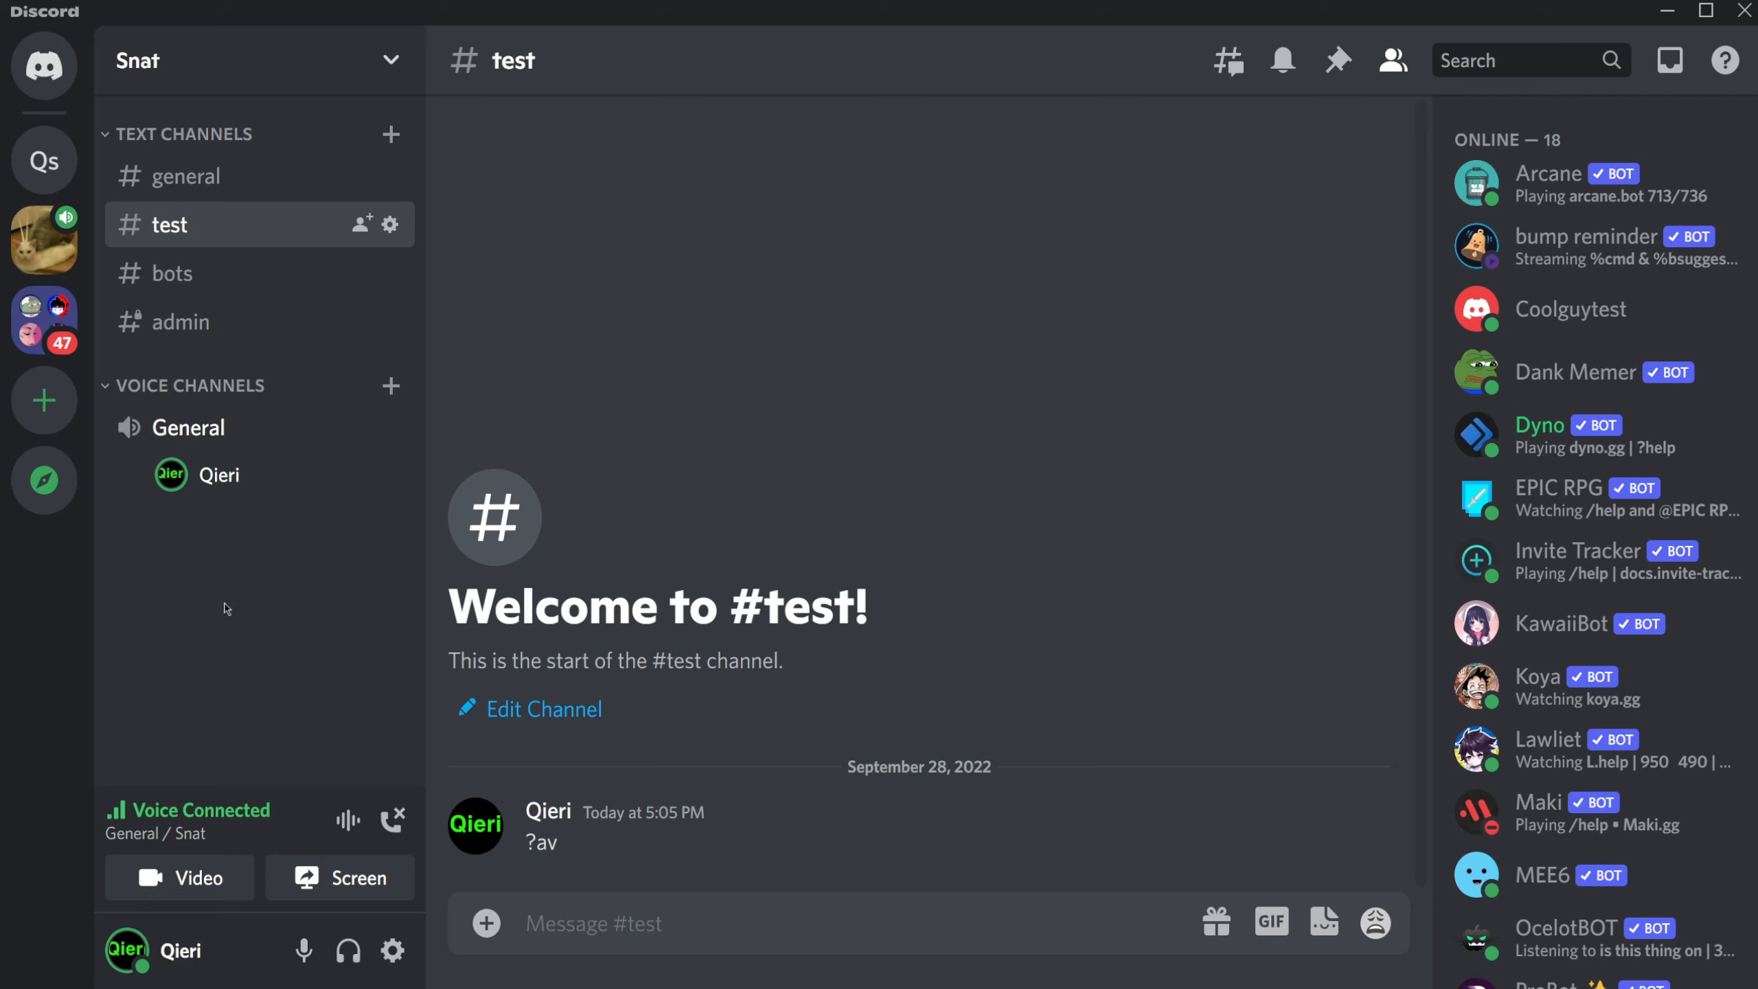
{"action": "mouse_move", "coordinate": [204, 588]}
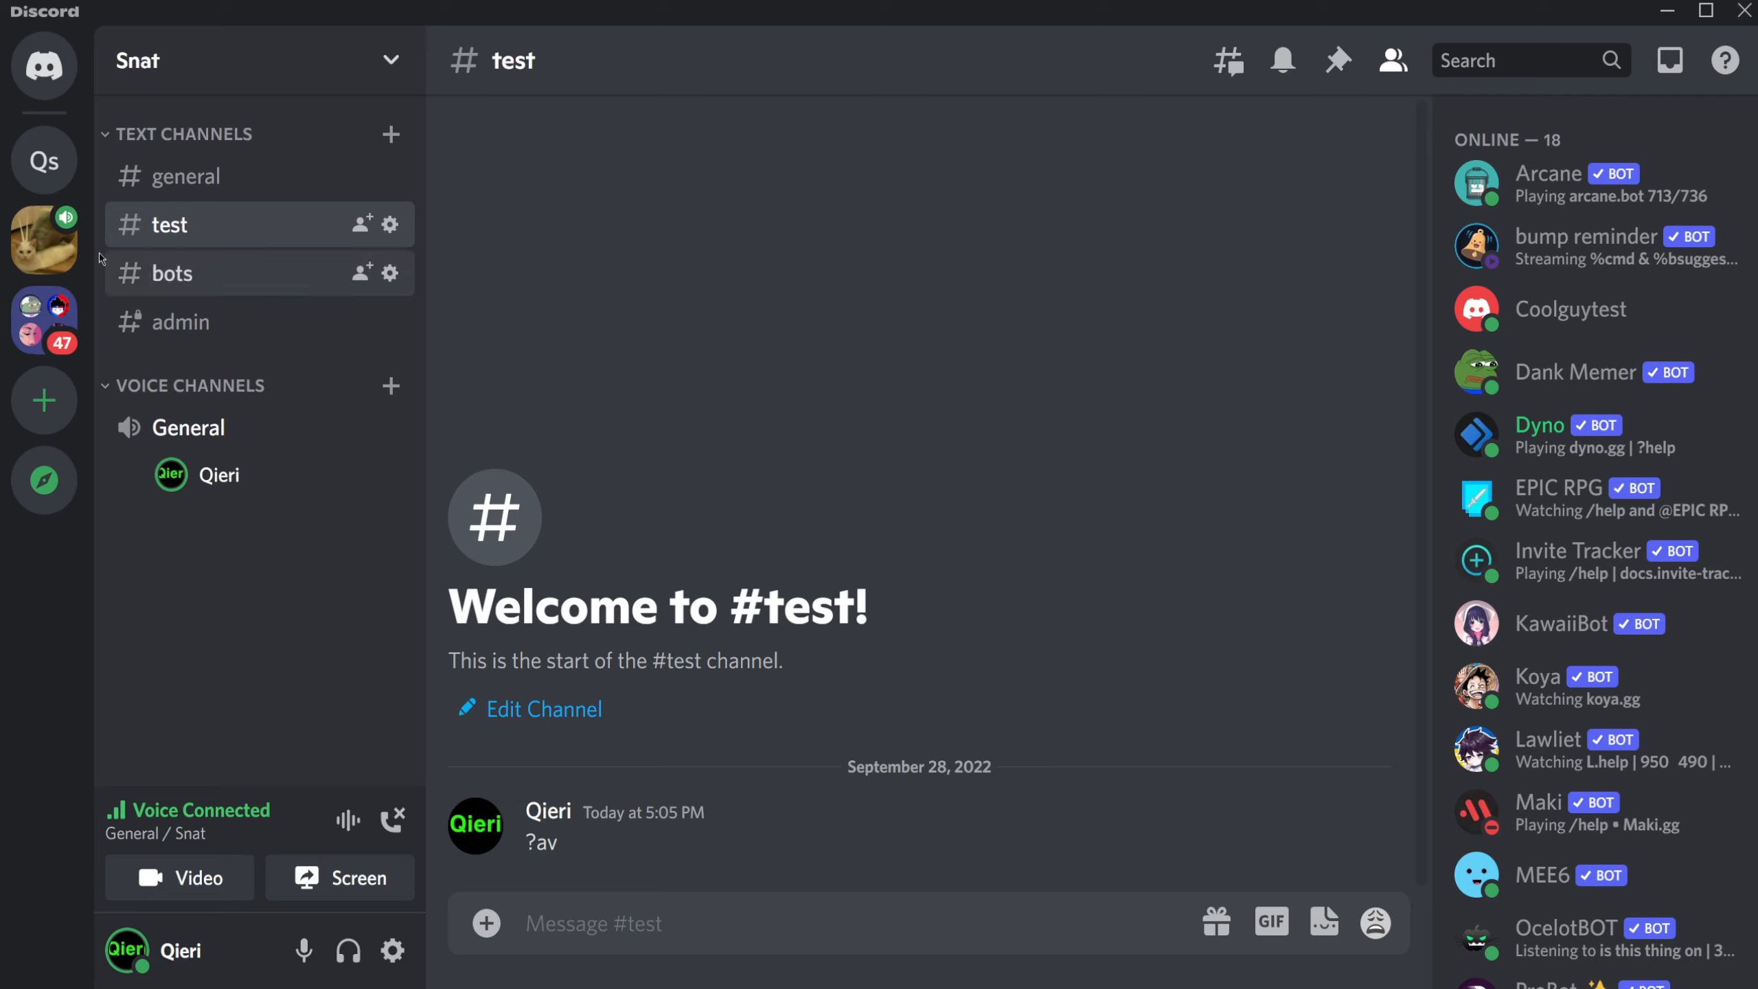
{"action": "mouse_move", "coordinate": [293, 597]}
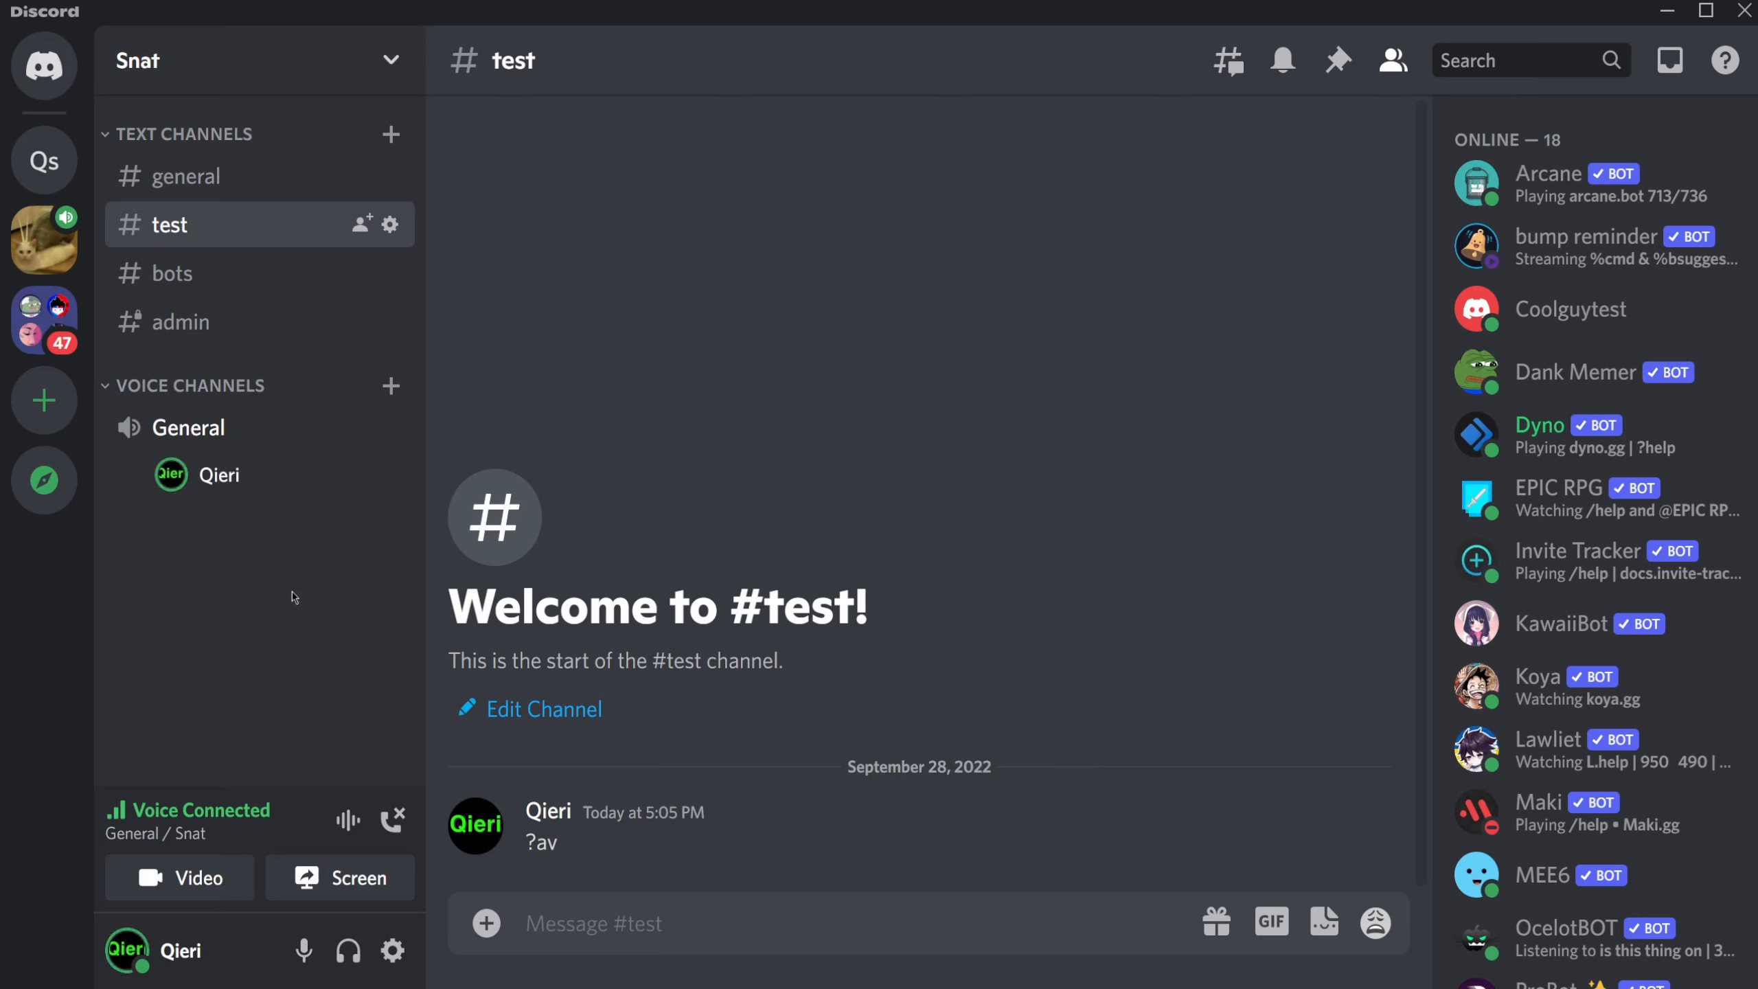
{"action": "mouse_move", "coordinate": [268, 591]}
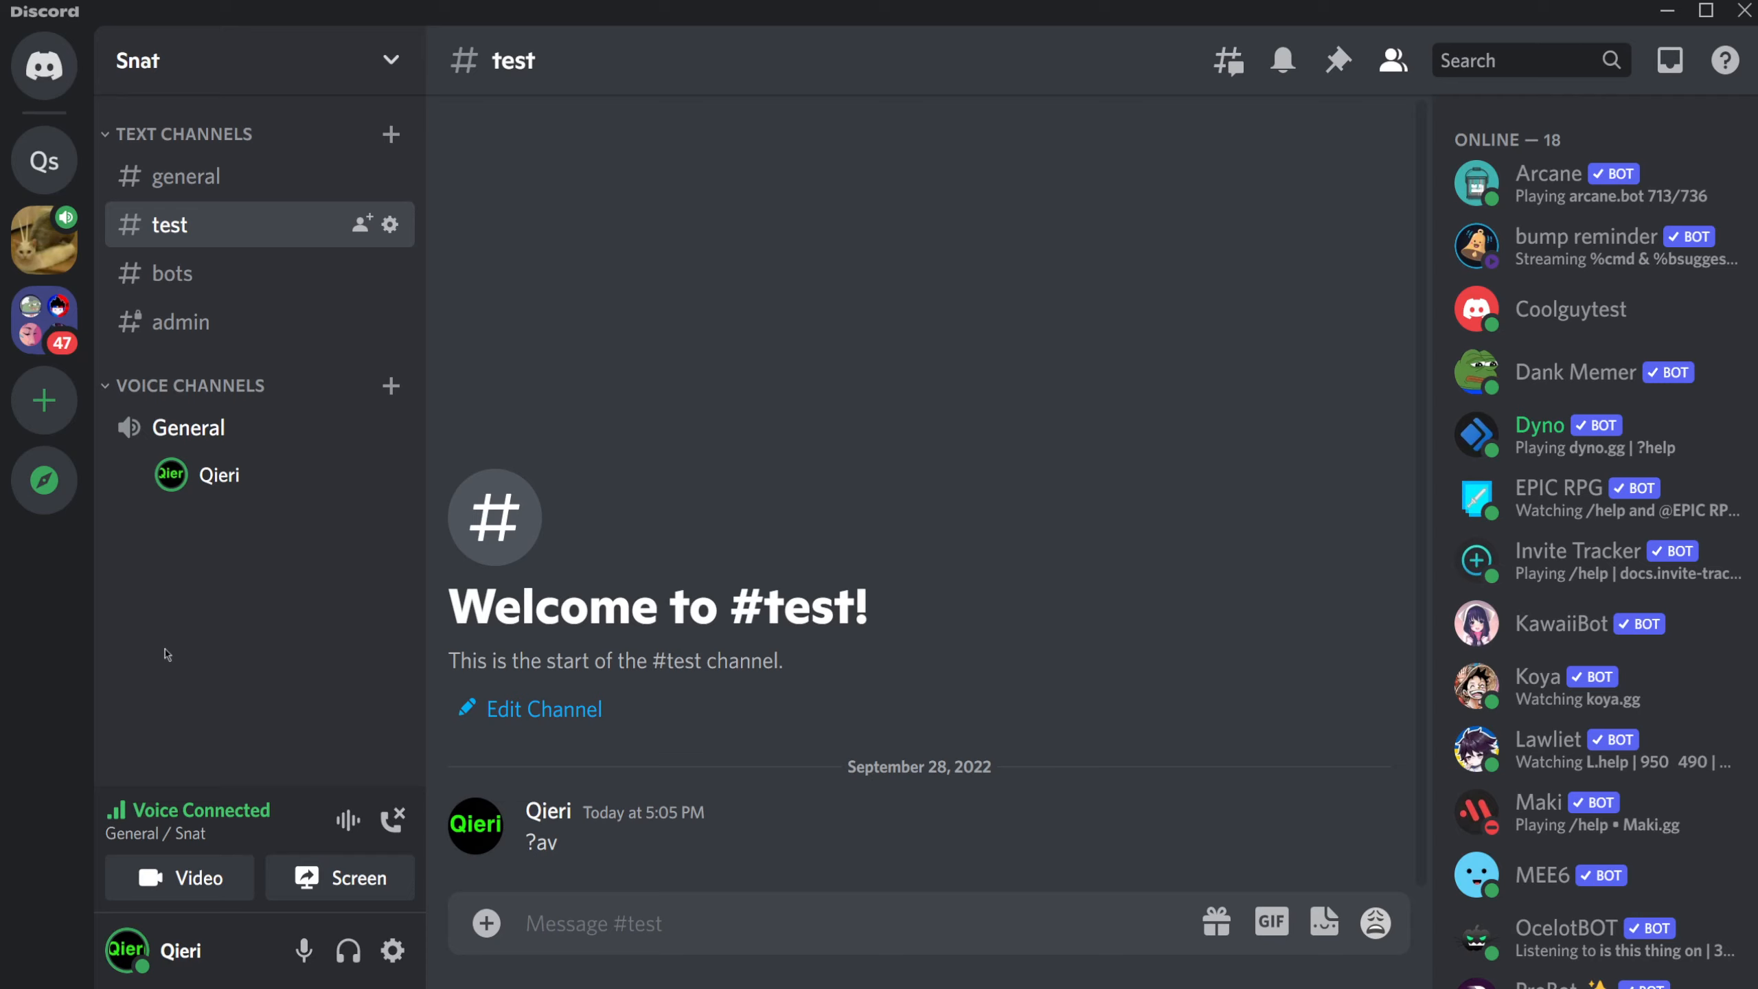
{"action": "mouse_move", "coordinate": [259, 618]}
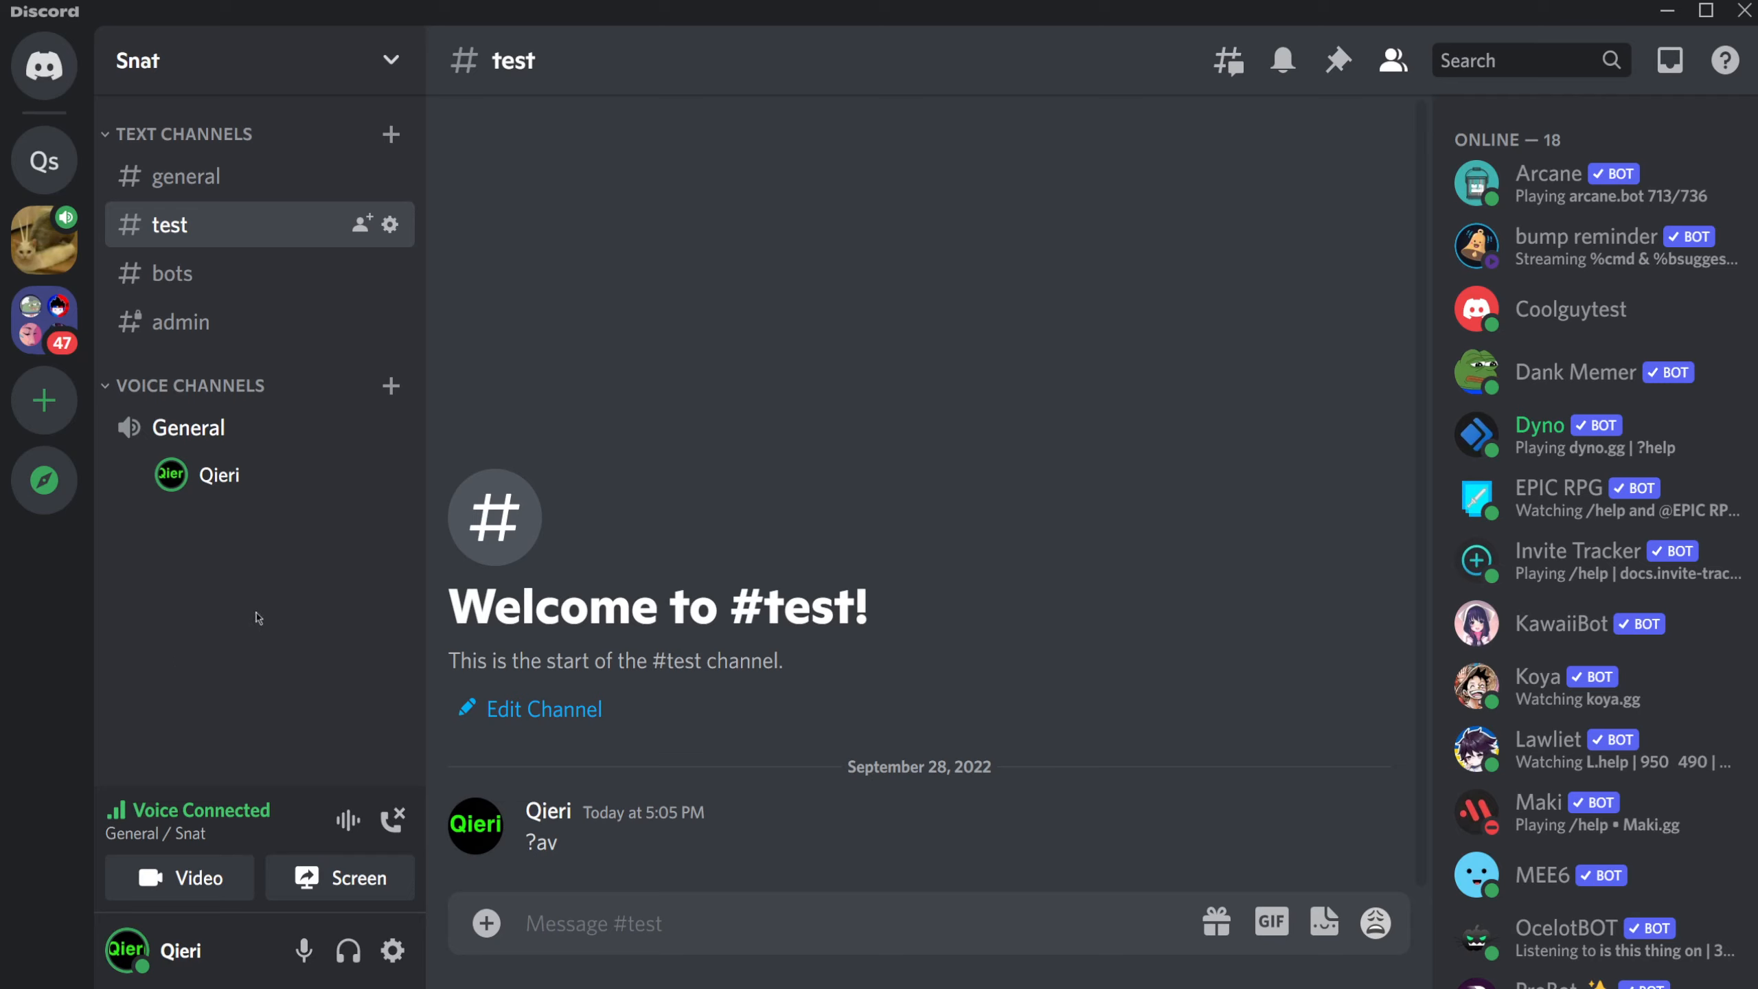
{"action": "mouse_move", "coordinate": [191, 427]}
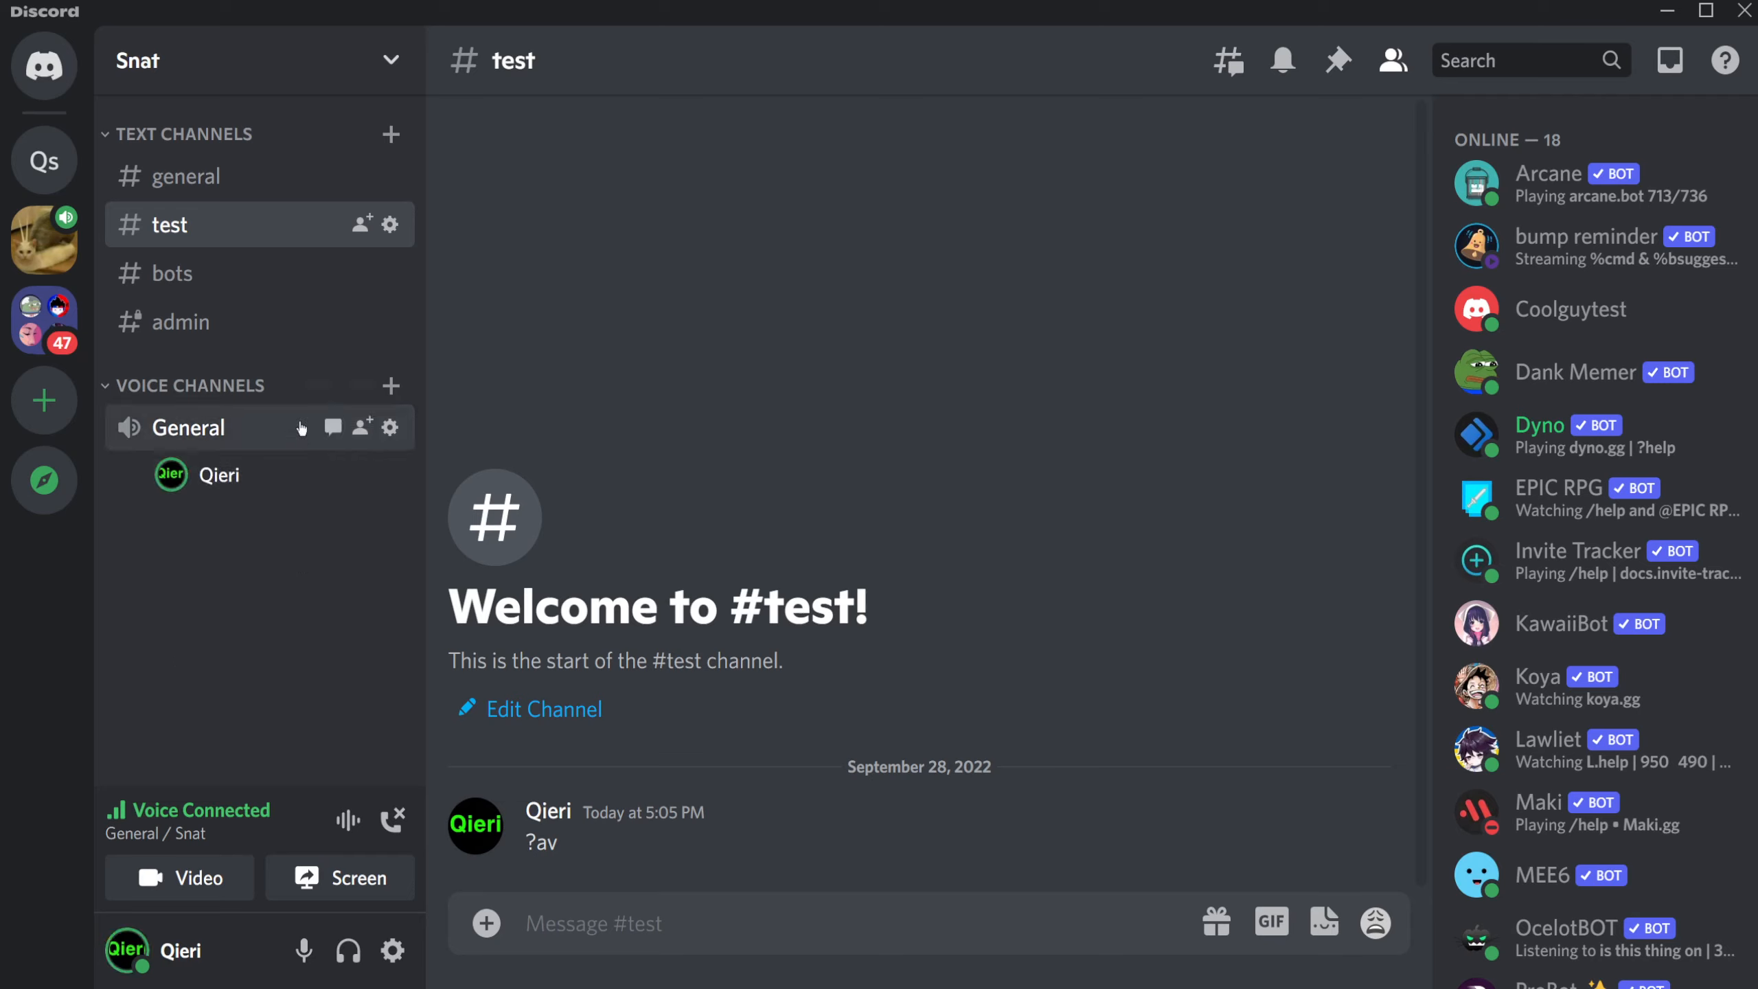
{"action": "mouse_move", "coordinate": [219, 437]}
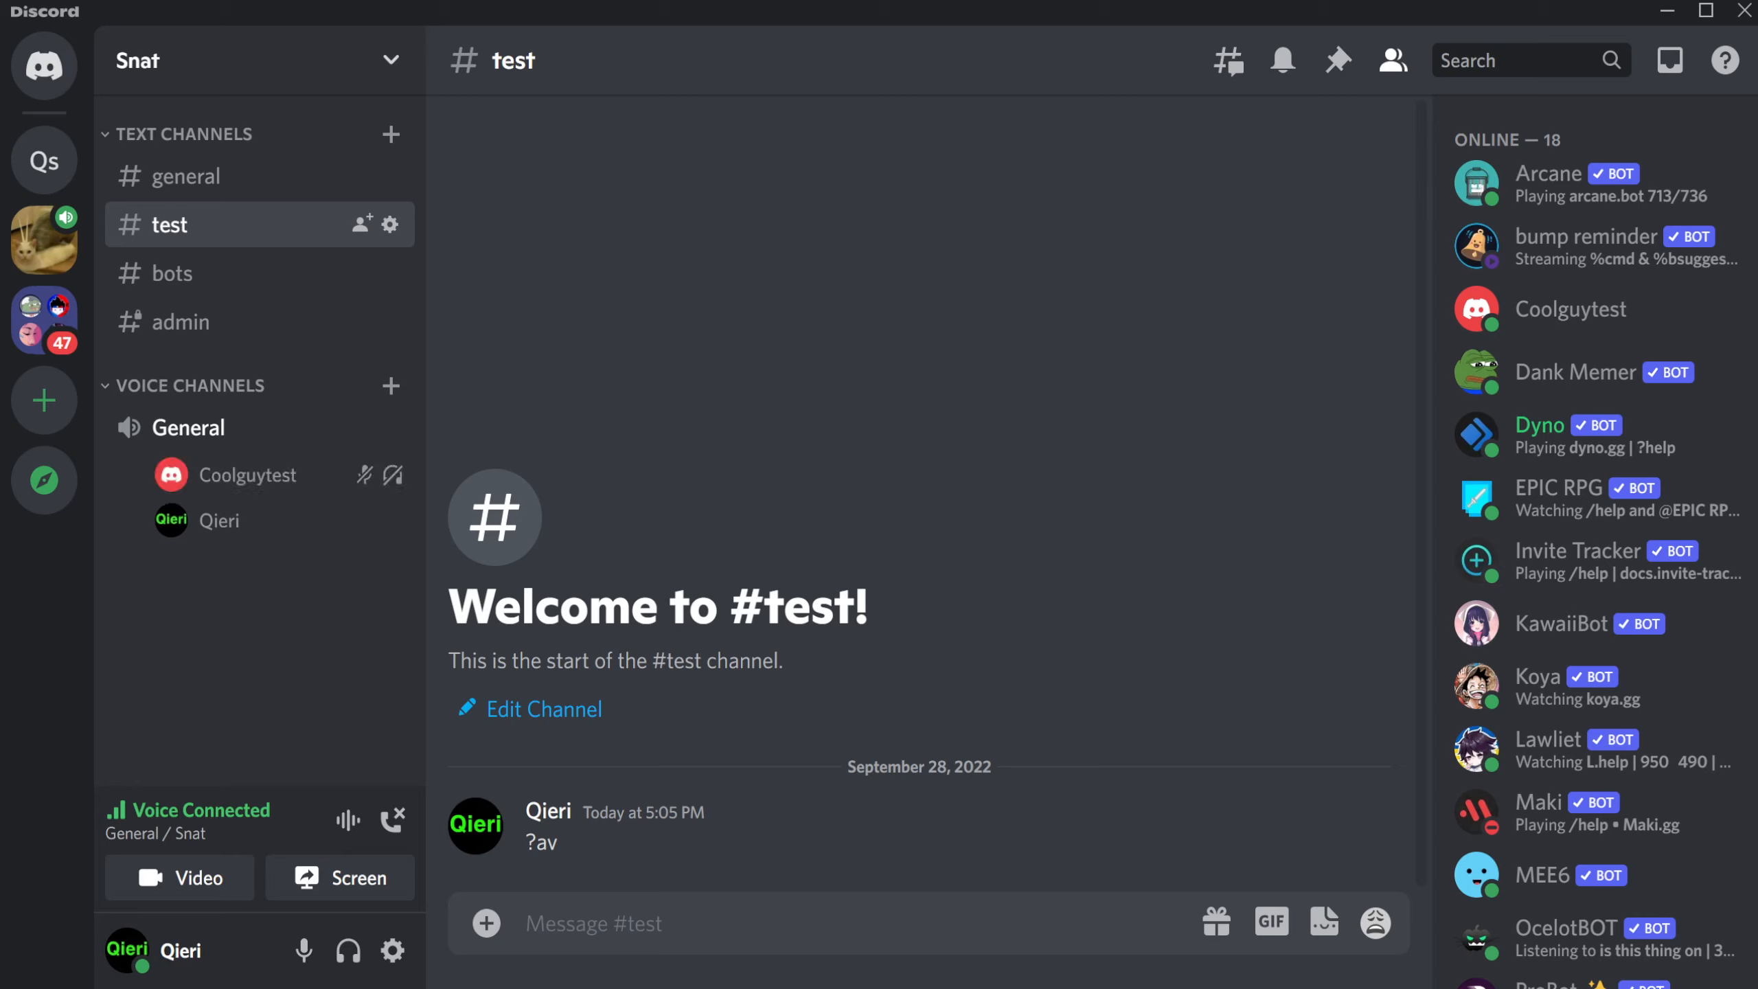
{"action": "mouse_move", "coordinate": [361, 640]}
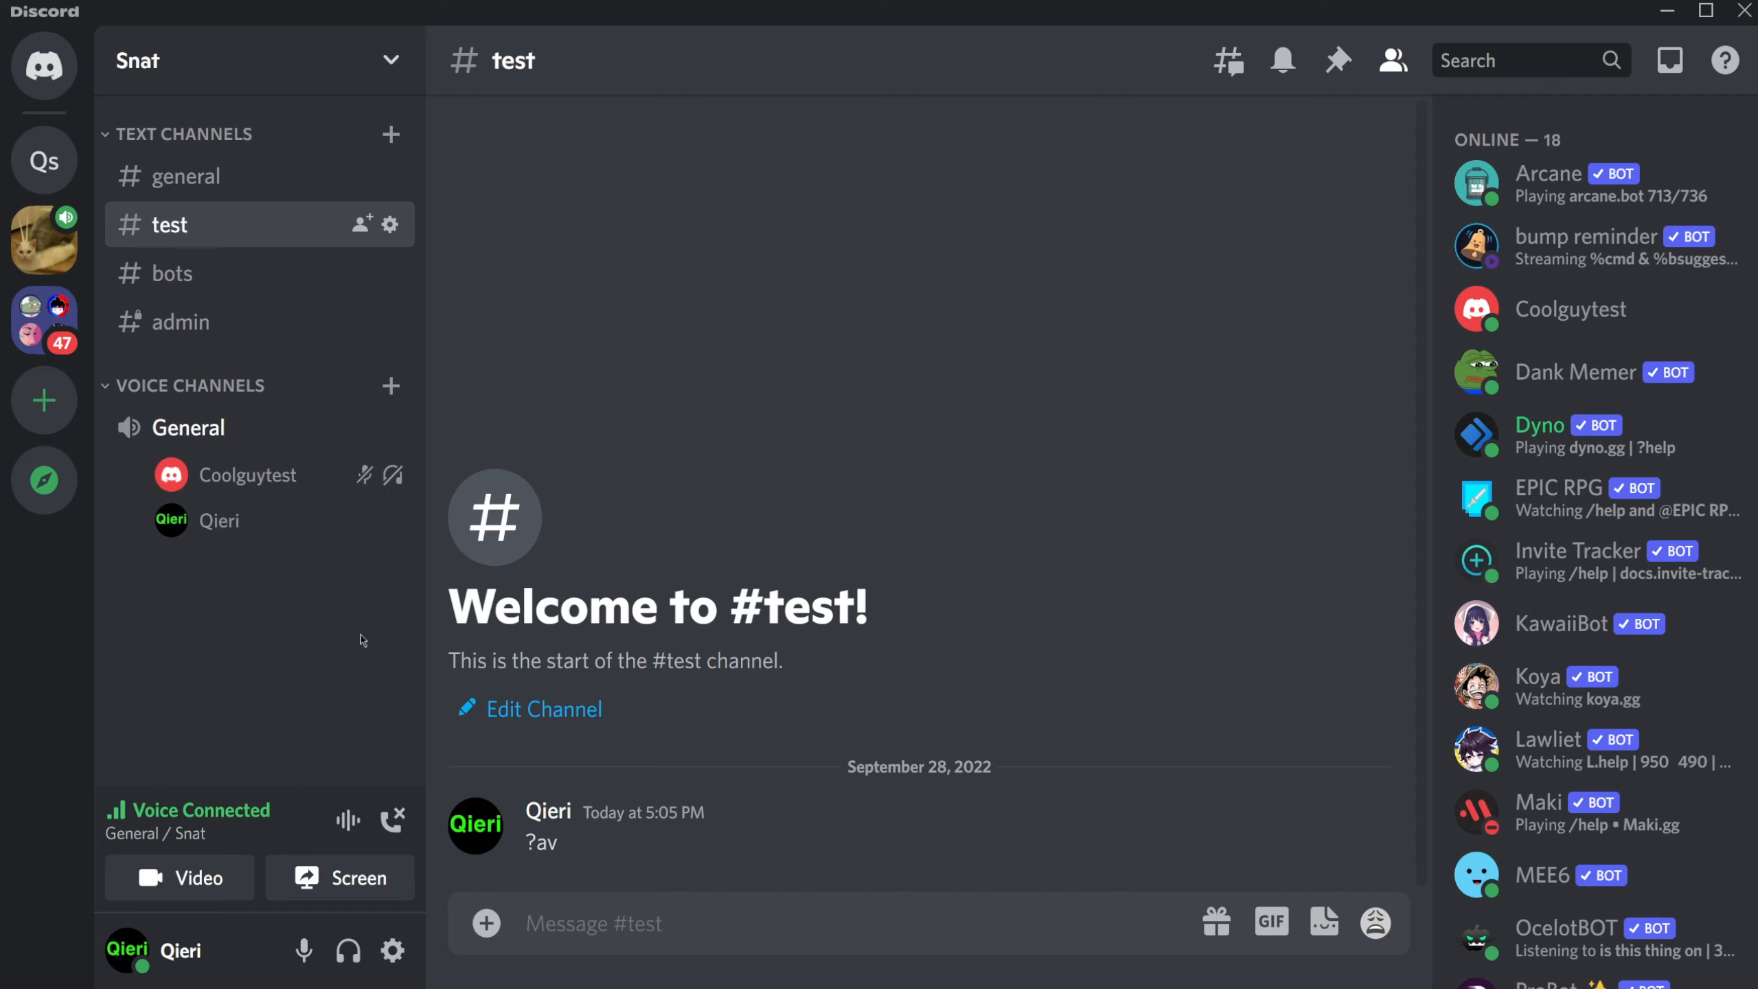
{"action": "mouse_move", "coordinate": [329, 499]}
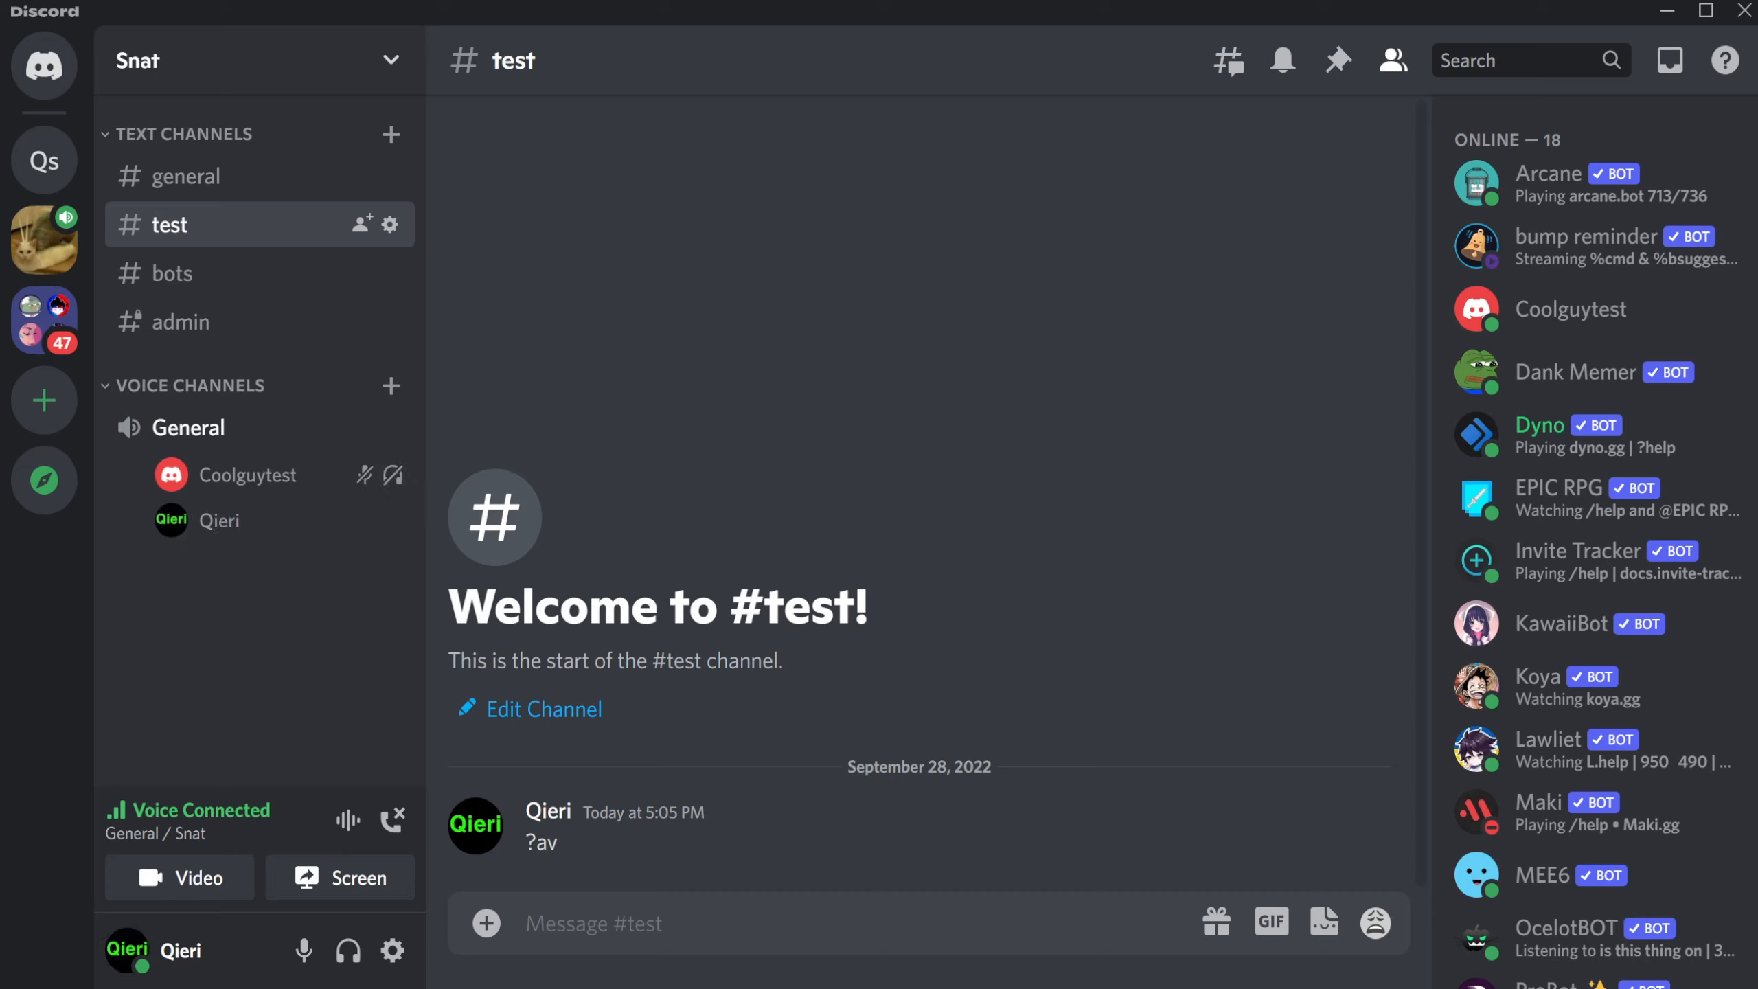
{"action": "mouse_move", "coordinate": [394, 819]}
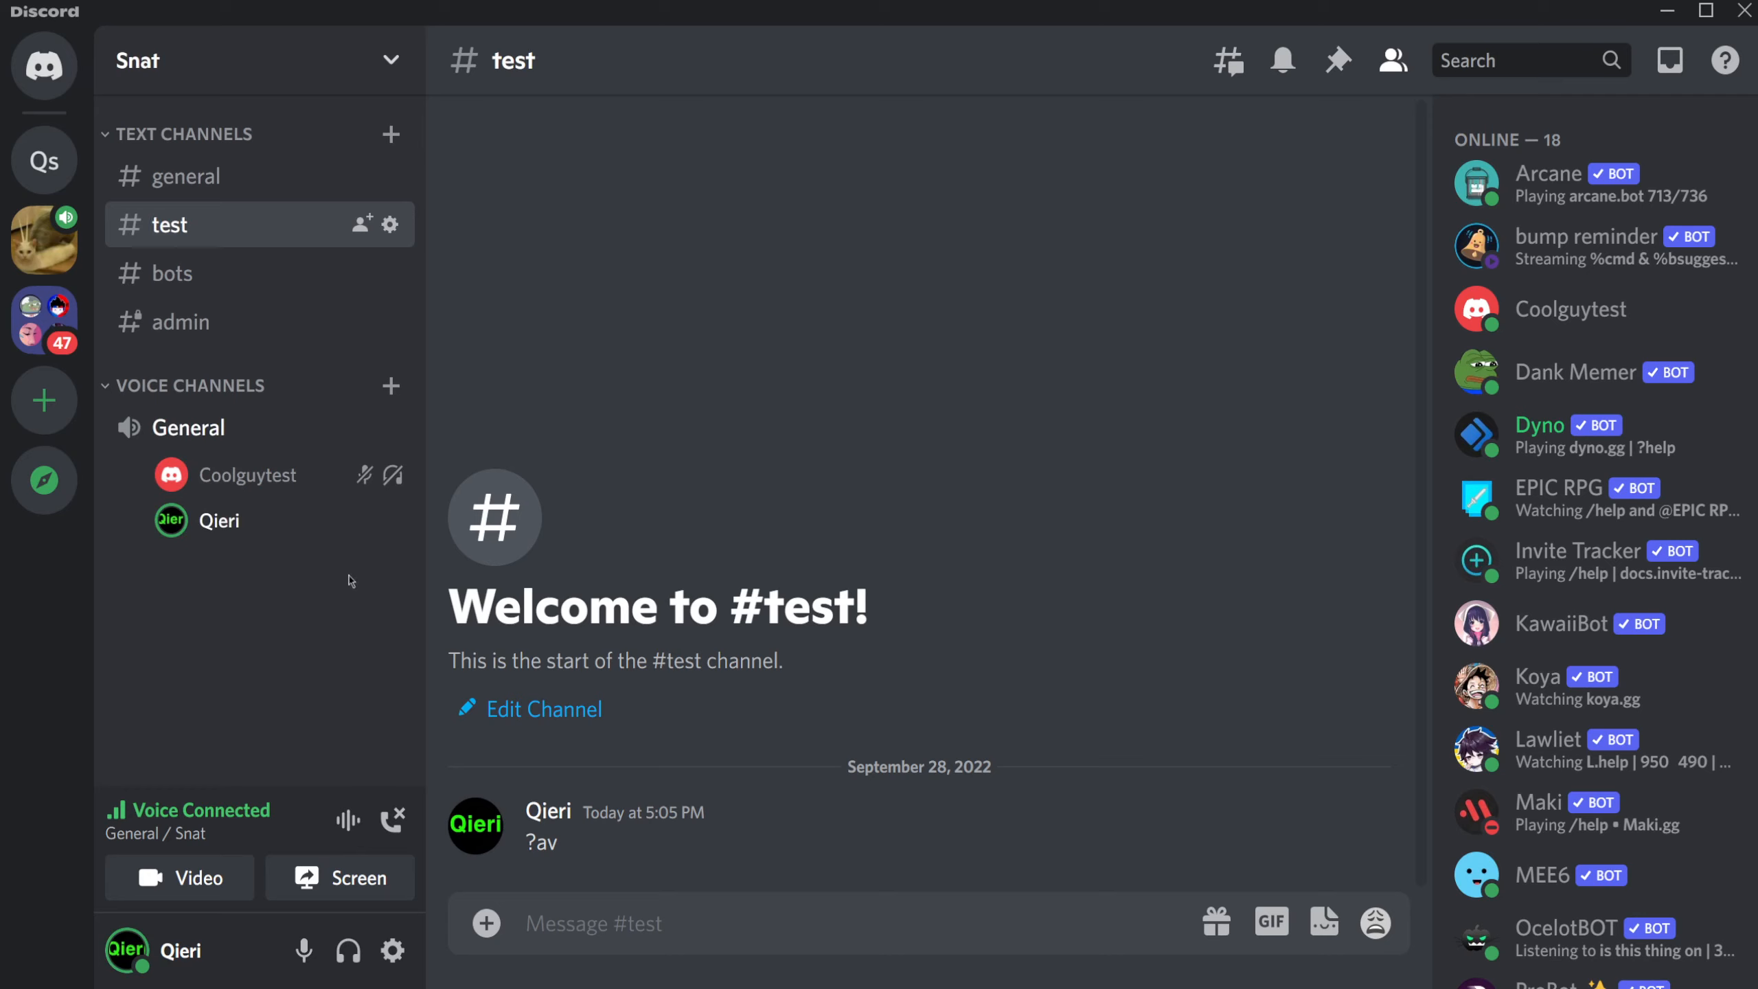
{"action": "mouse_move", "coordinate": [289, 572]}
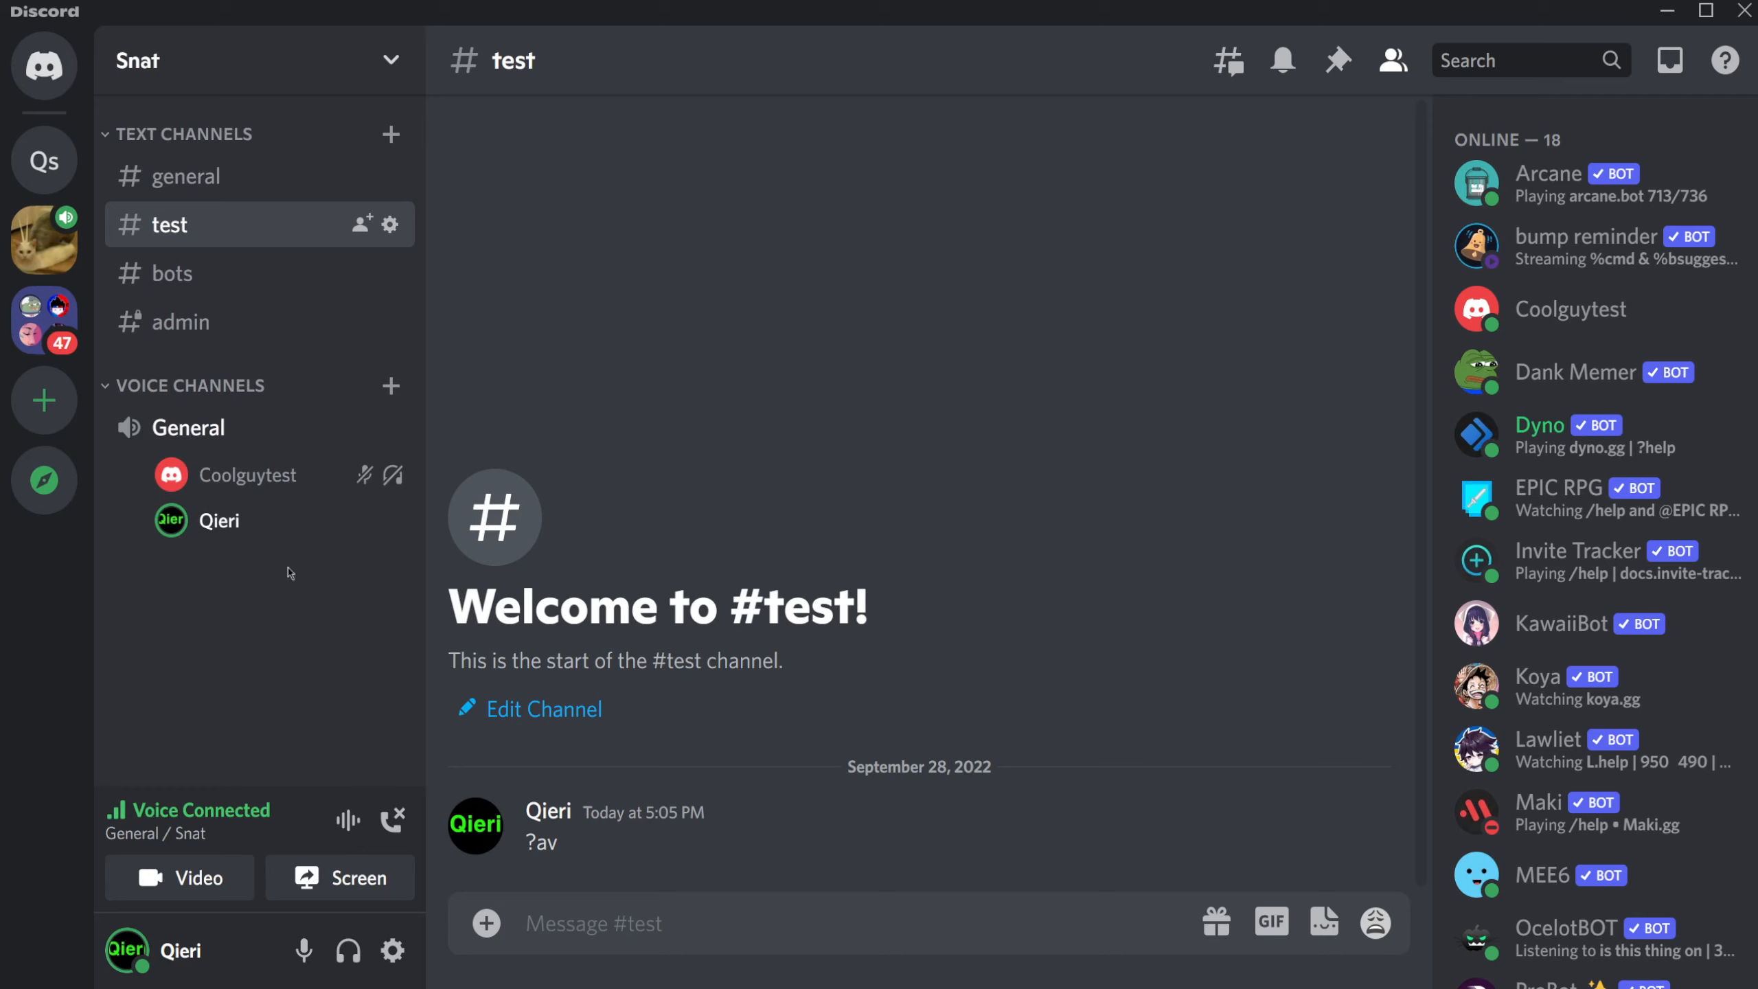
{"action": "mouse_move", "coordinate": [392, 820]}
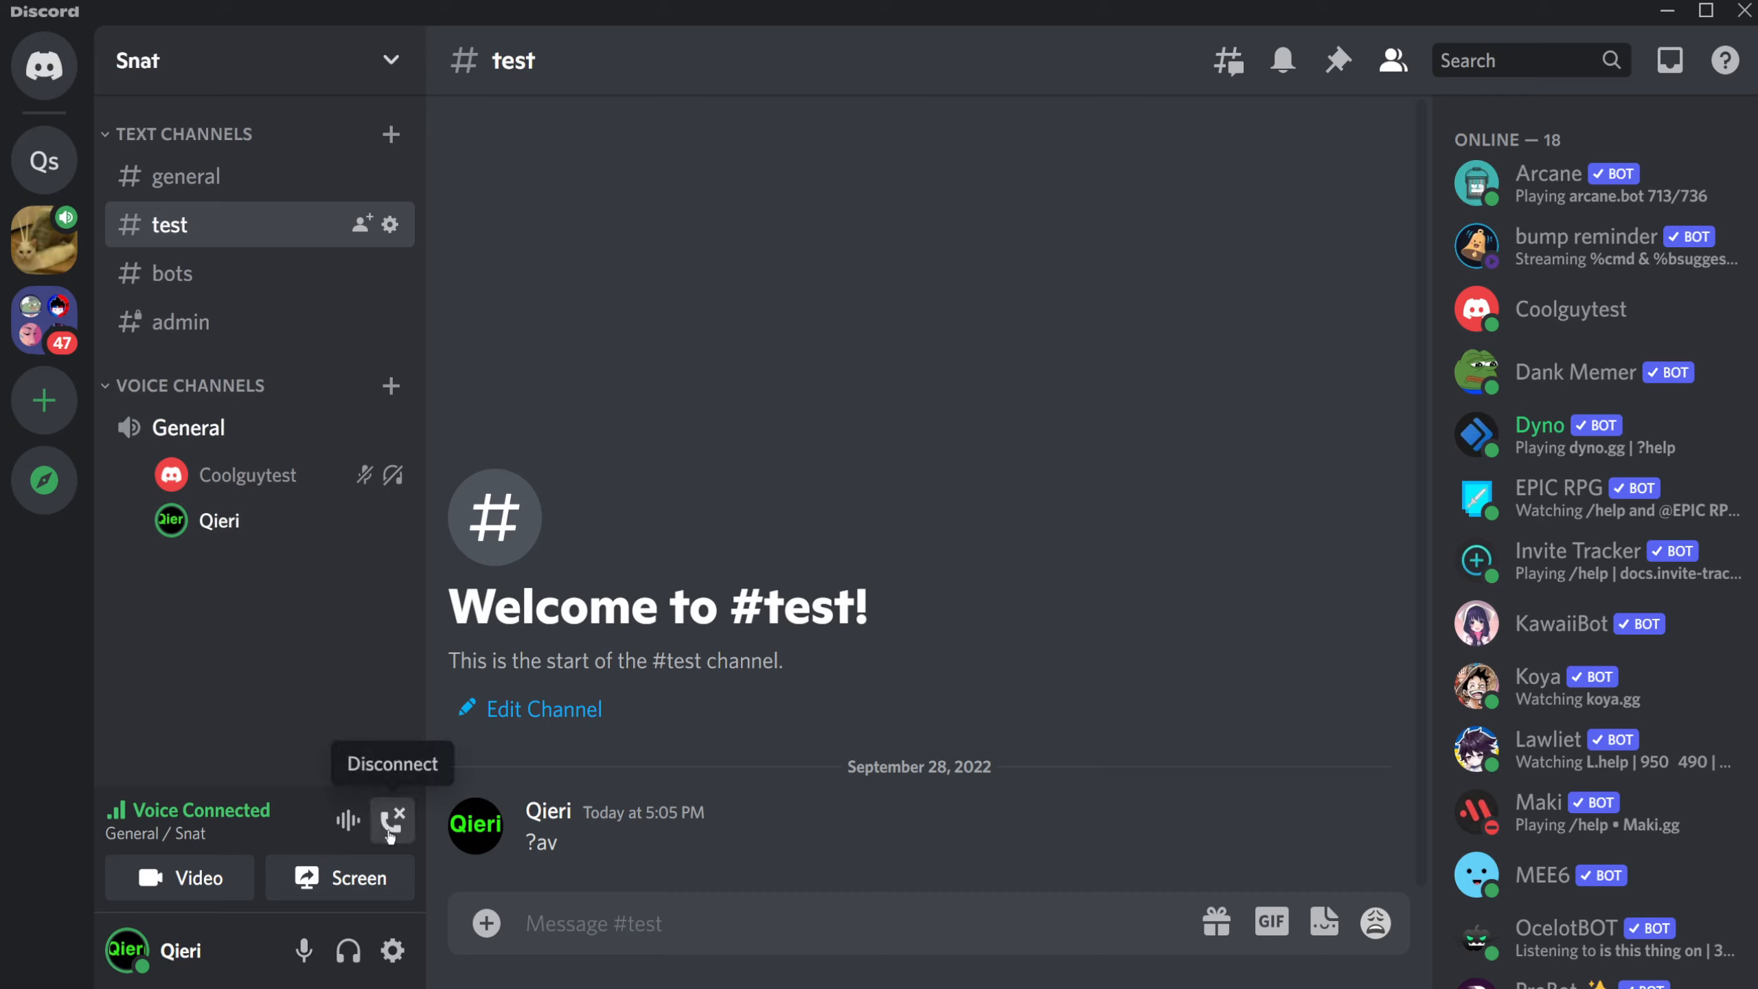
{"action": "mouse_move", "coordinate": [526, 519]}
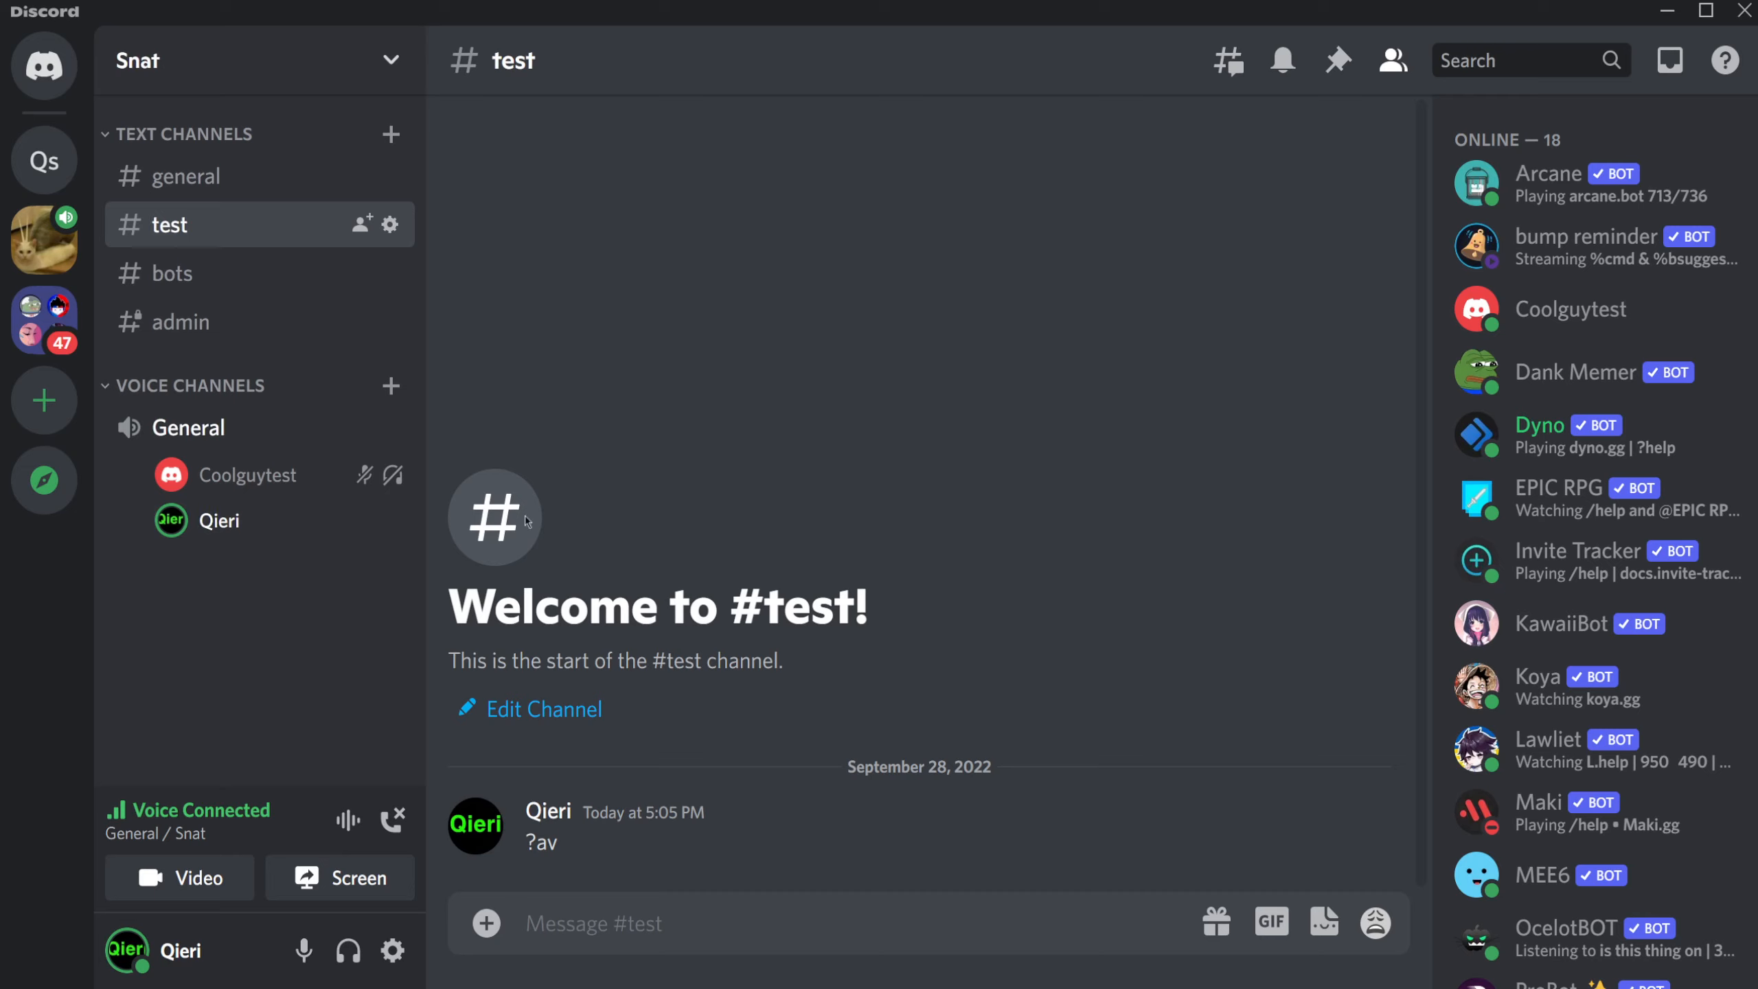
{"action": "mouse_move", "coordinate": [239, 273]}
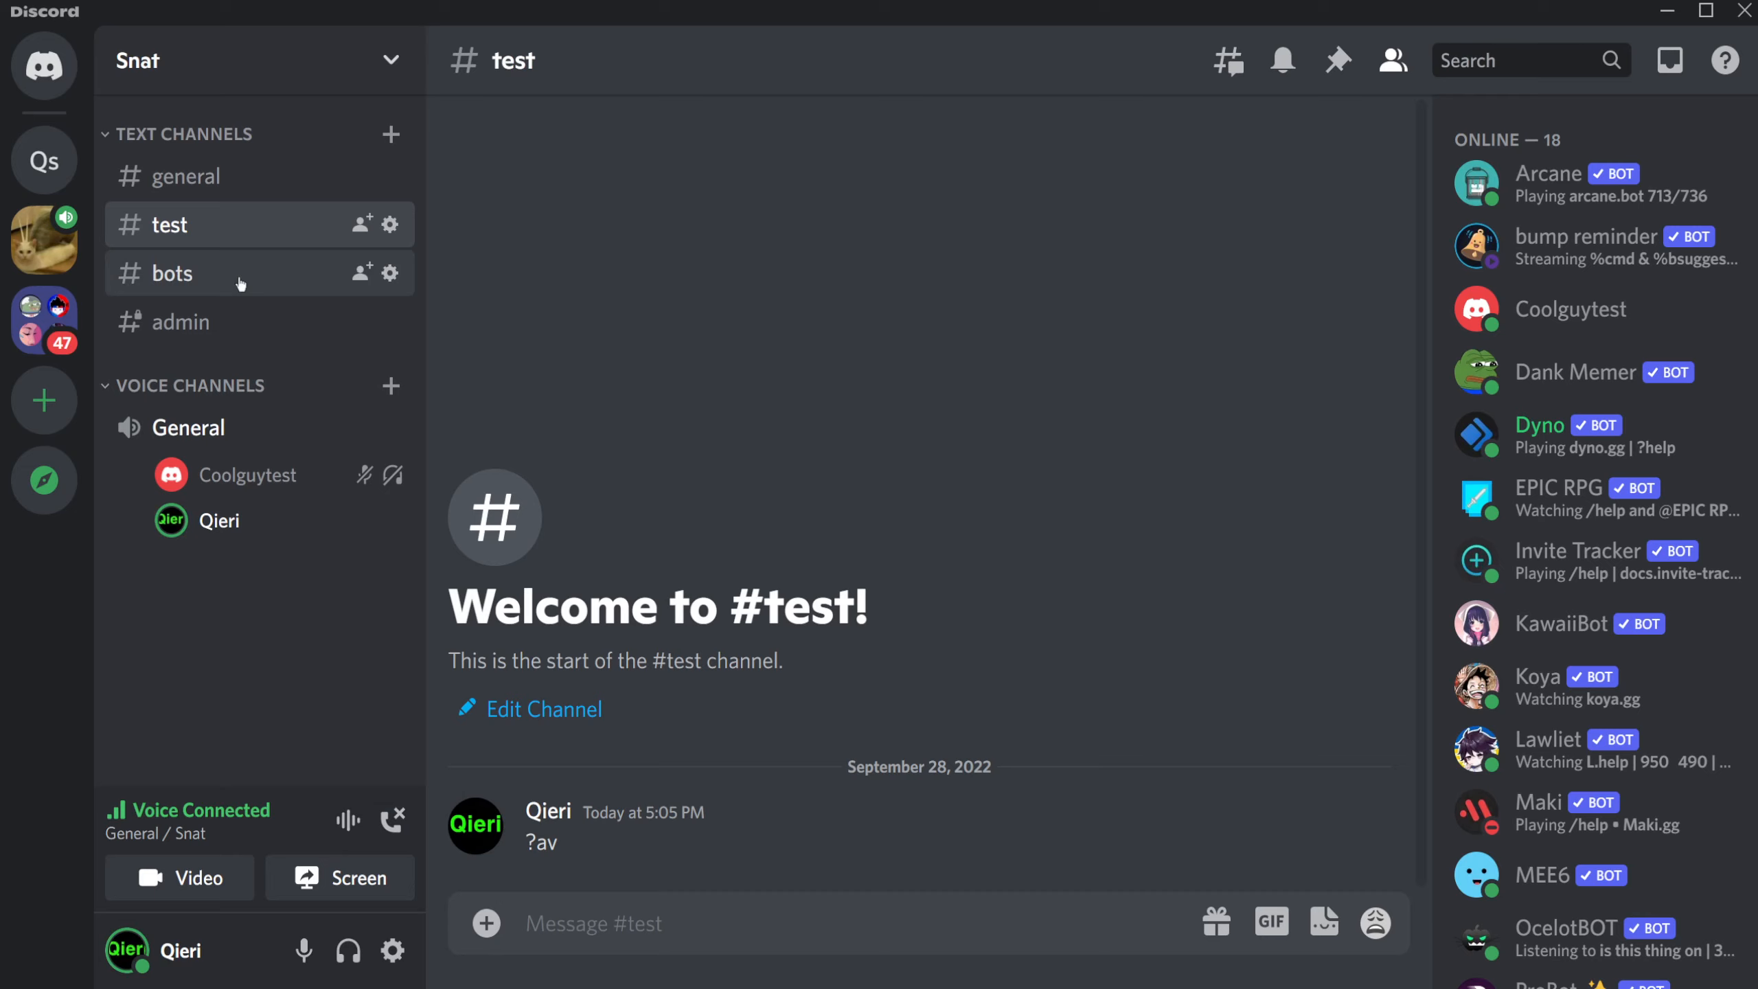
{"action": "mouse_move", "coordinate": [243, 273]}
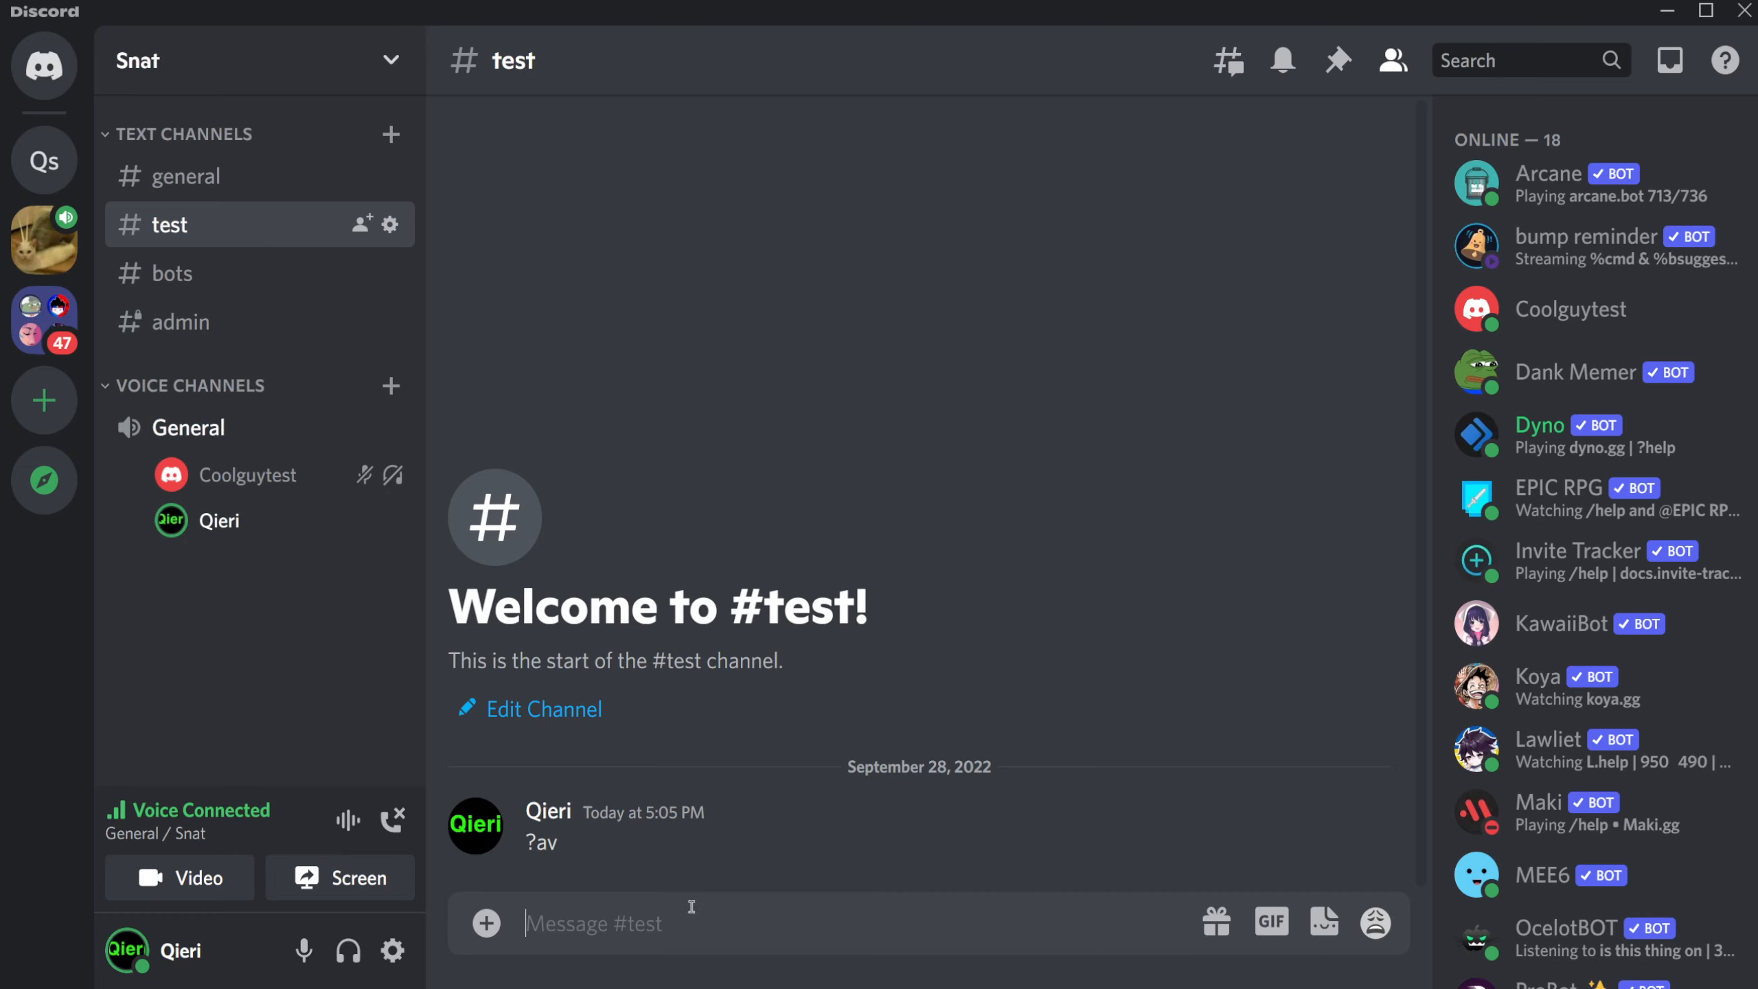
Step: Send ?av in #test and bring up link options on Dyno's avatar image
{"action": "type", "text": "?av"}
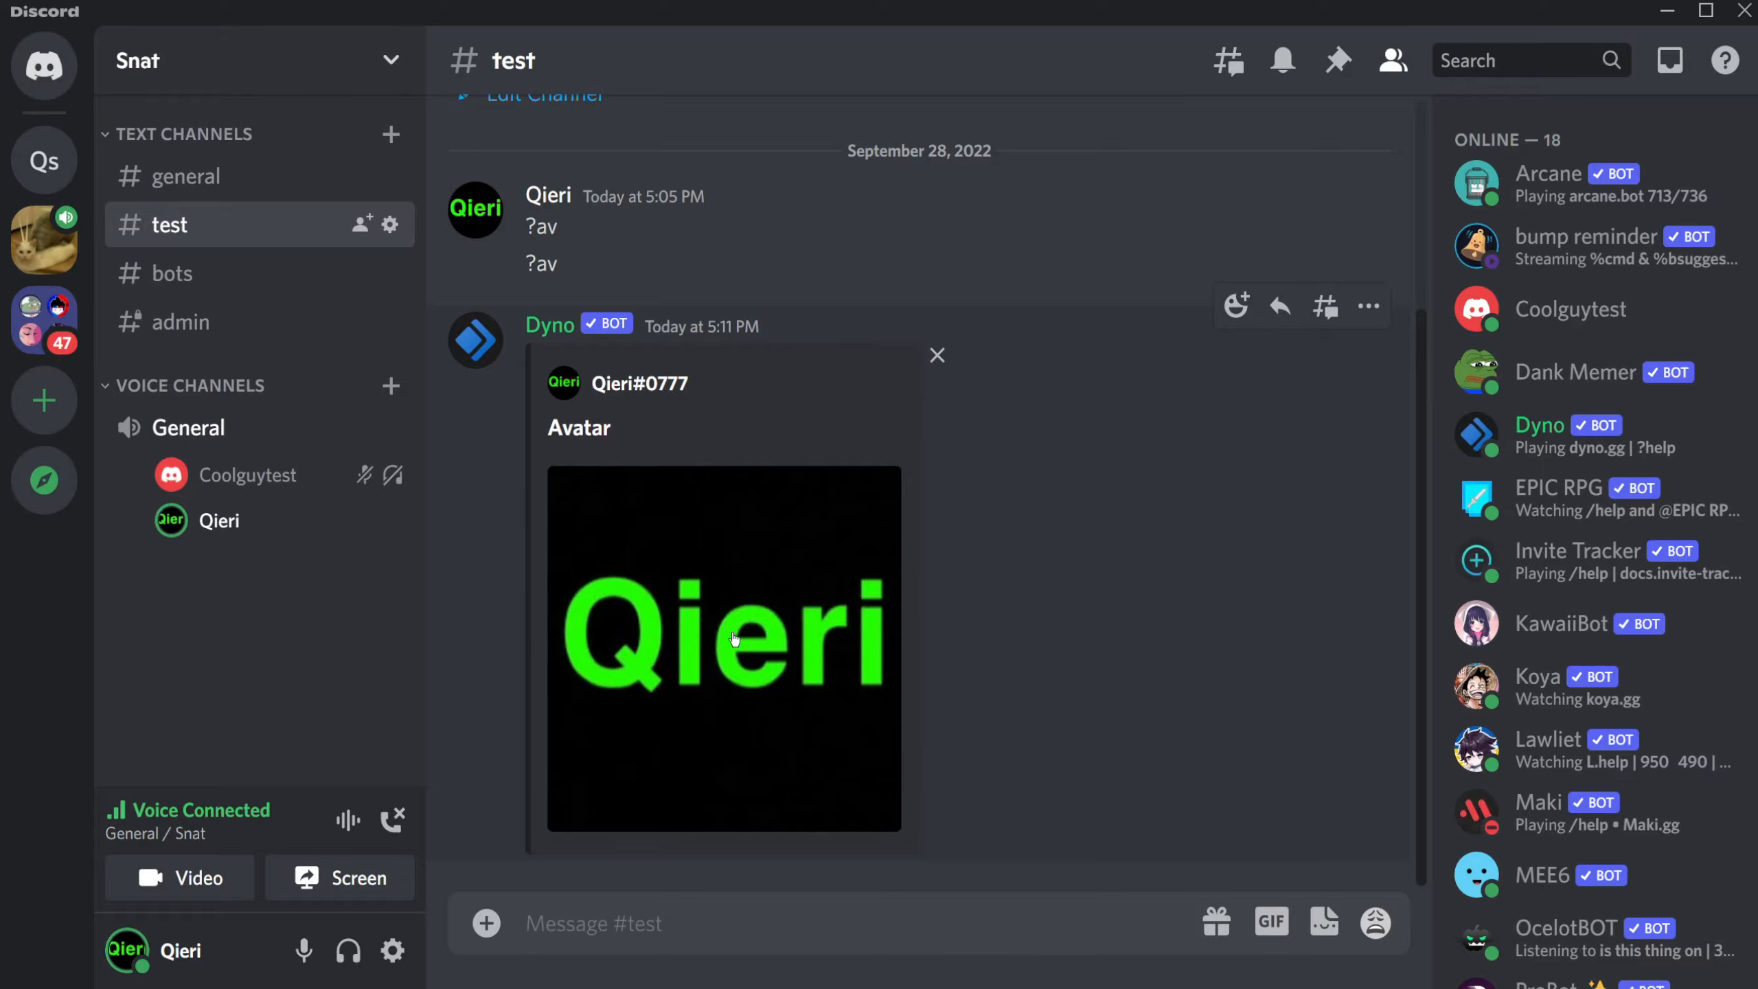
{"action": "right_click", "coordinate": [723, 648]}
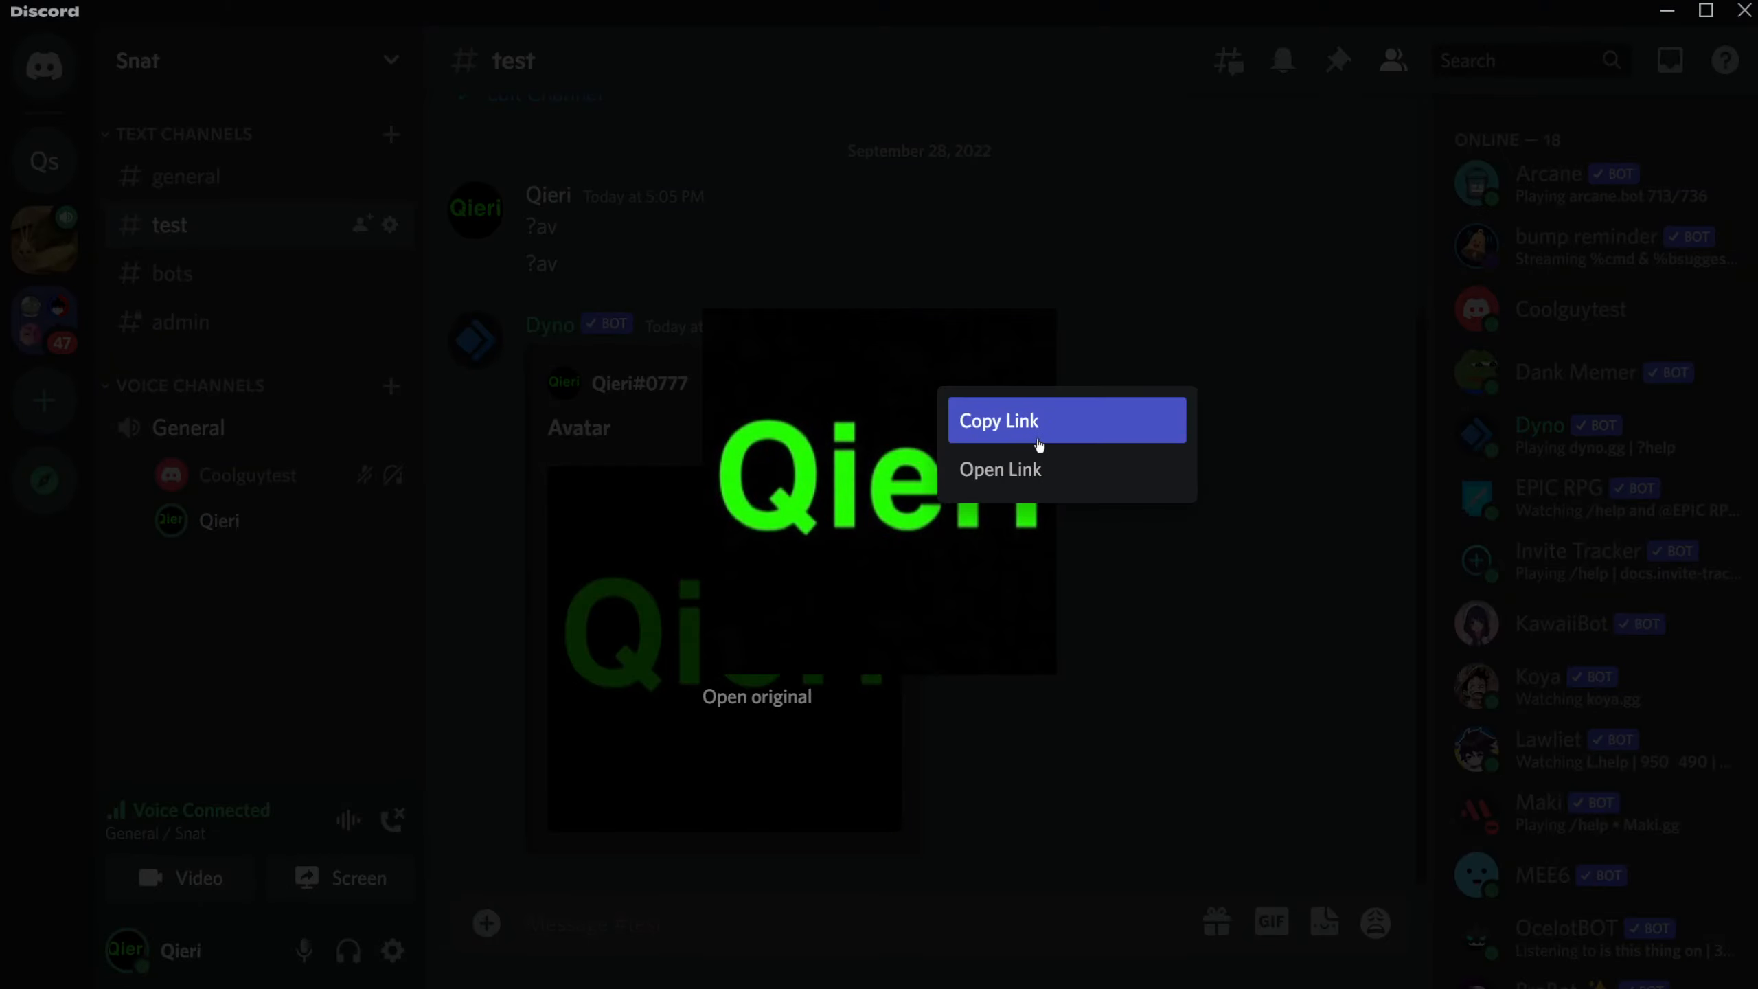
{"action": "mouse_move", "coordinate": [1281, 273]}
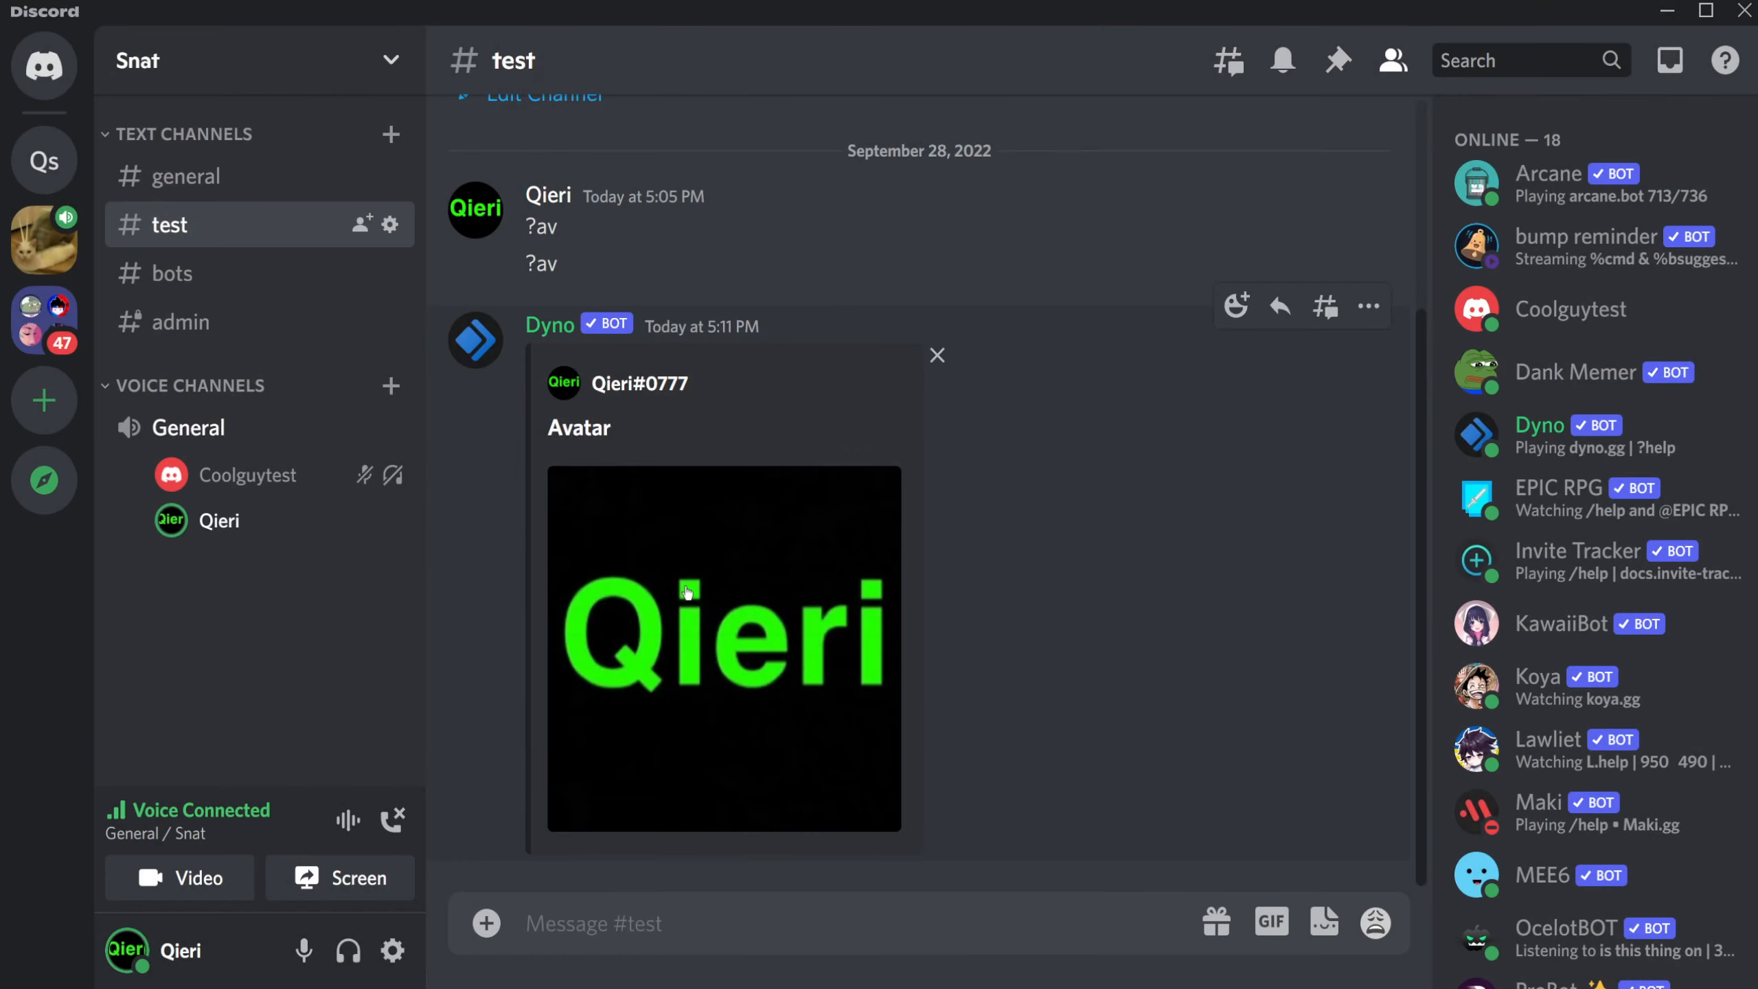
{"action": "mouse_move", "coordinate": [1114, 560]}
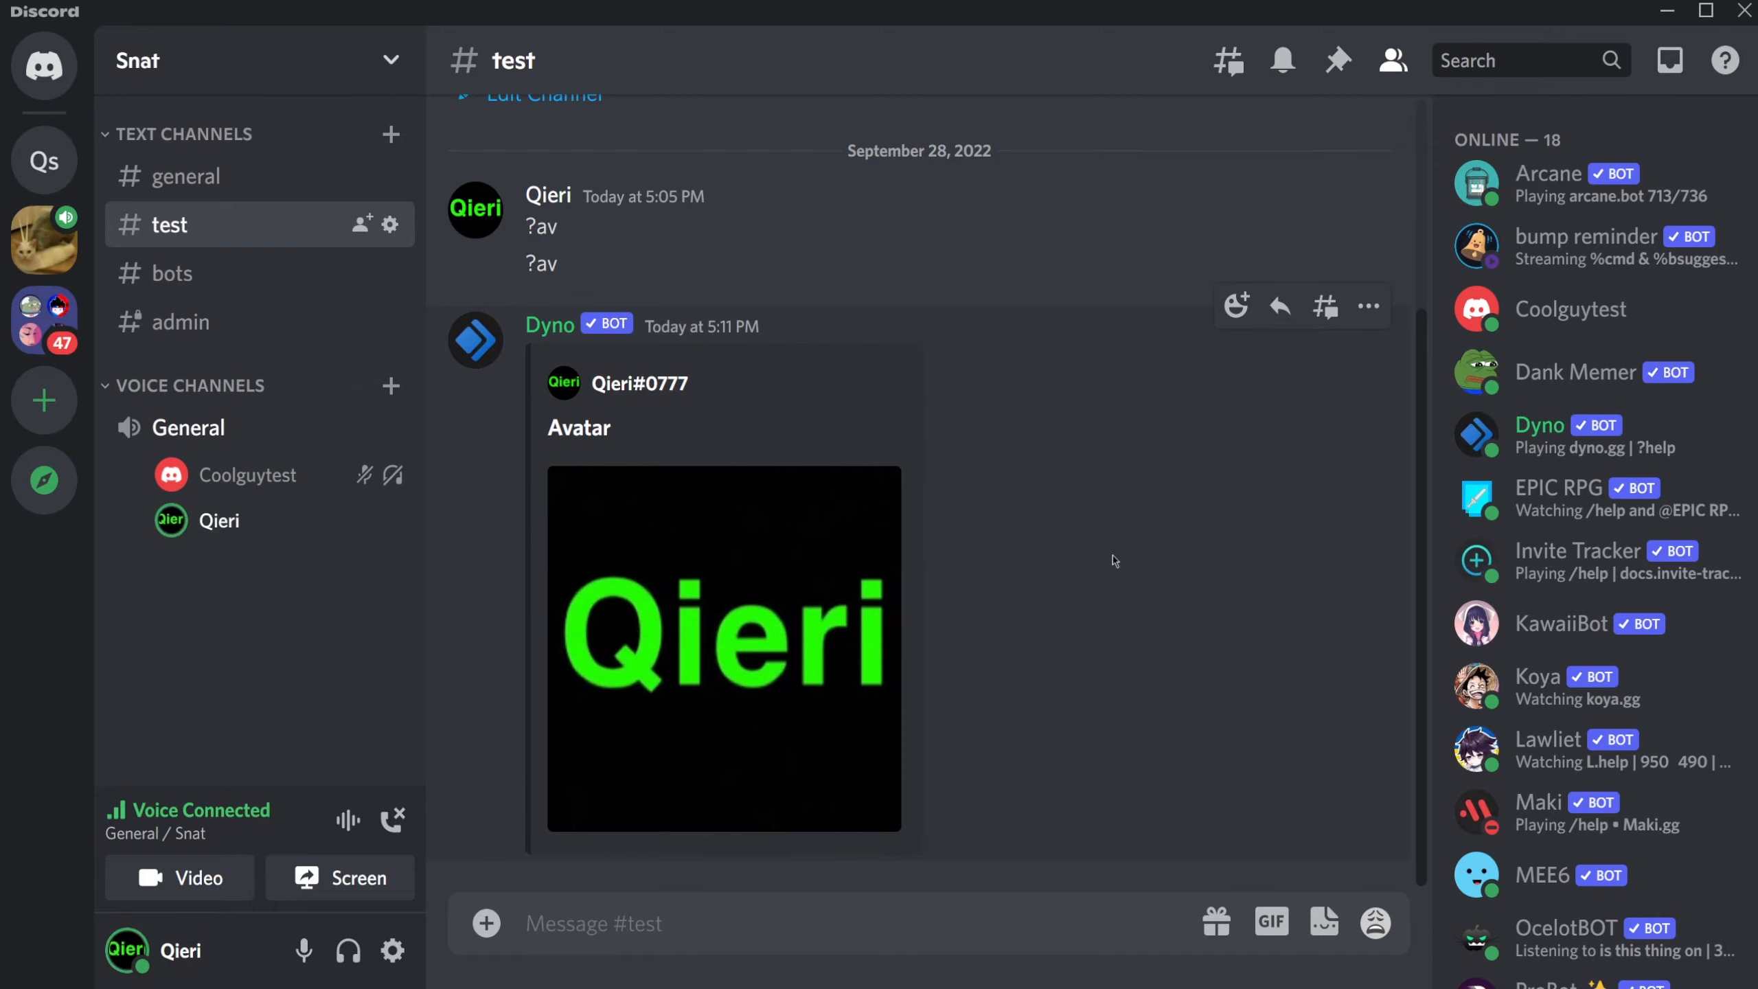
Step: Delete Dyno's avatar reply, then open and close User Settings
{"action": "left_click", "coordinate": [1367, 305]}
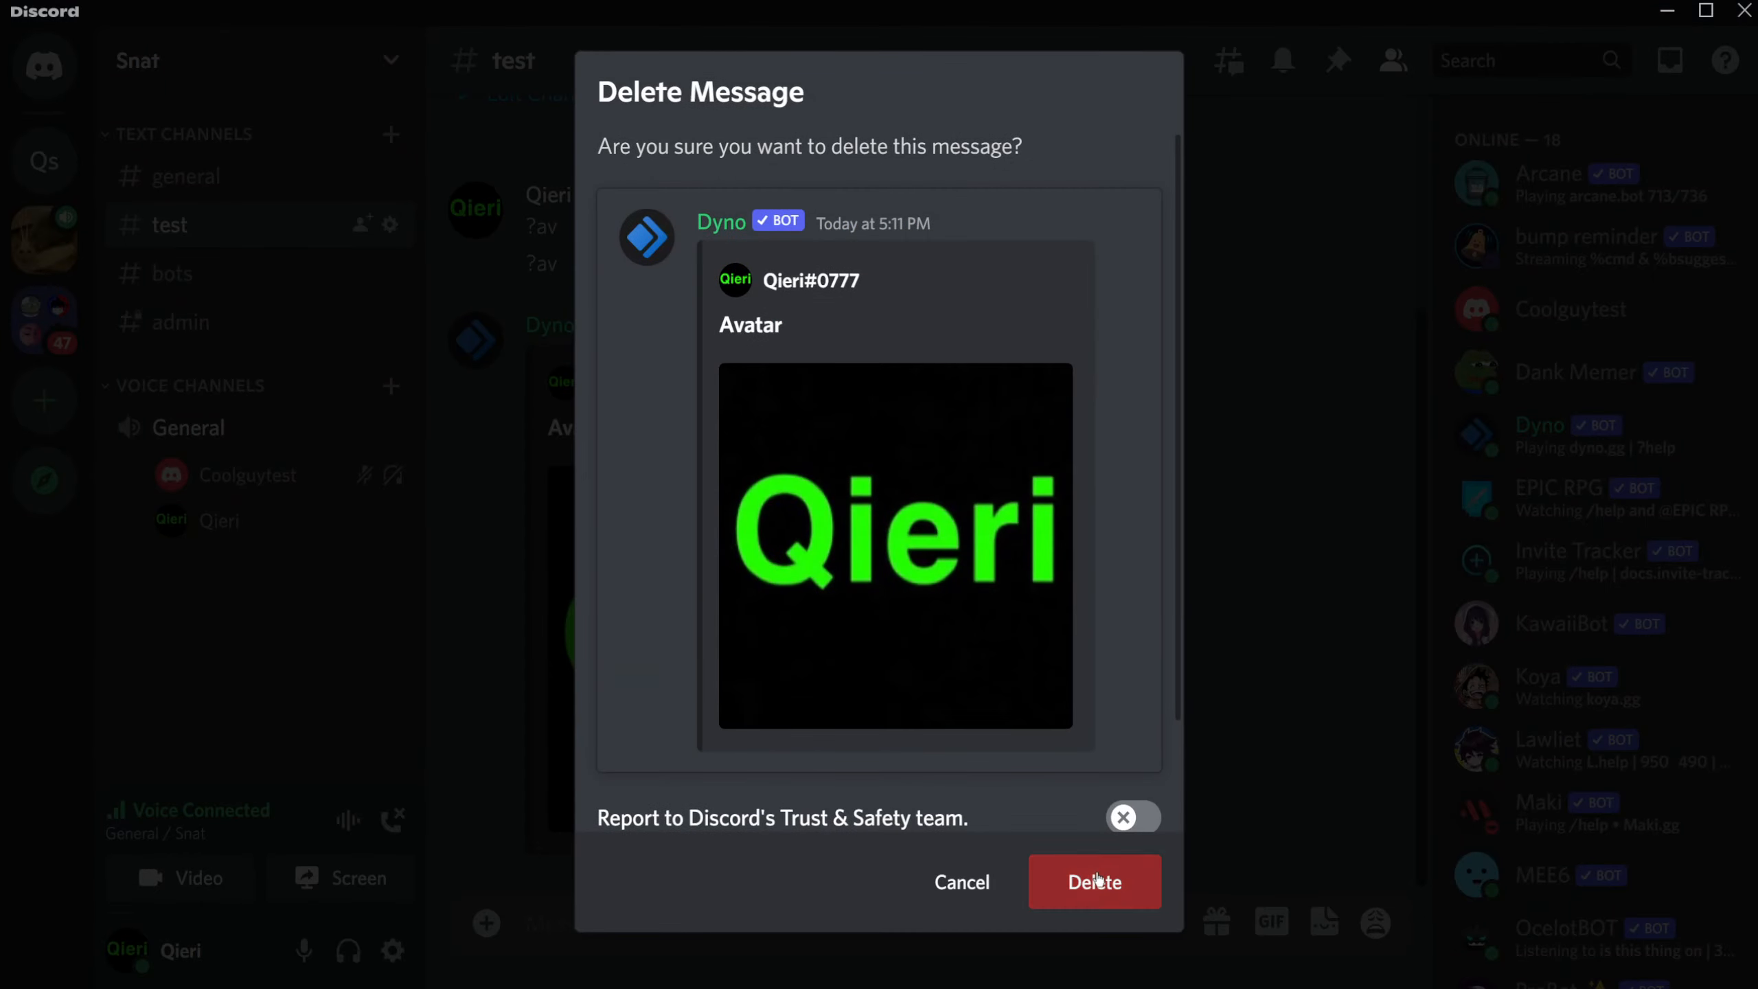
{"action": "left_click", "coordinate": [1093, 881]}
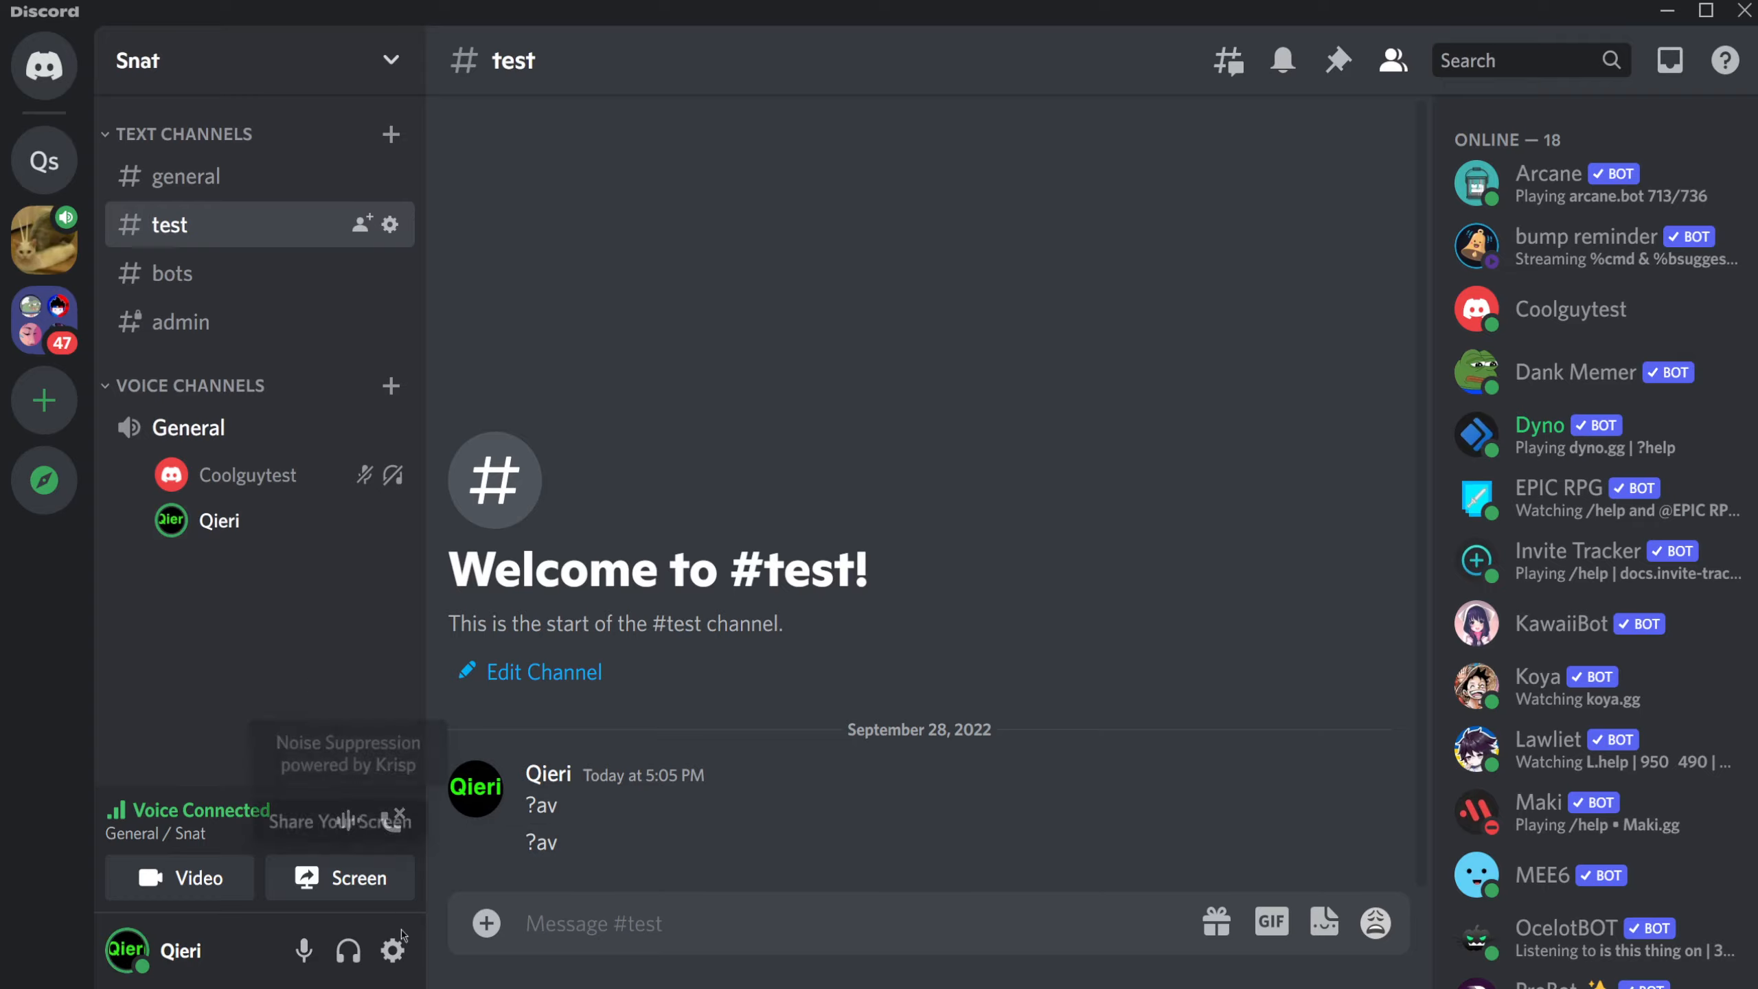
{"action": "left_click", "coordinate": [392, 951]}
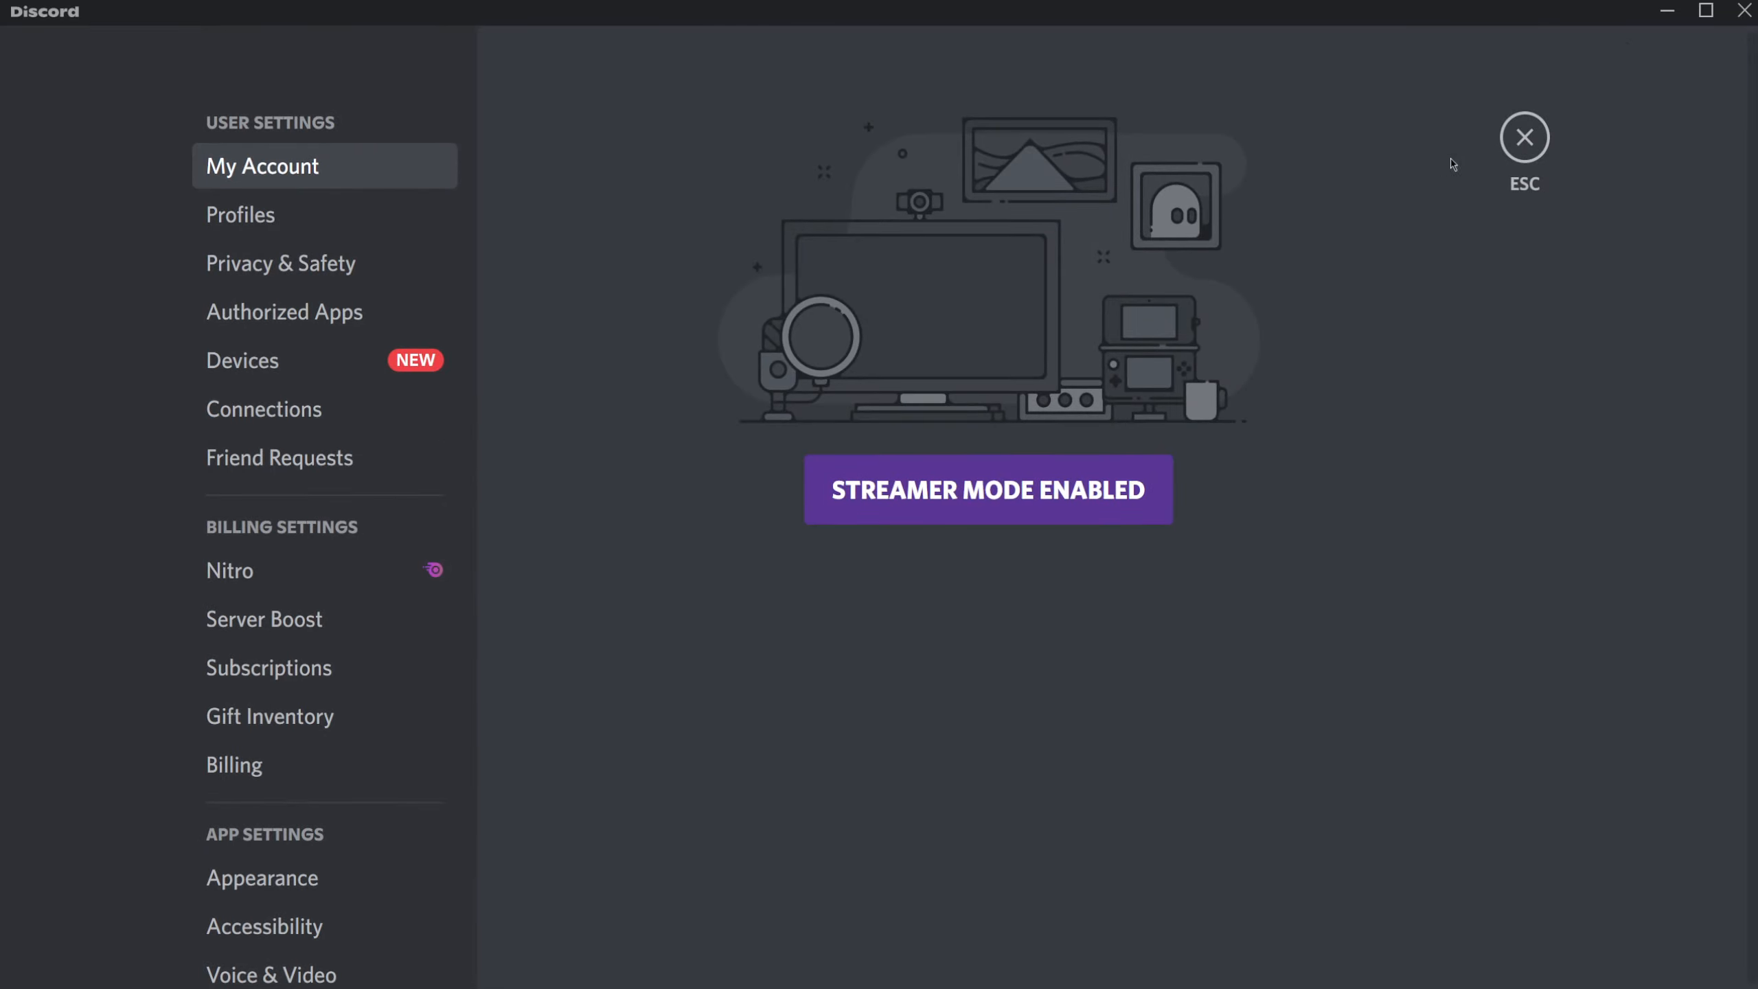
{"action": "left_click", "coordinate": [1524, 136]}
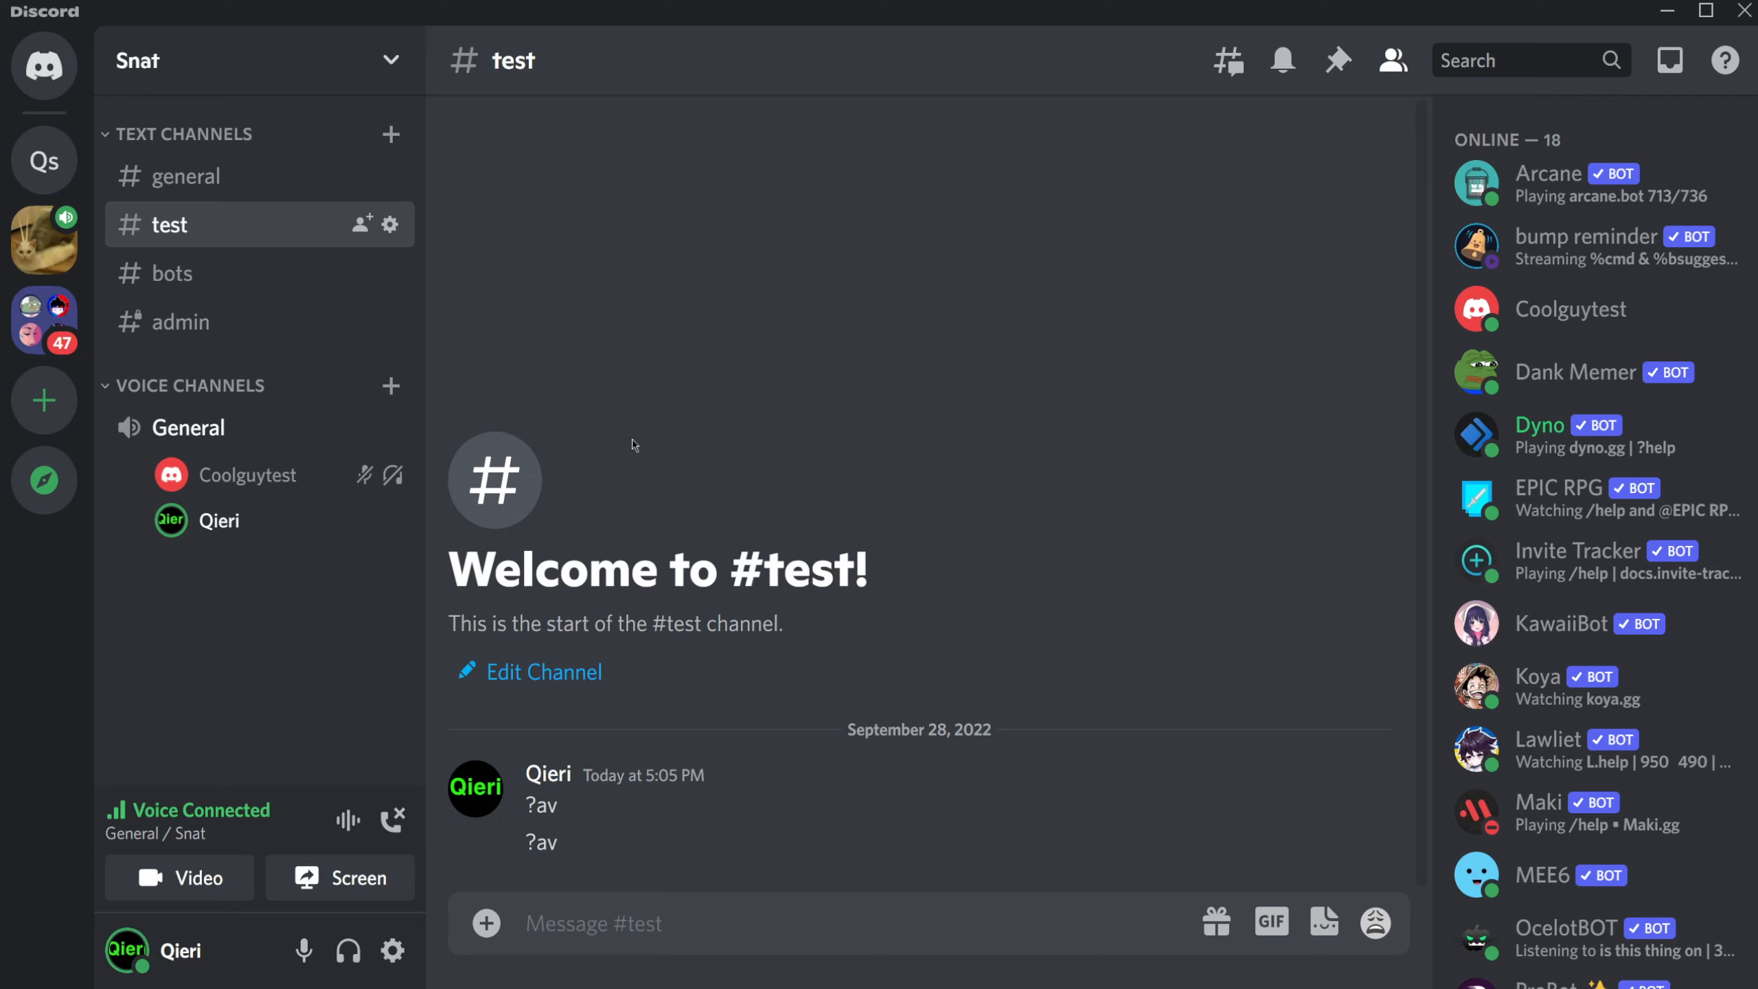
{"action": "mouse_move", "coordinate": [347, 584]}
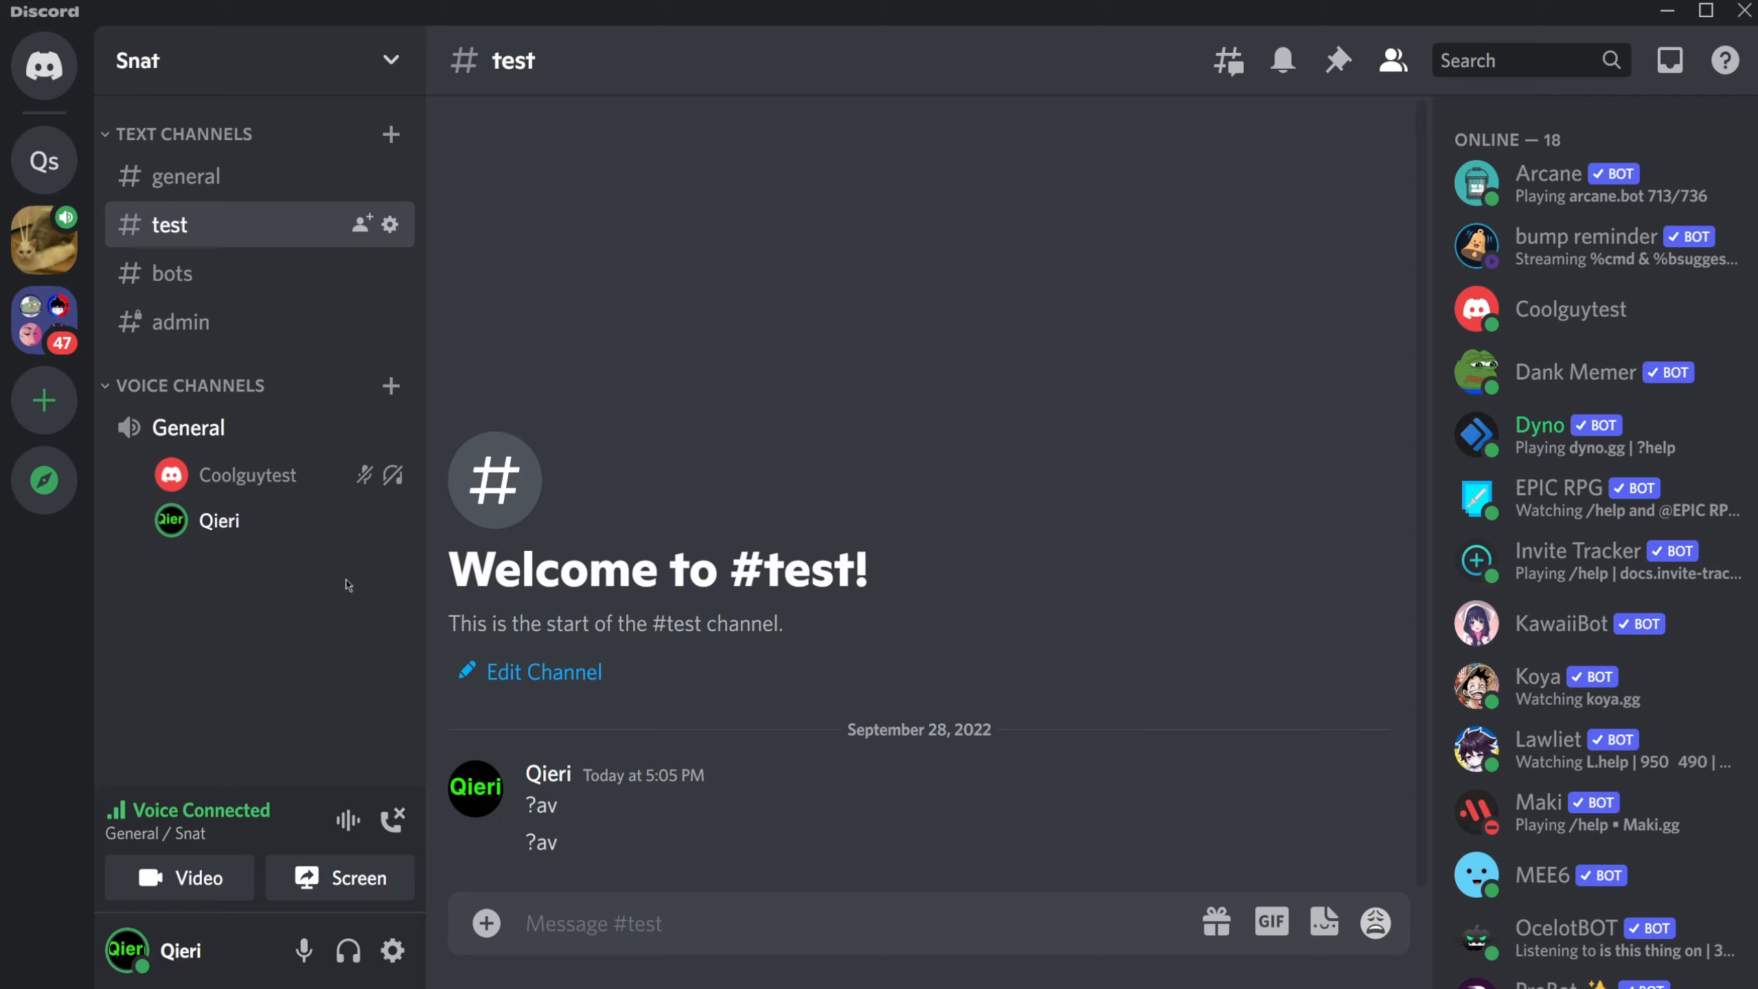
{"action": "mouse_move", "coordinate": [517, 872]}
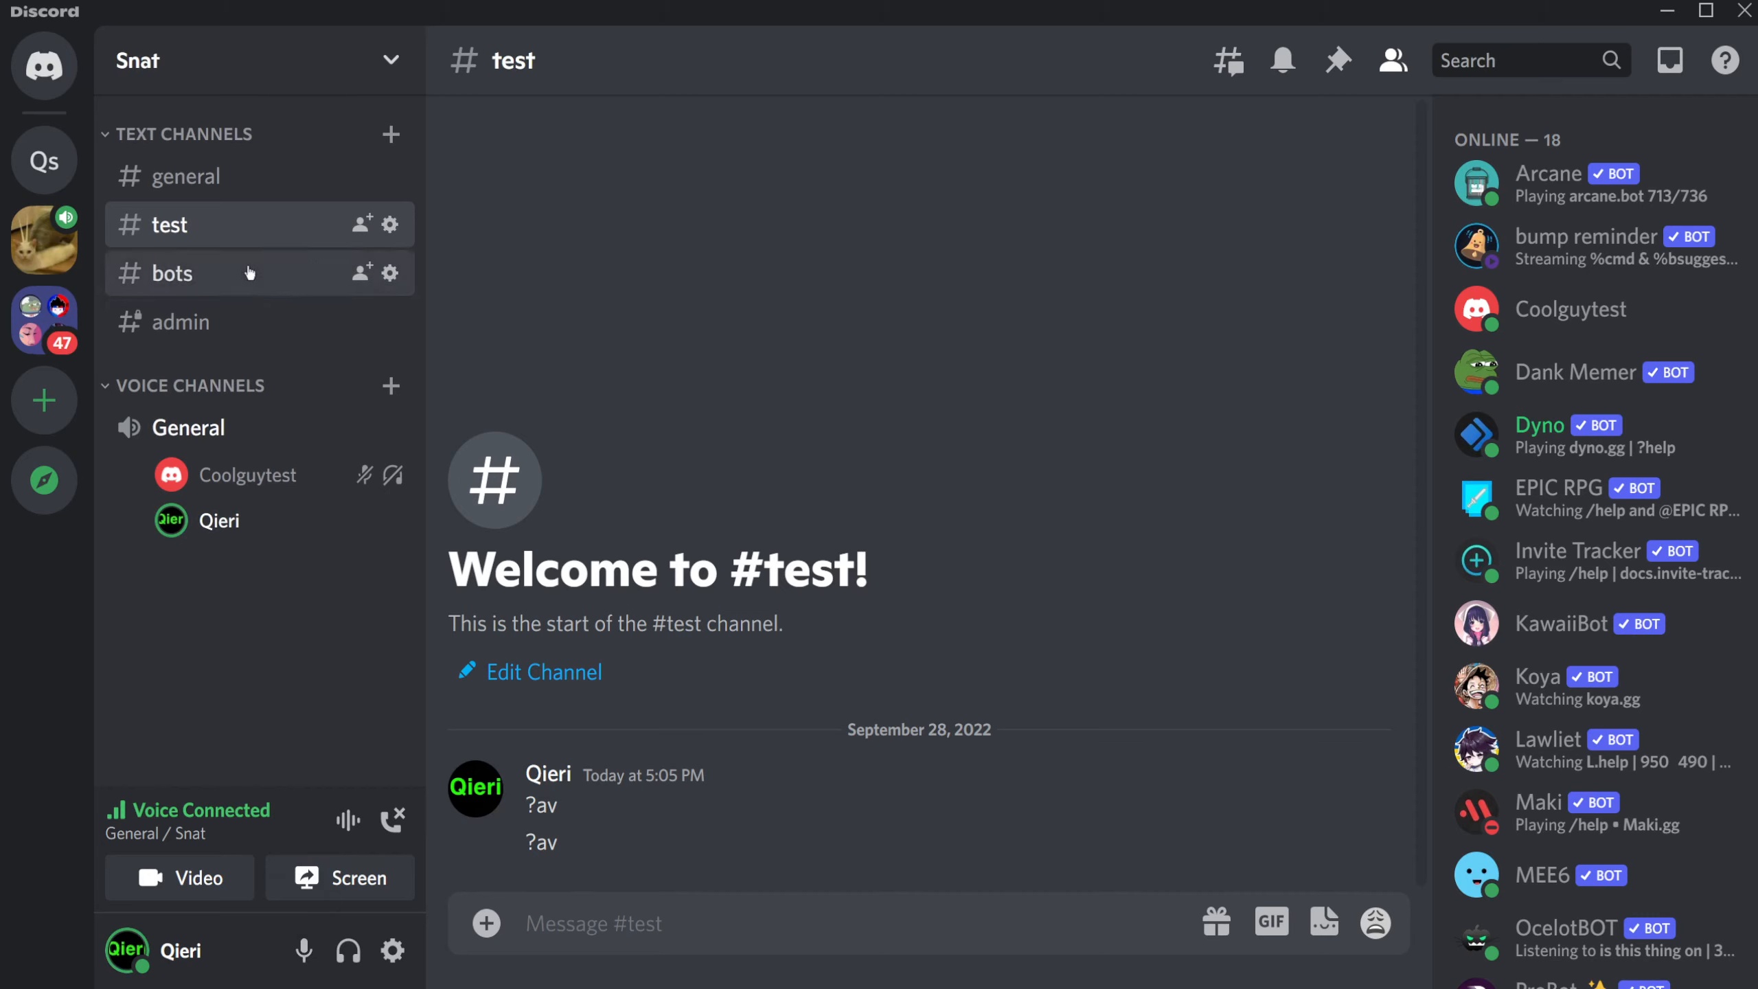
Step: Switch to #bots, then enter 'fdfdfd' on the Add Friend page and backspace
{"action": "left_click", "coordinate": [172, 273]}
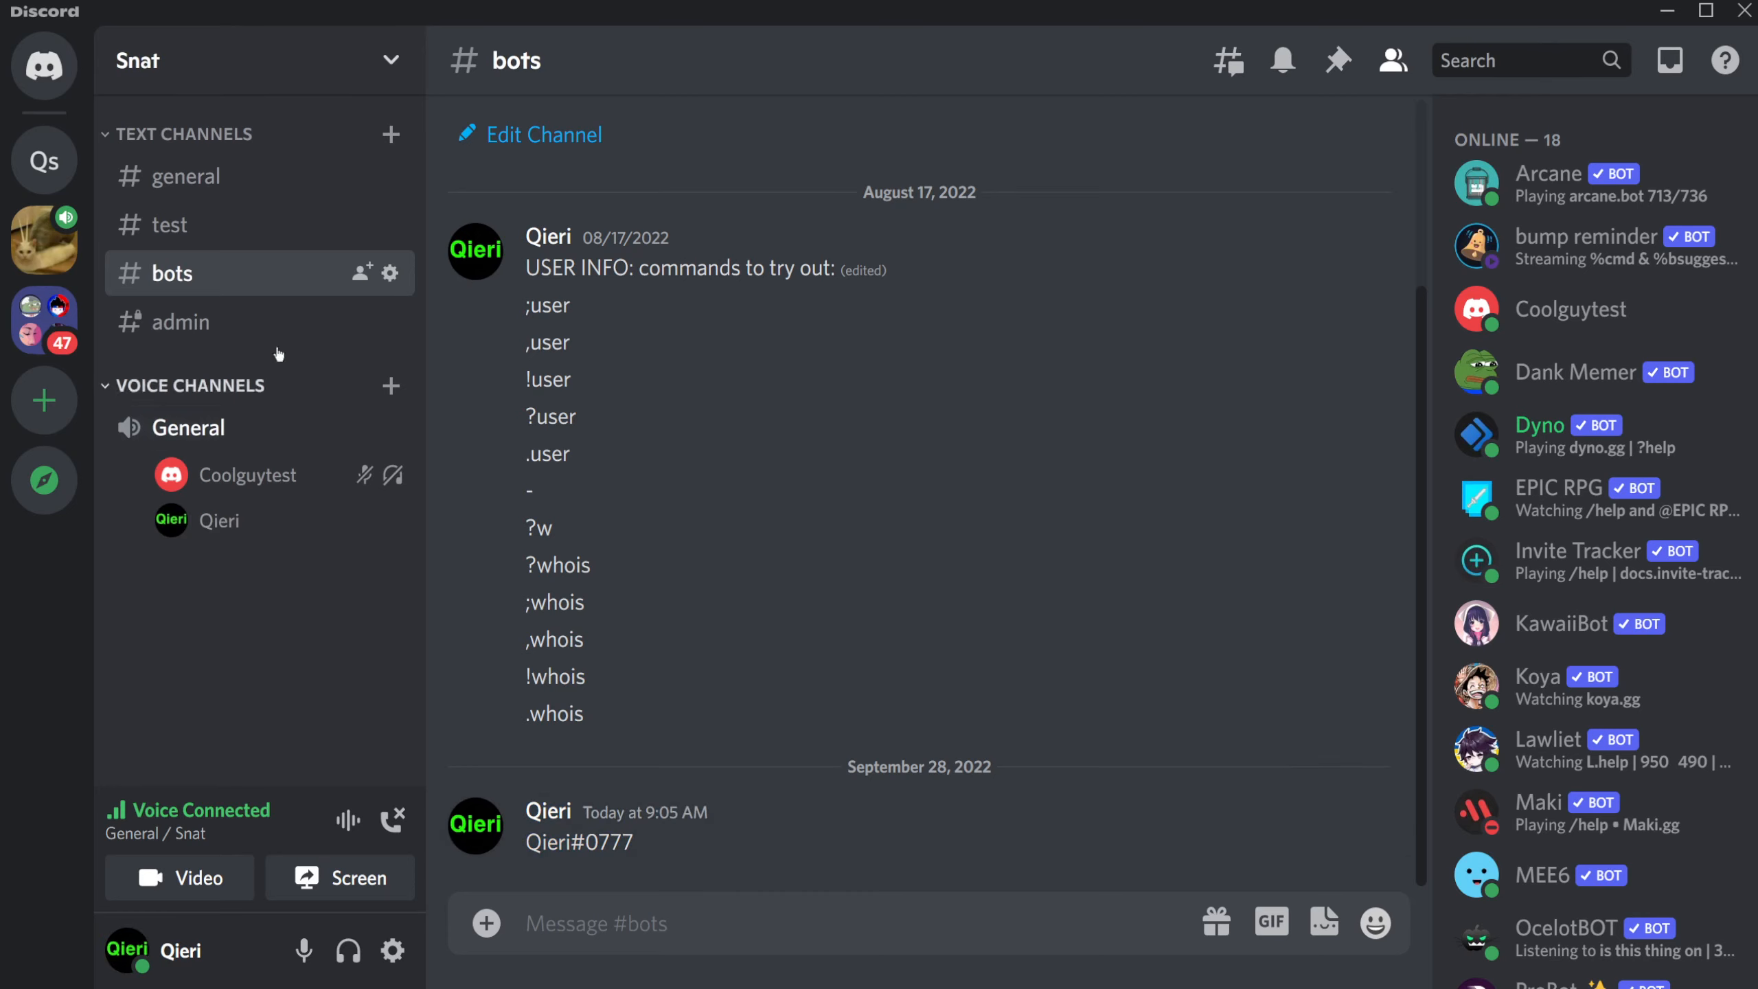
{"action": "left_click", "coordinate": [44, 65]}
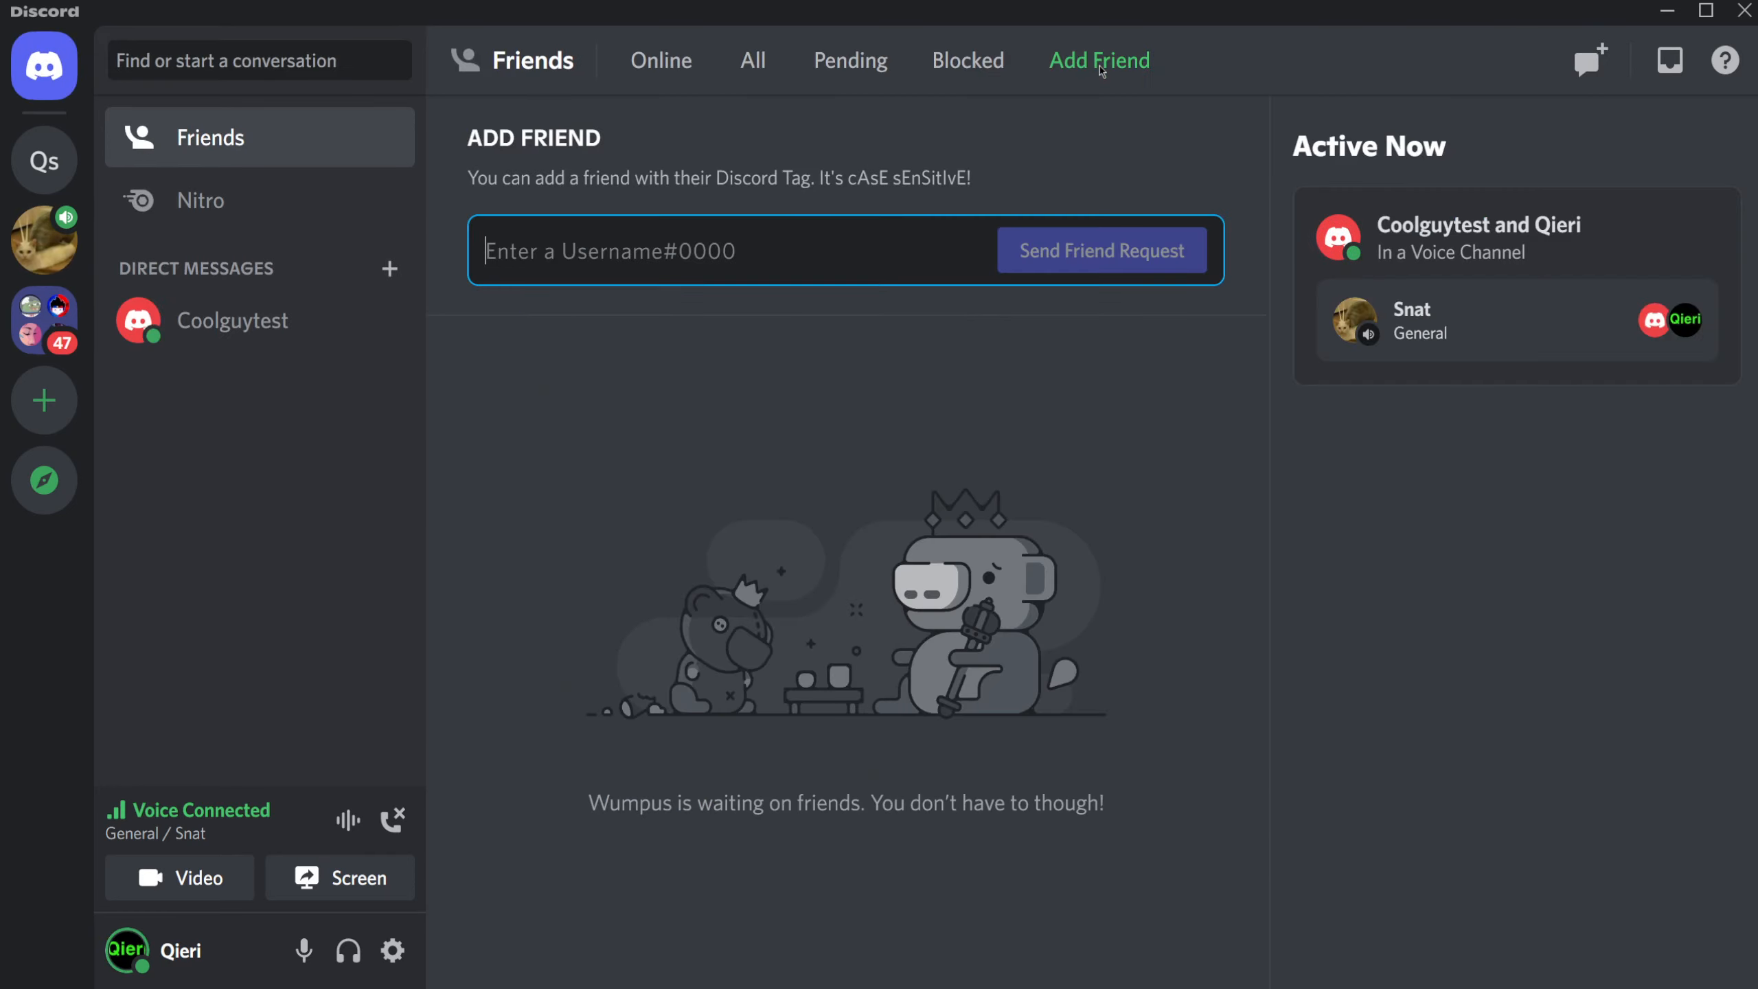
{"action": "type", "text": "fdfdfd"}
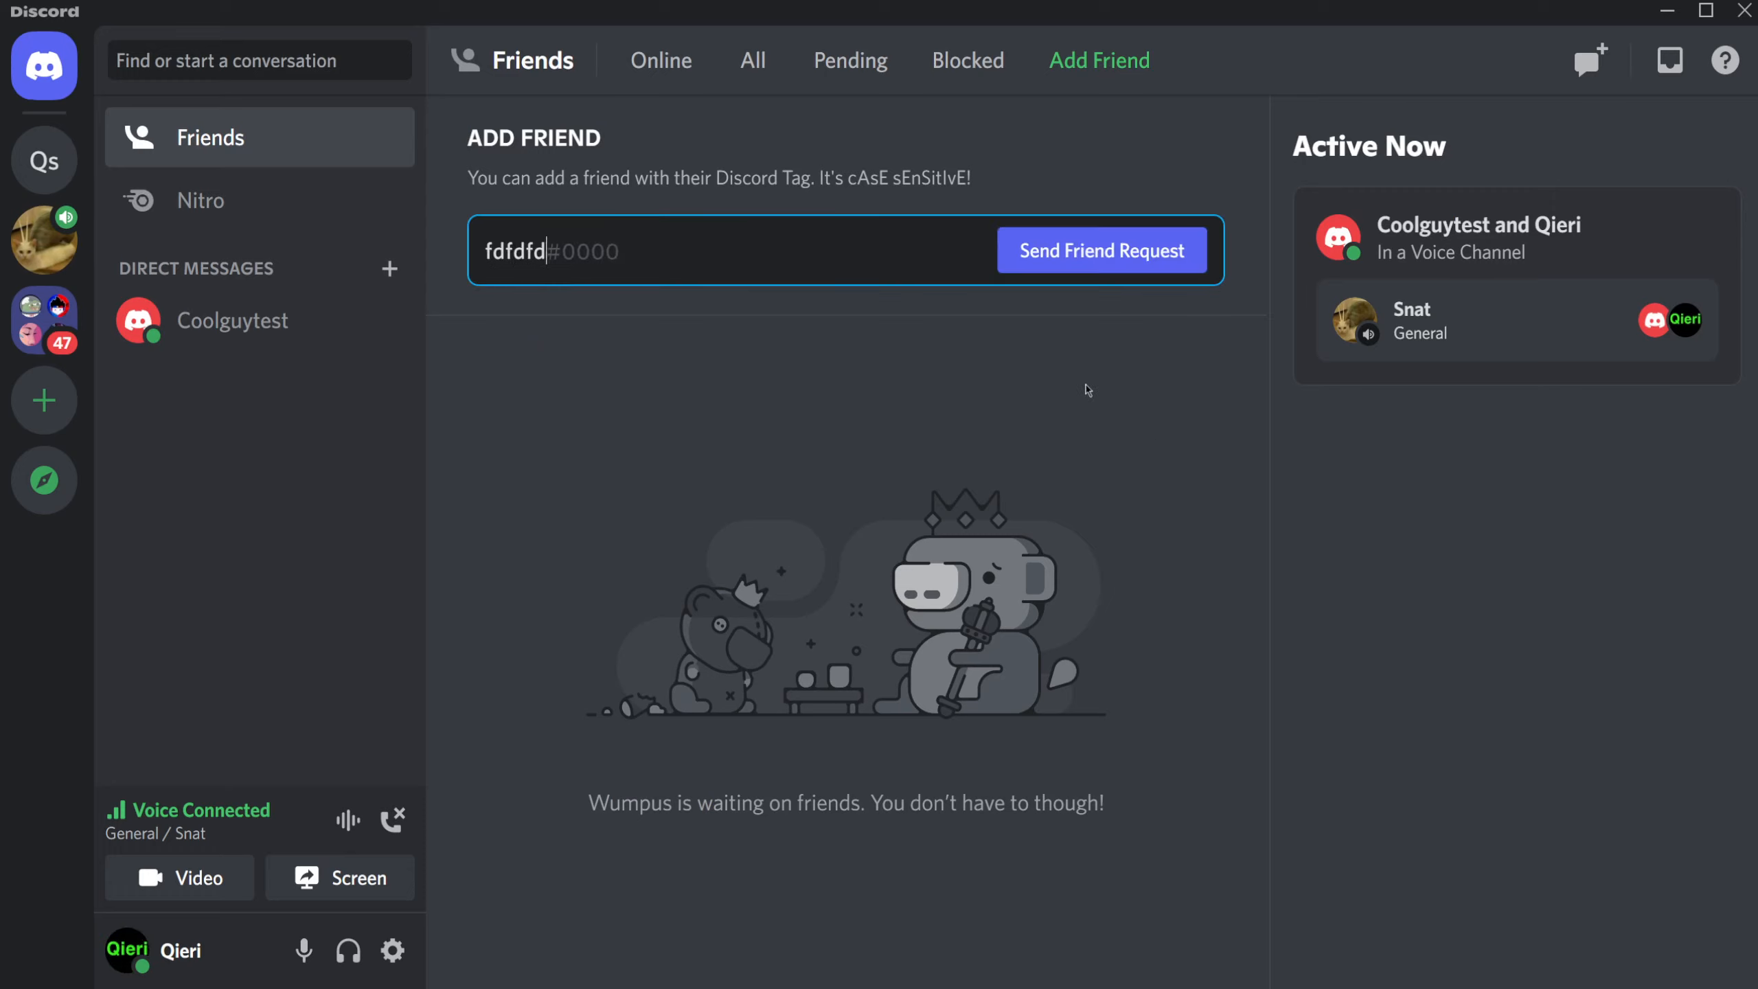
{"action": "key", "text": "Backspace"}
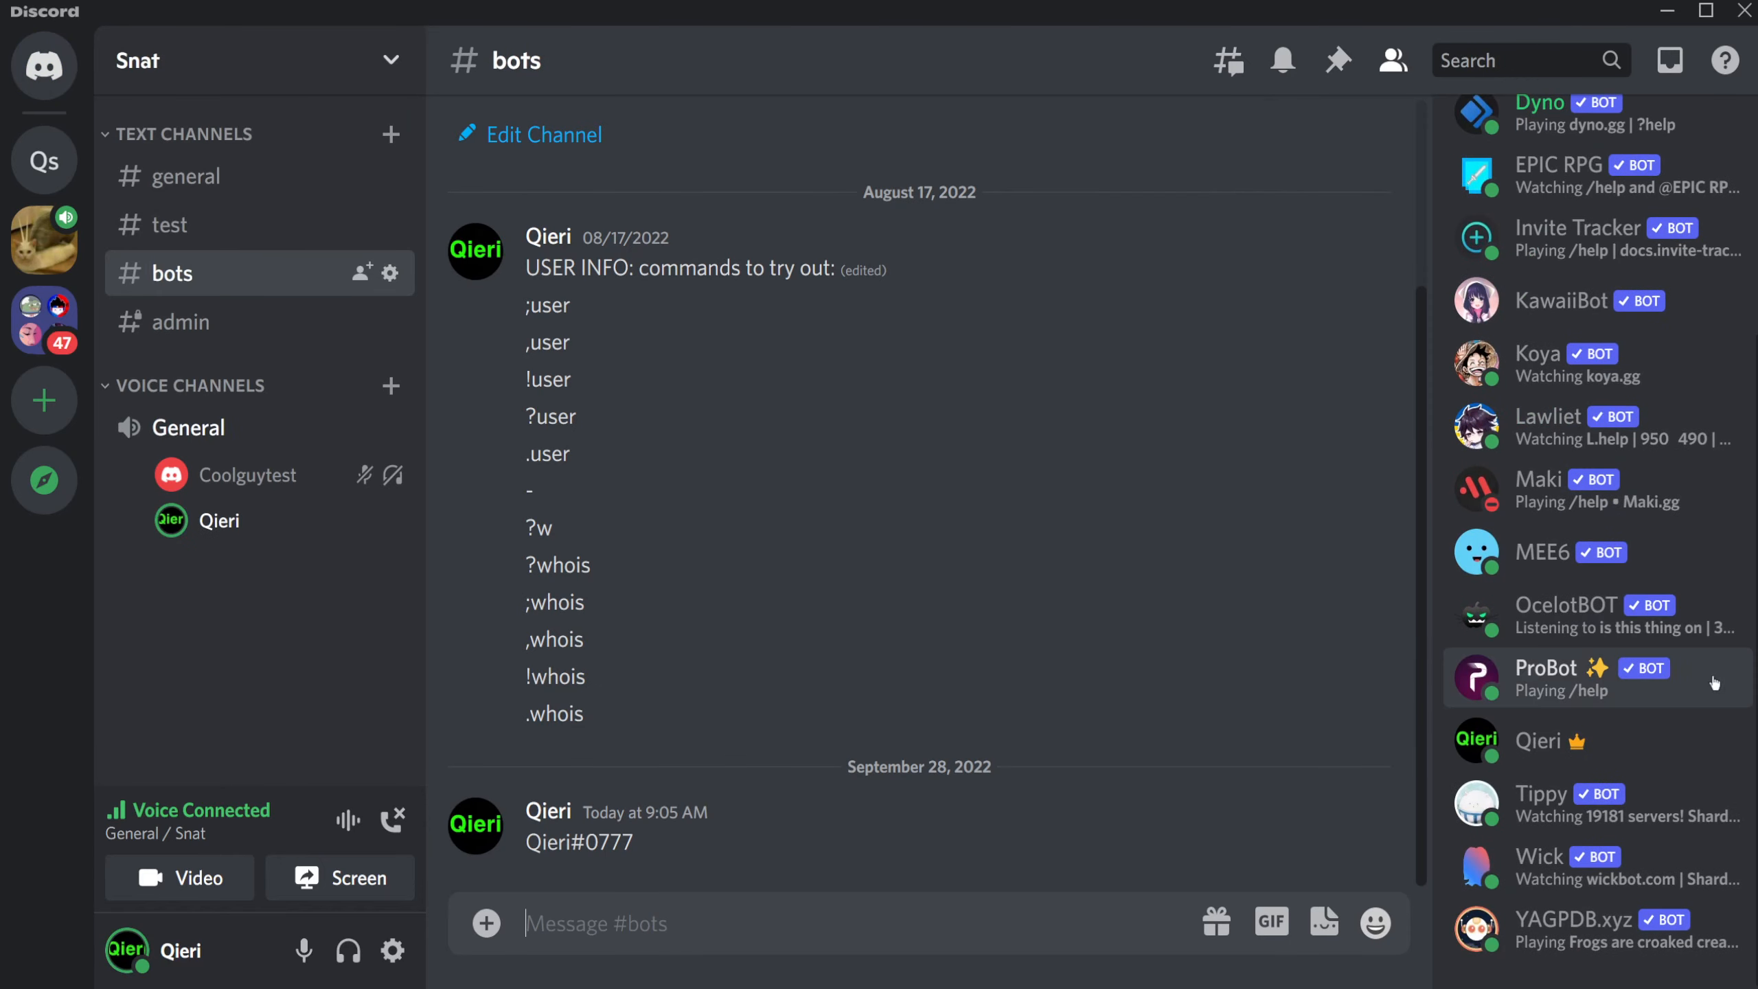
{"action": "mouse_move", "coordinate": [1585, 928]}
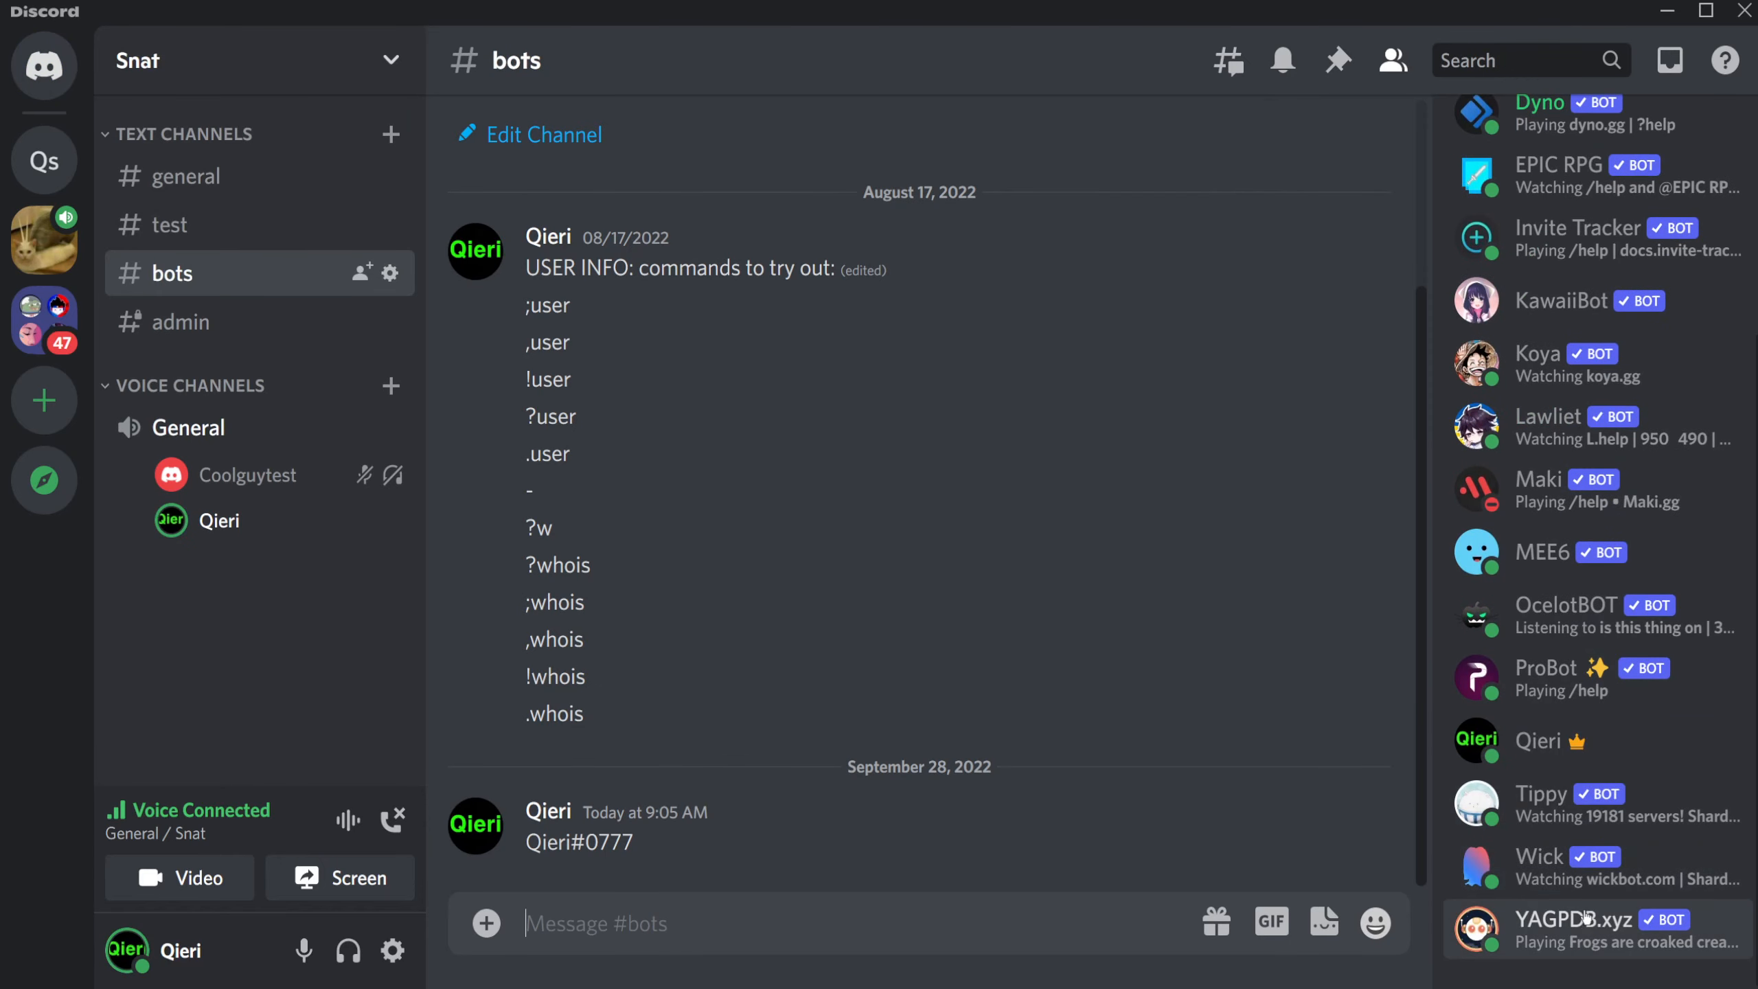